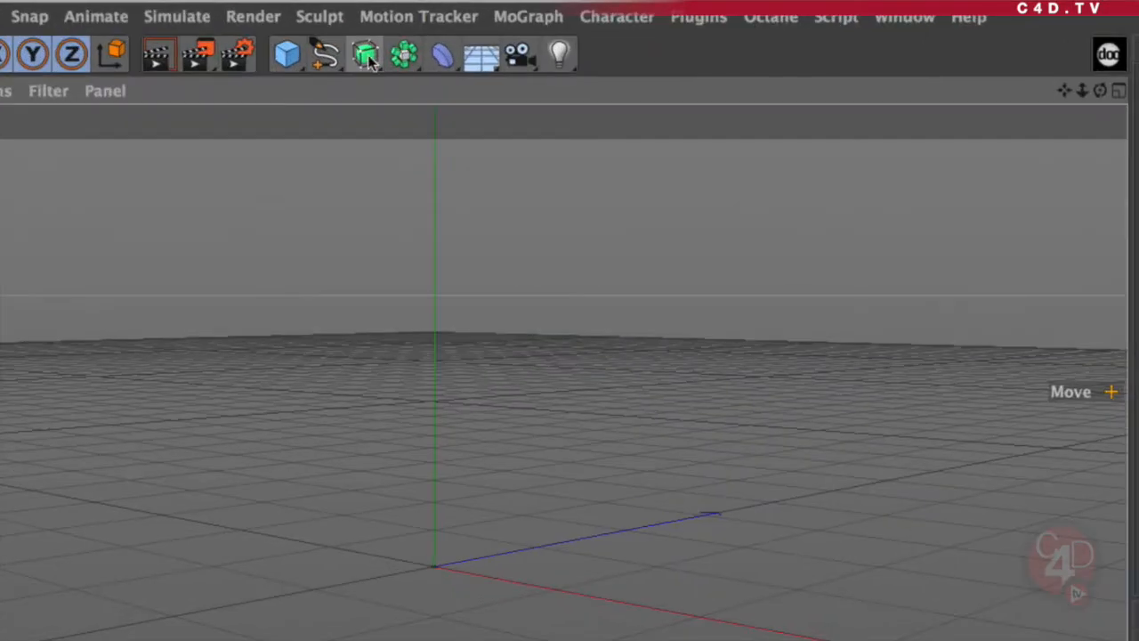
Step: Bring up the generator flyout listing Subdivision Surface, Lathe, Extrude, Loft and Sweep
click(364, 55)
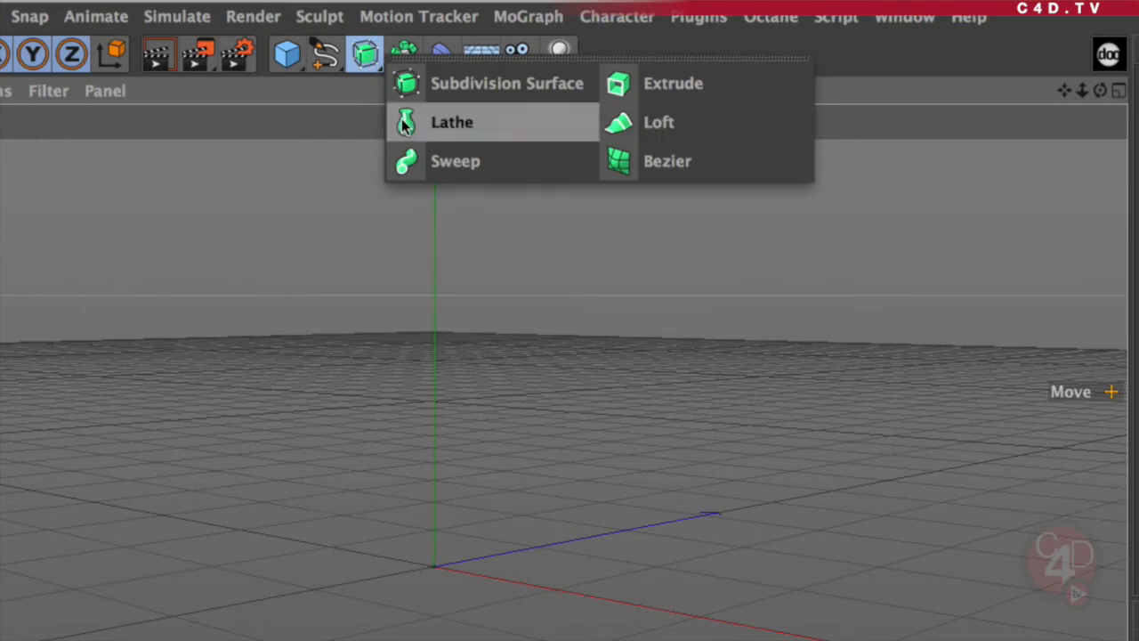
mouse_move(481, 128)
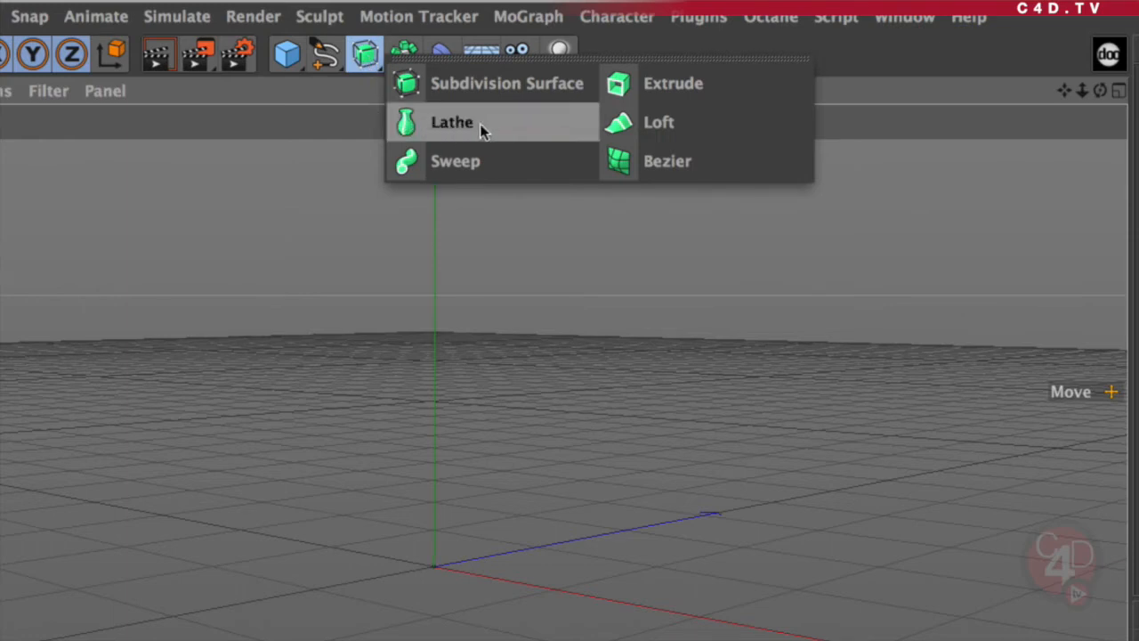
mouse_move(406, 143)
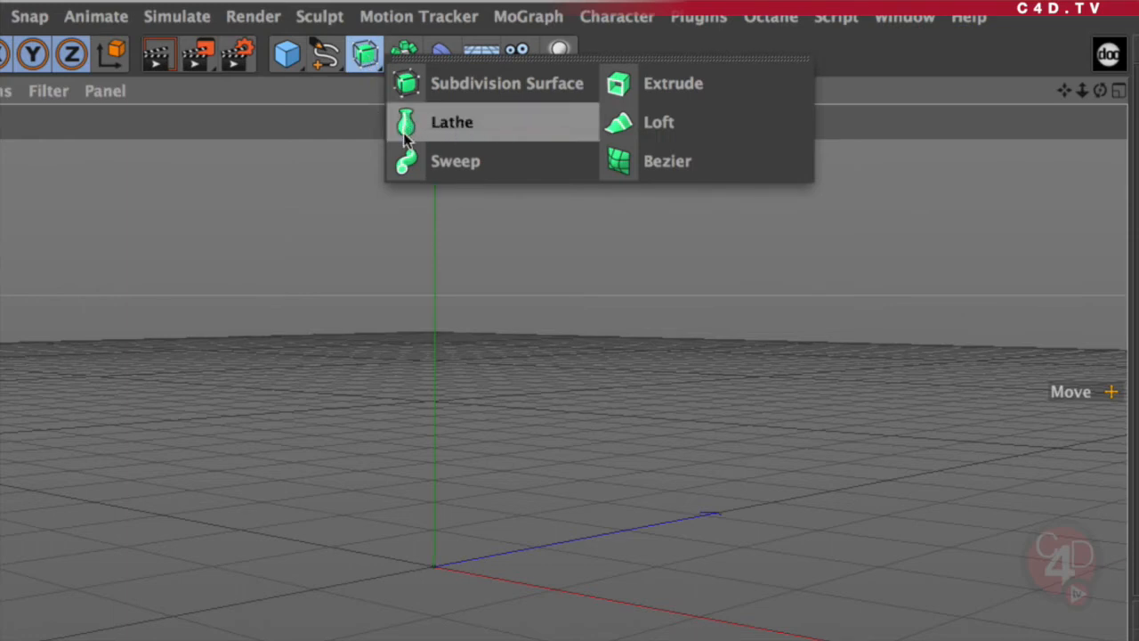
mouse_move(404, 131)
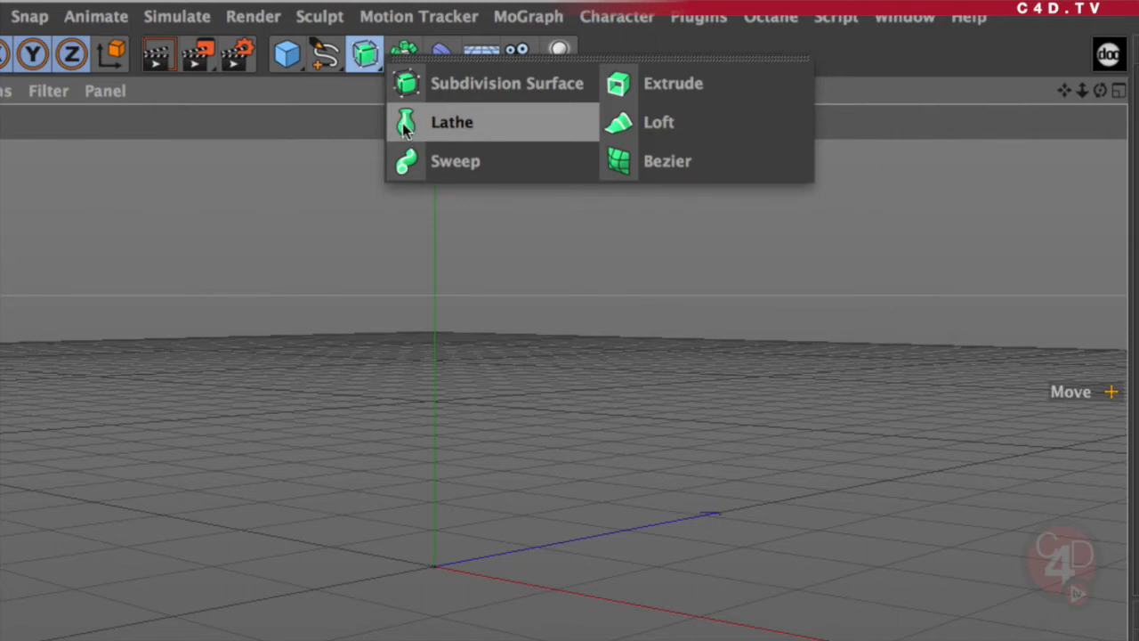
mouse_move(411, 134)
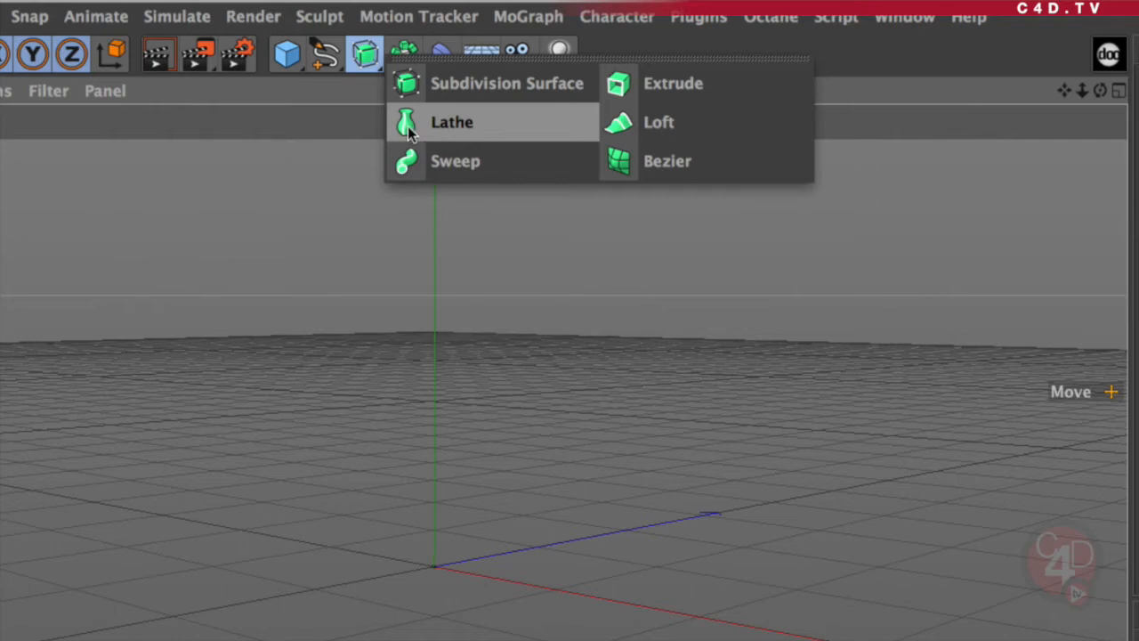
mouse_move(411, 118)
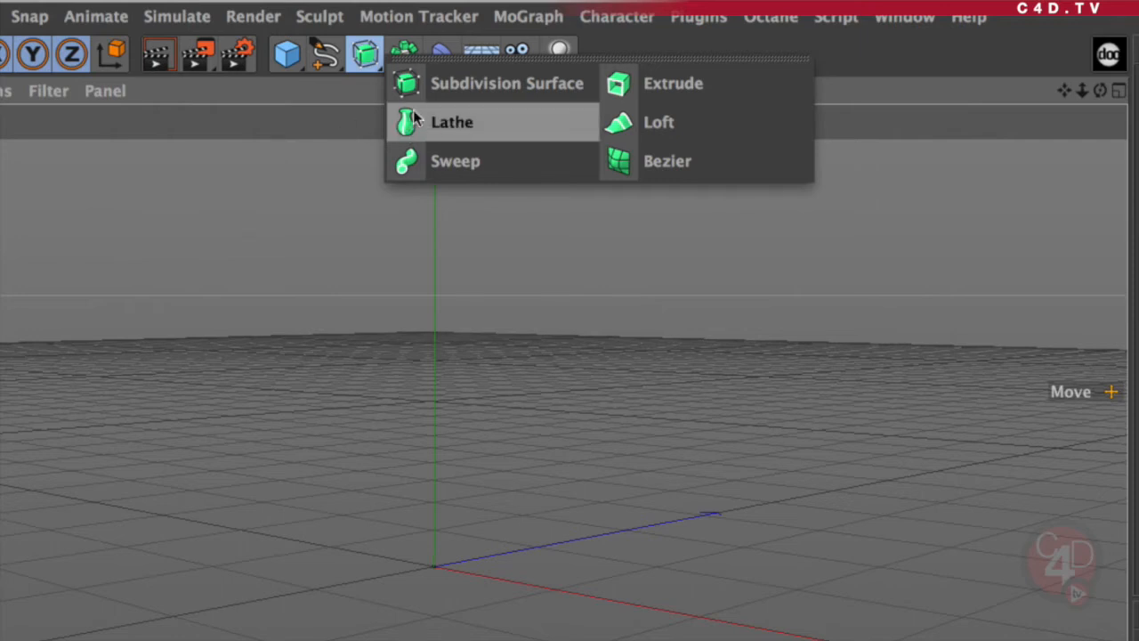
mouse_move(495, 124)
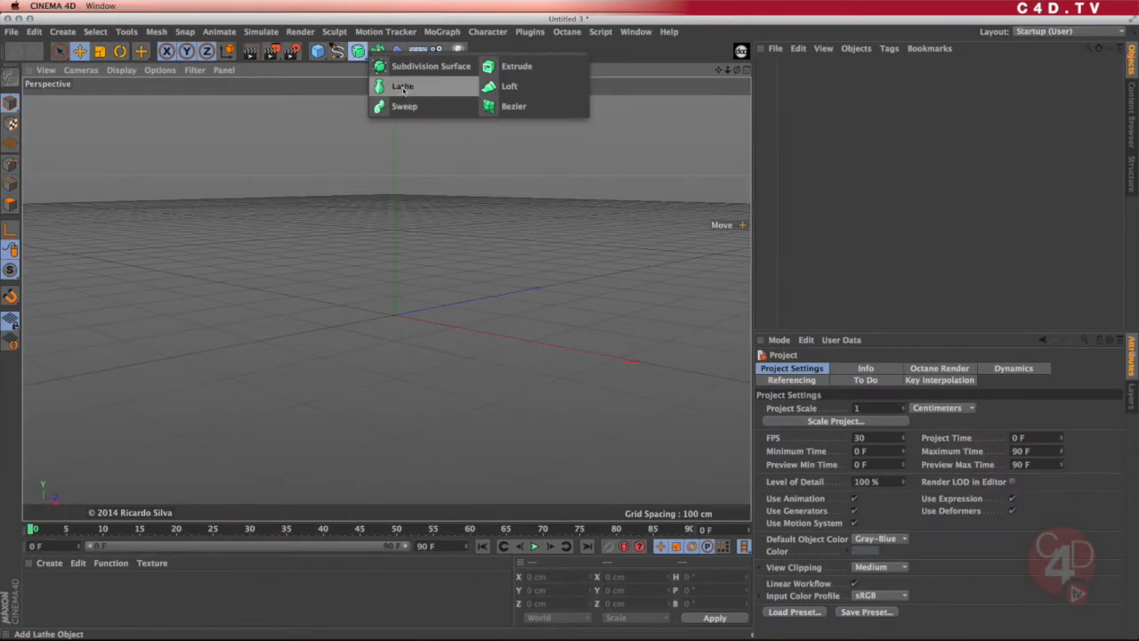
Step: Add a Lathe object to the scene and bring up the spline type flyout
click(403, 86)
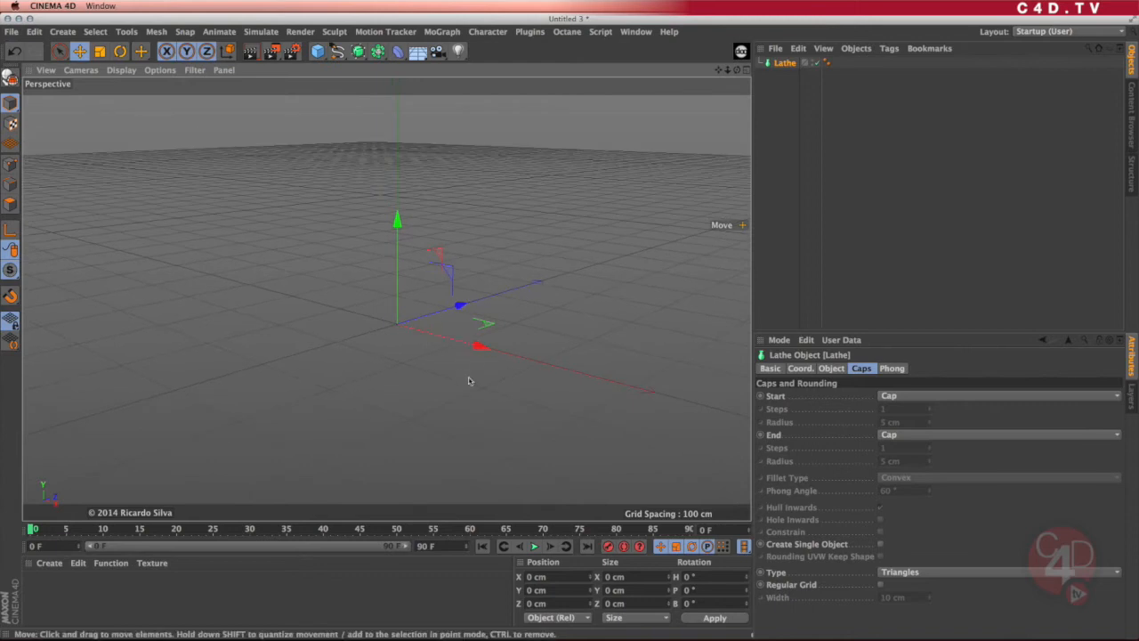
mouse_move(377, 51)
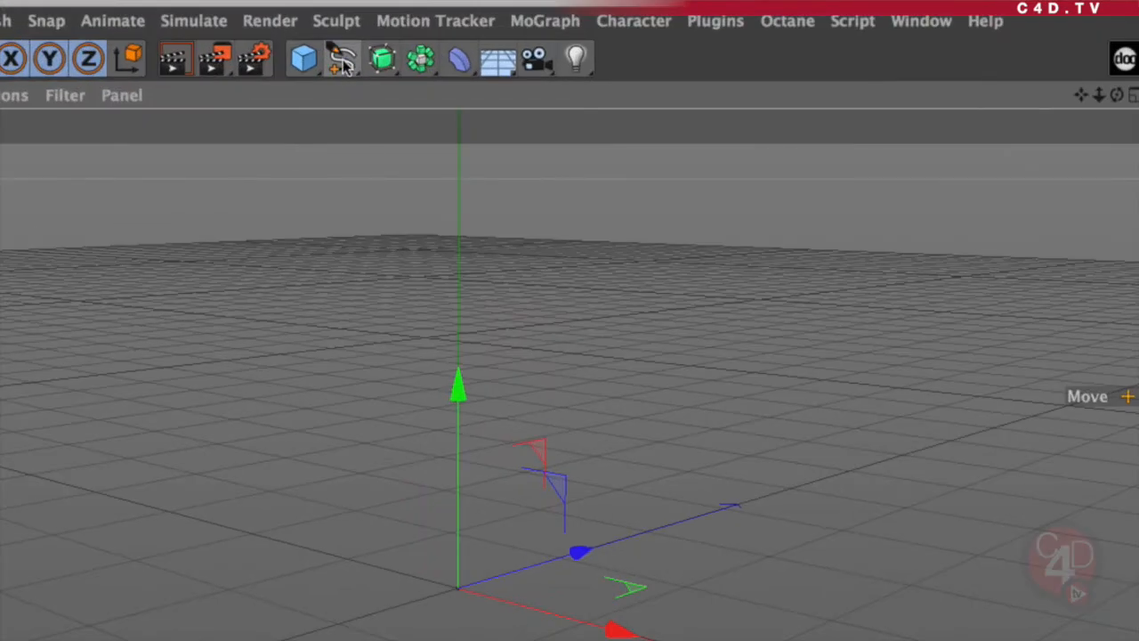
click(341, 57)
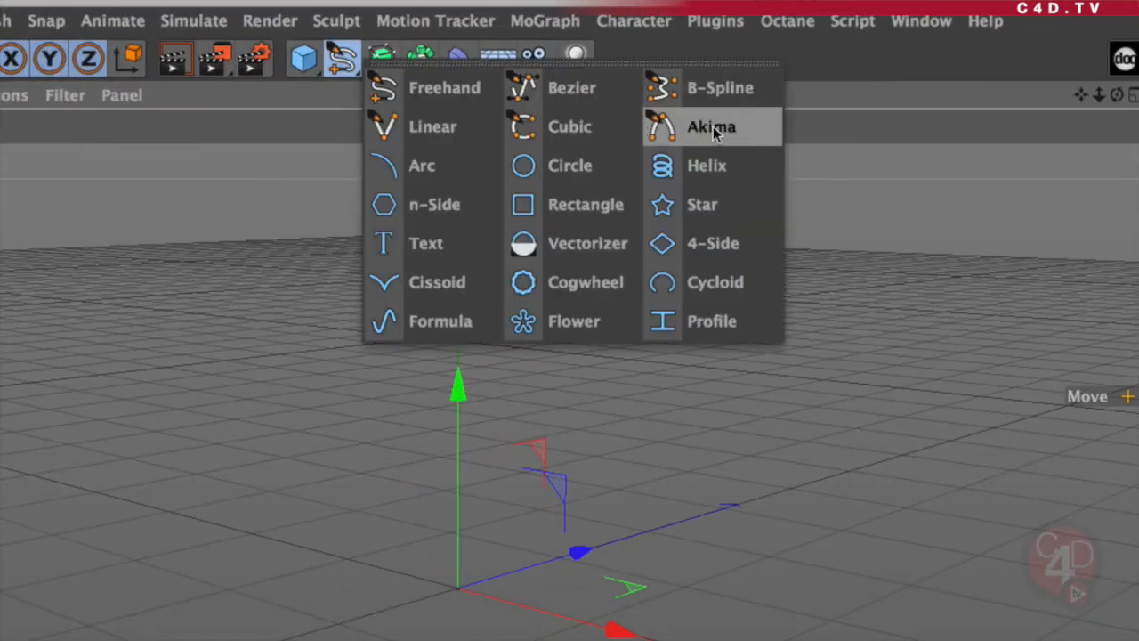
mouse_move(430, 126)
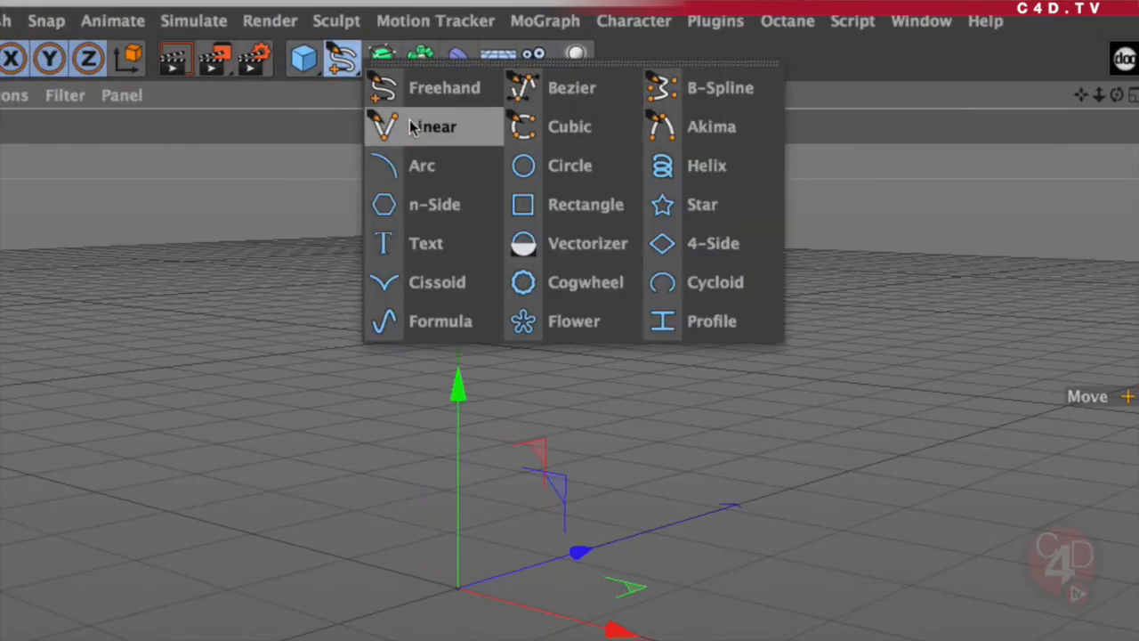
mouse_move(711, 127)
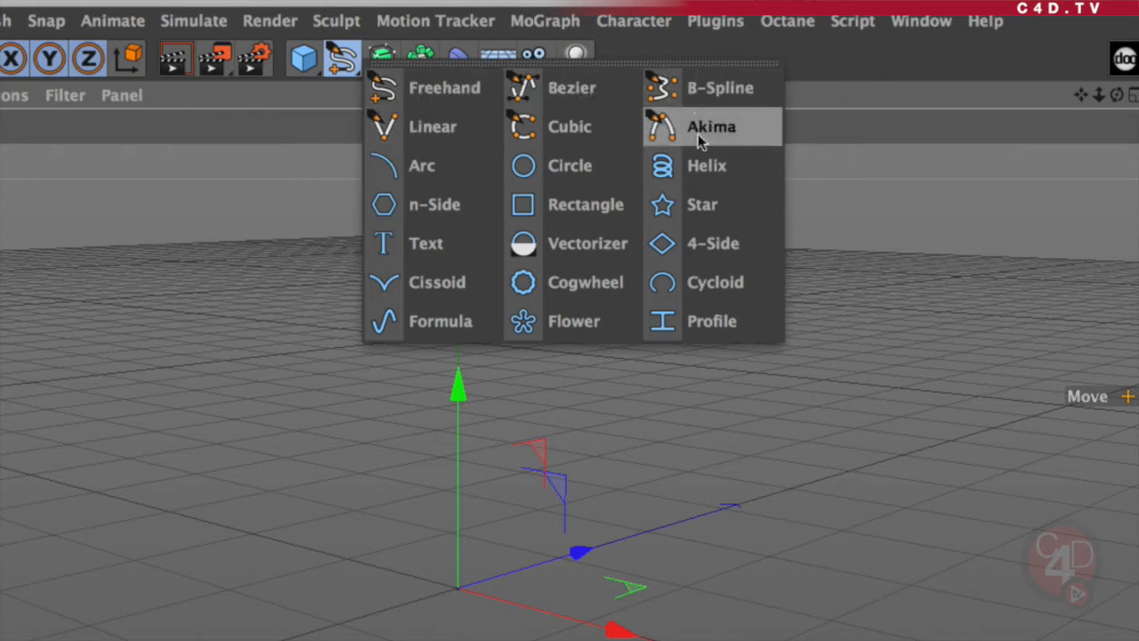
mouse_move(667, 320)
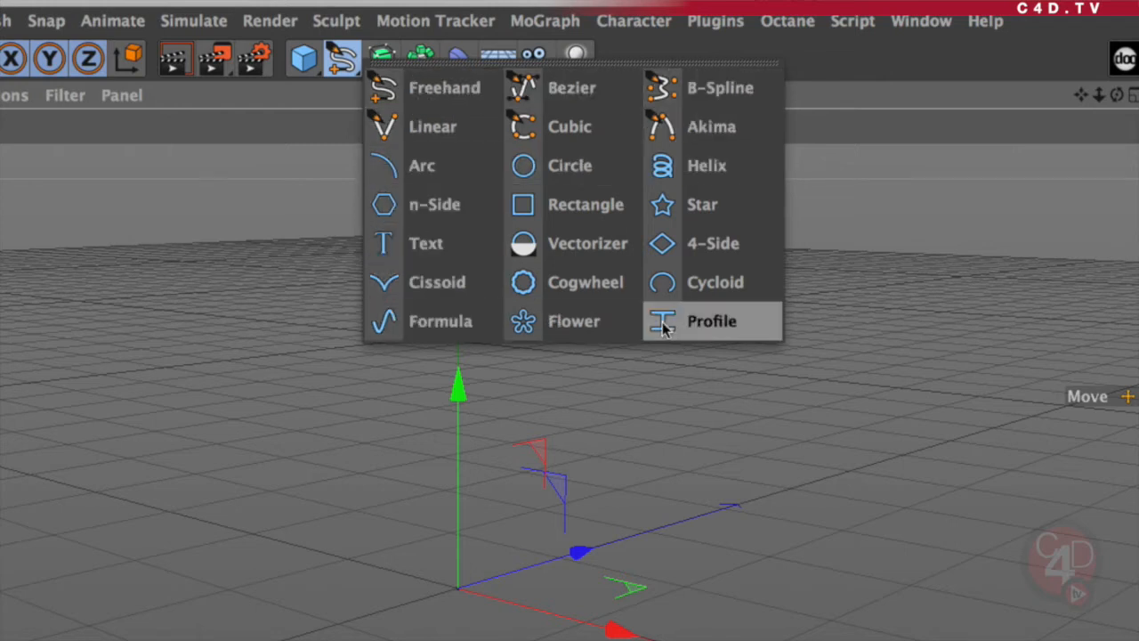
mouse_move(420, 166)
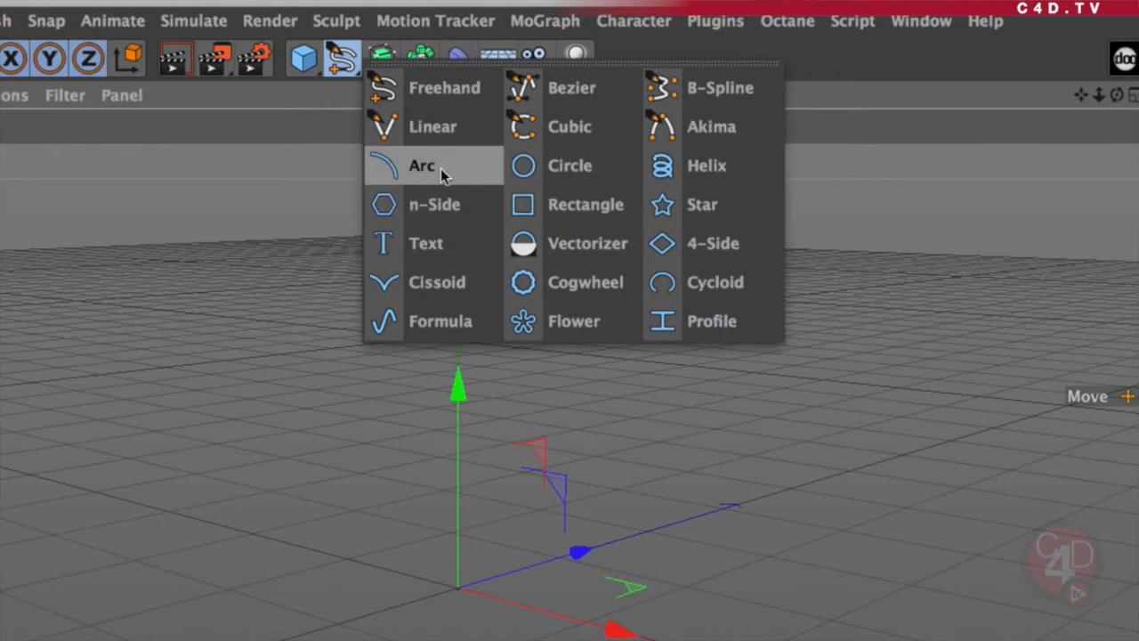
mouse_move(712, 320)
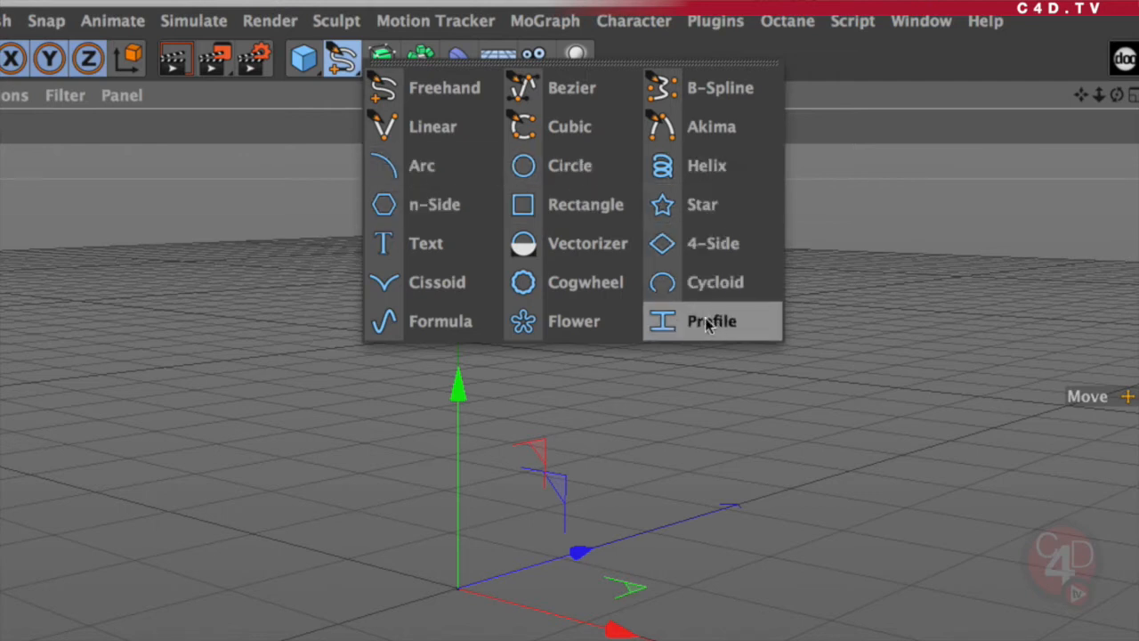
mouse_move(421, 165)
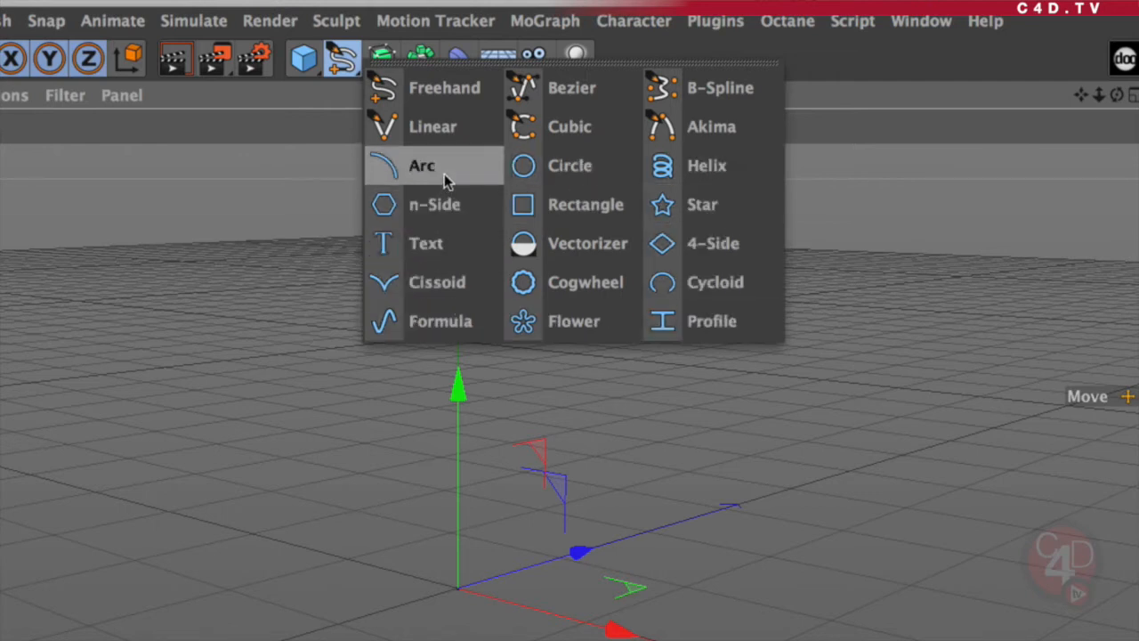
mouse_move(431, 187)
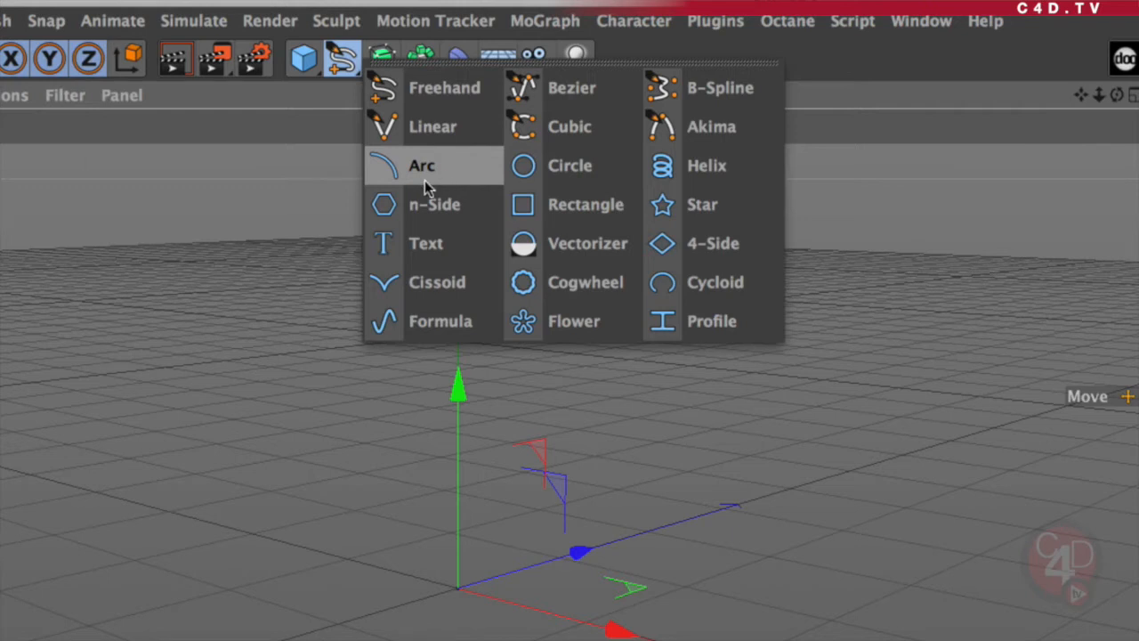
mouse_move(571, 87)
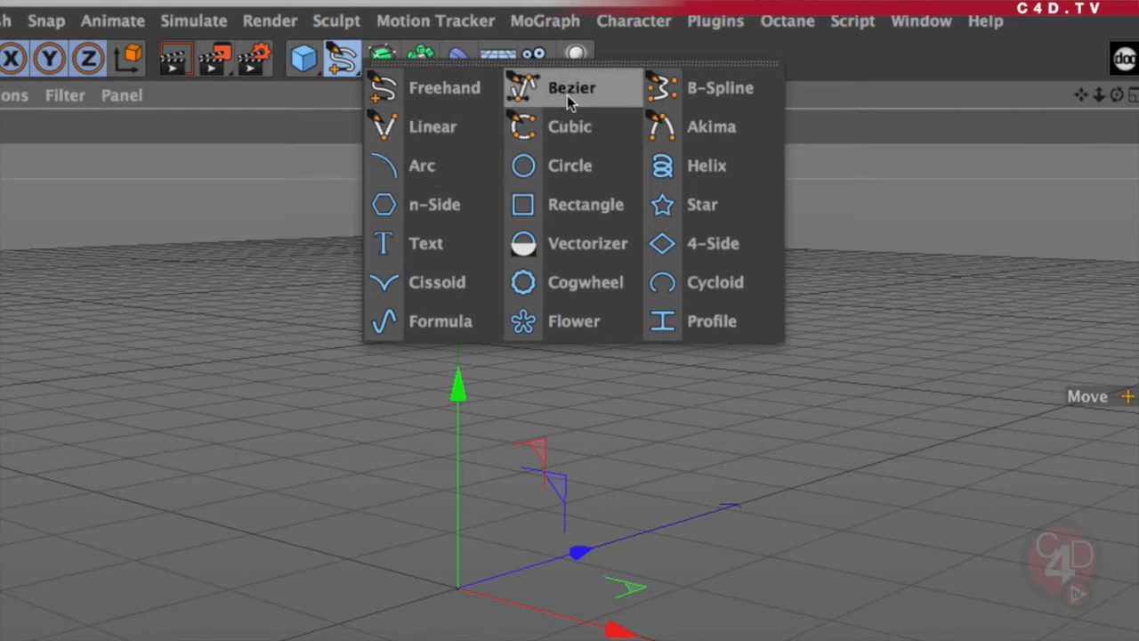
mouse_move(568, 100)
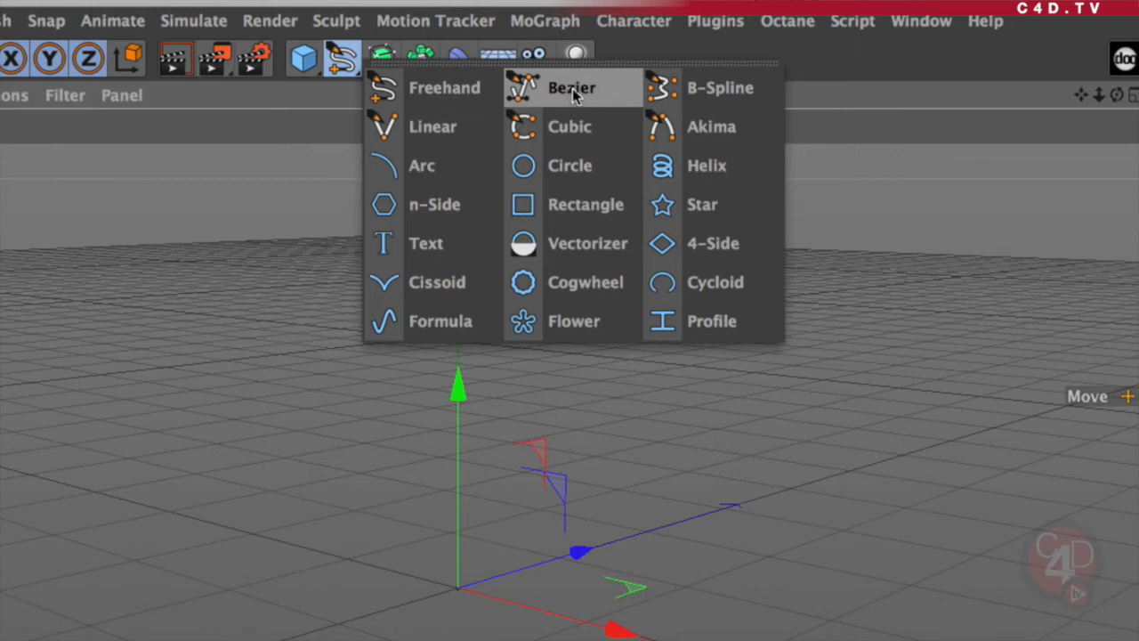
mouse_move(573, 96)
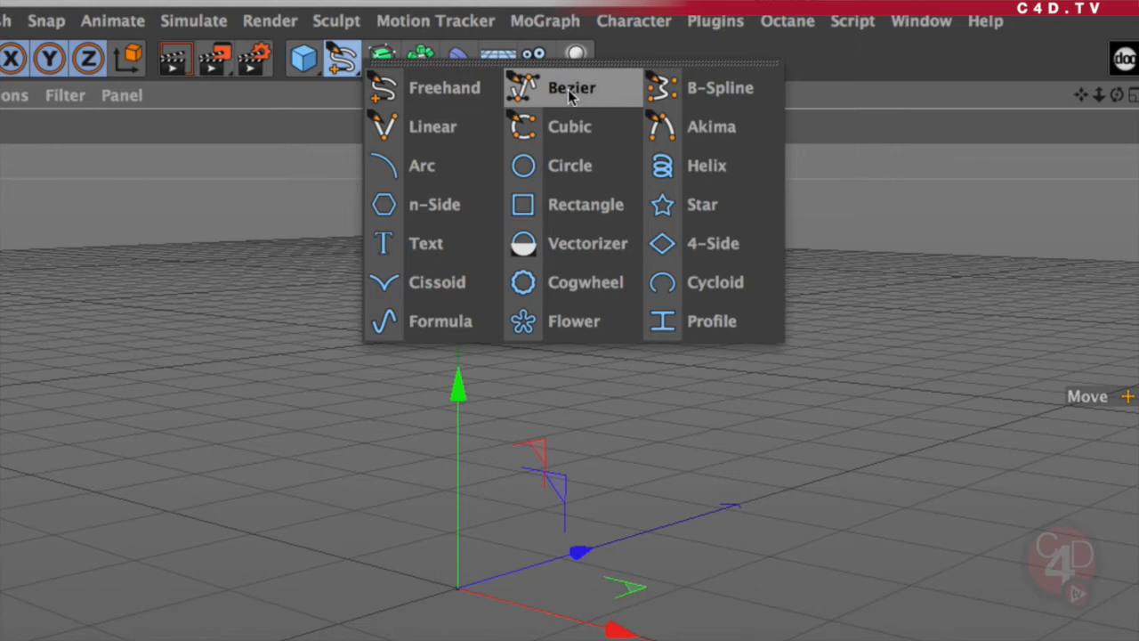
Step: Activate the Bezier spline tool and switch to the flat Right view for drawing
click(571, 87)
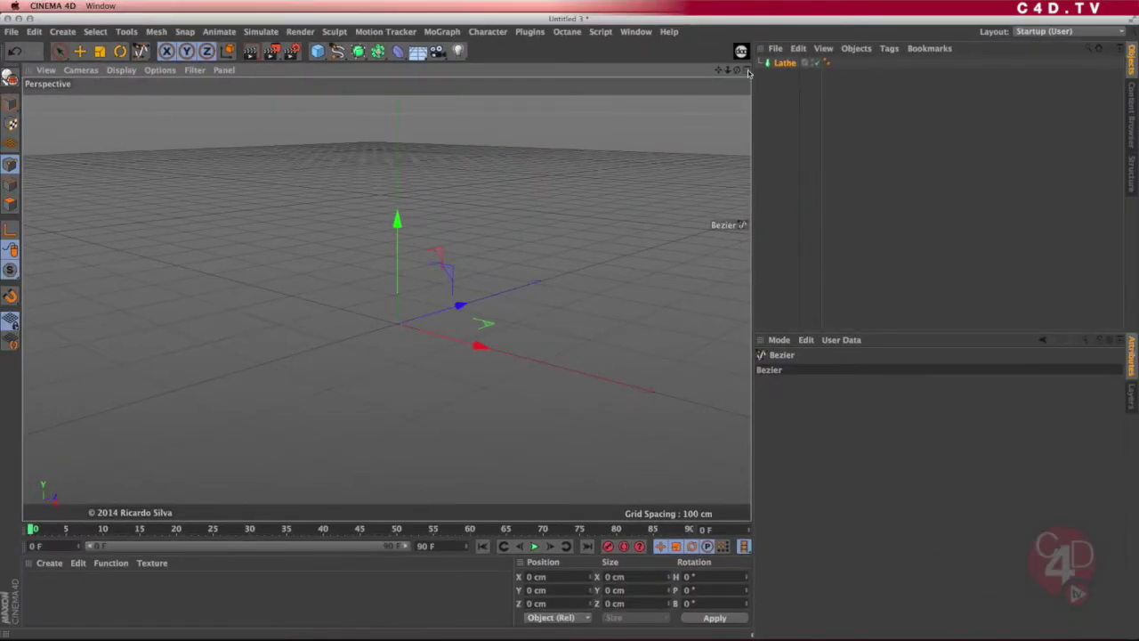
click(743, 71)
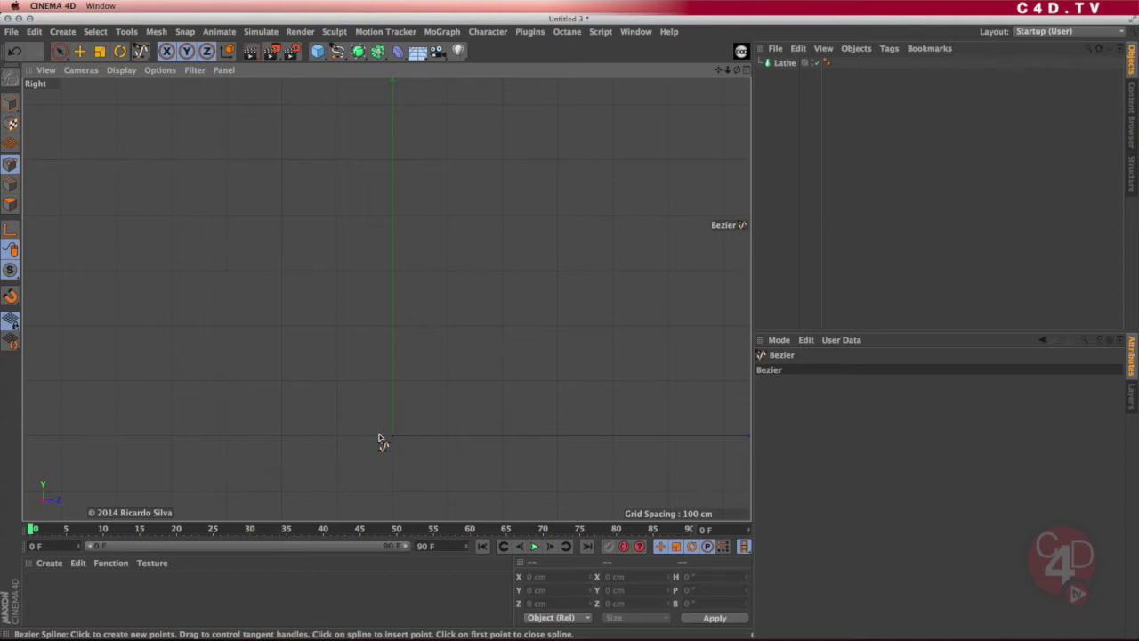
mouse_move(395, 102)
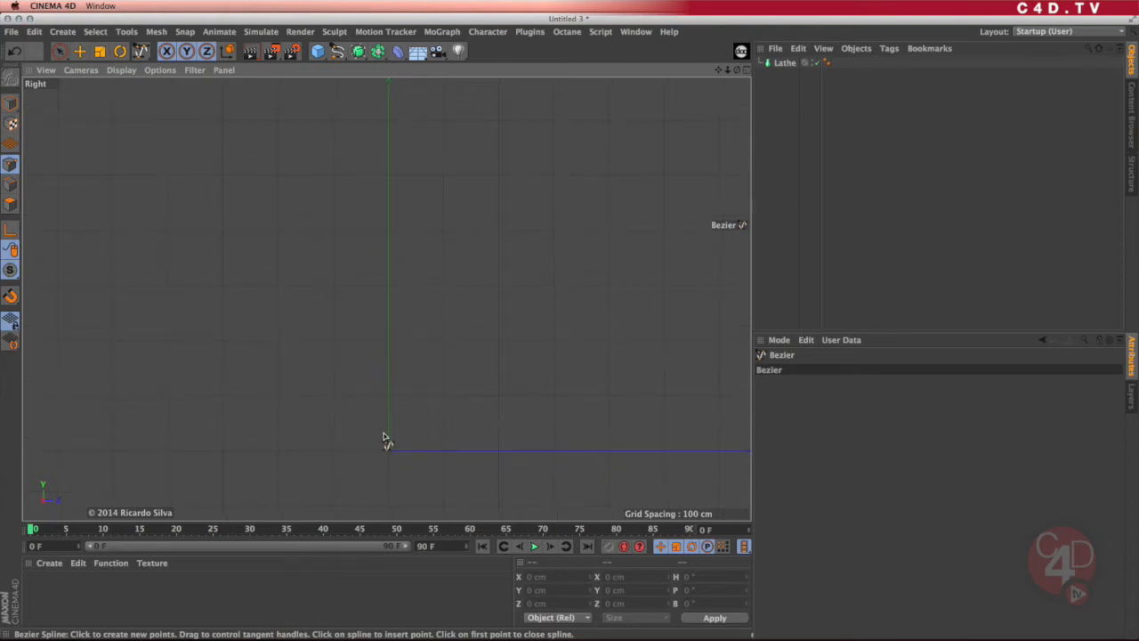
mouse_move(390, 481)
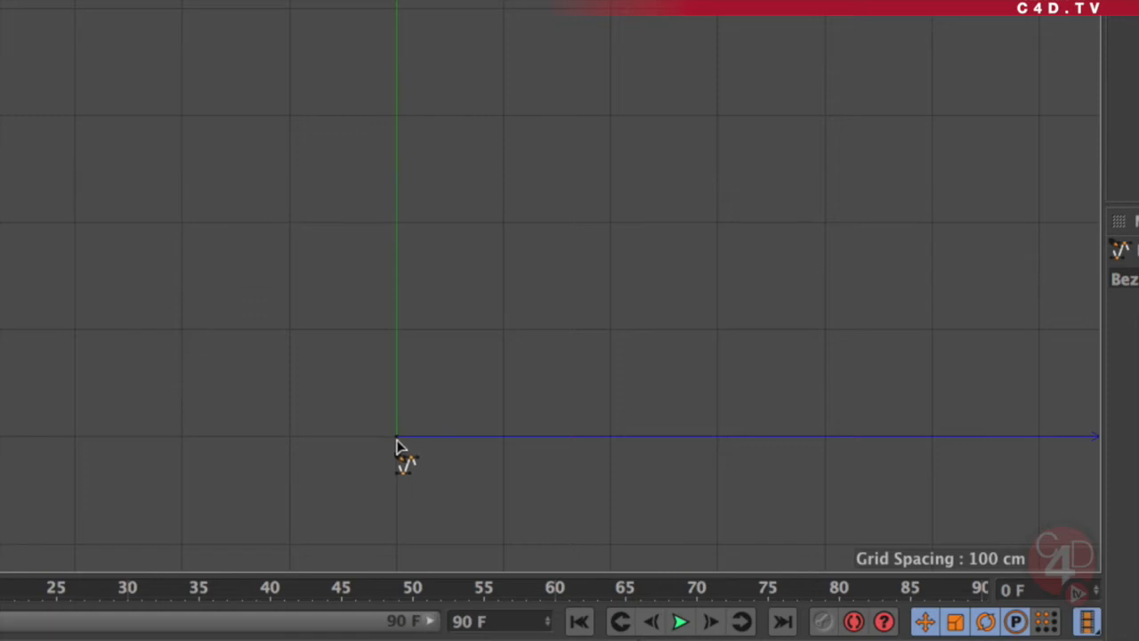
mouse_move(374, 146)
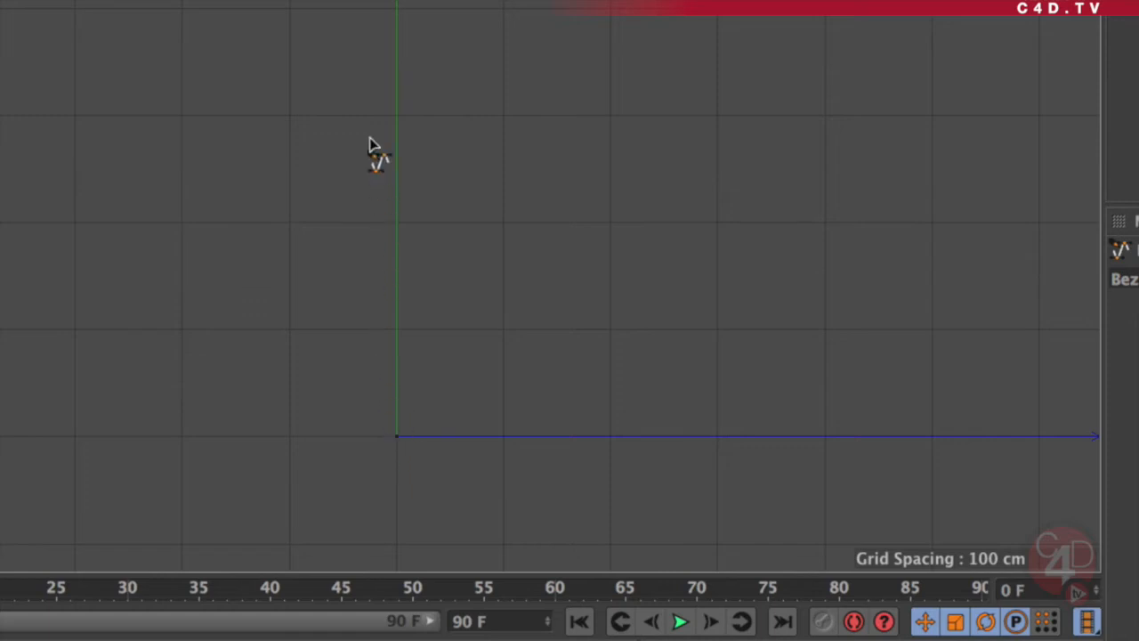
mouse_move(400, 443)
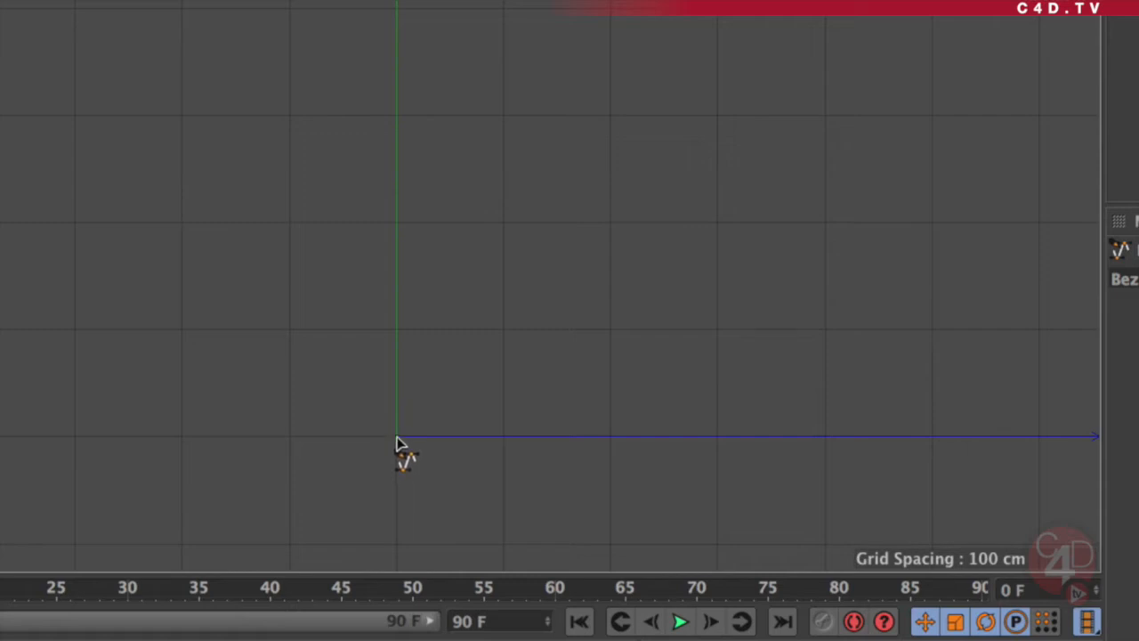
mouse_move(388, 467)
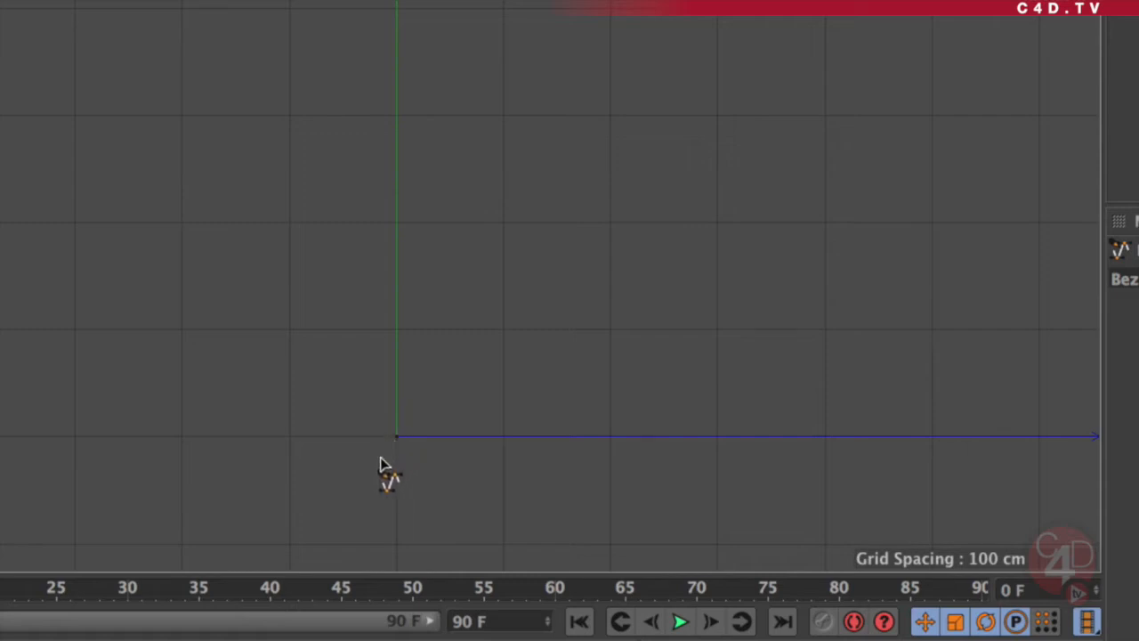
mouse_move(401, 445)
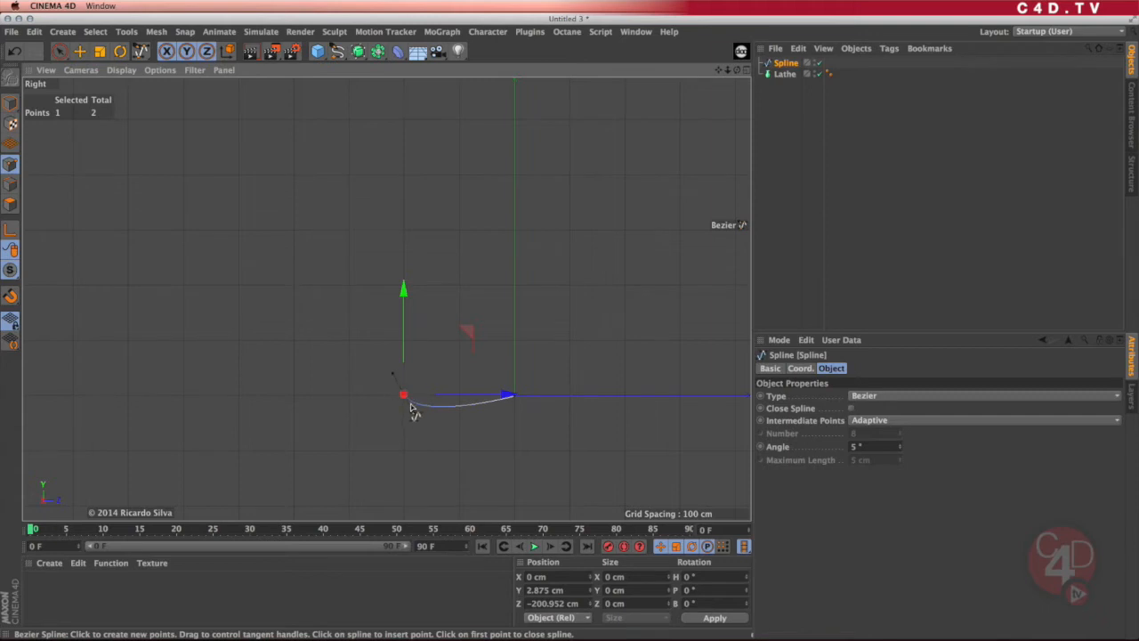
mouse_move(410, 409)
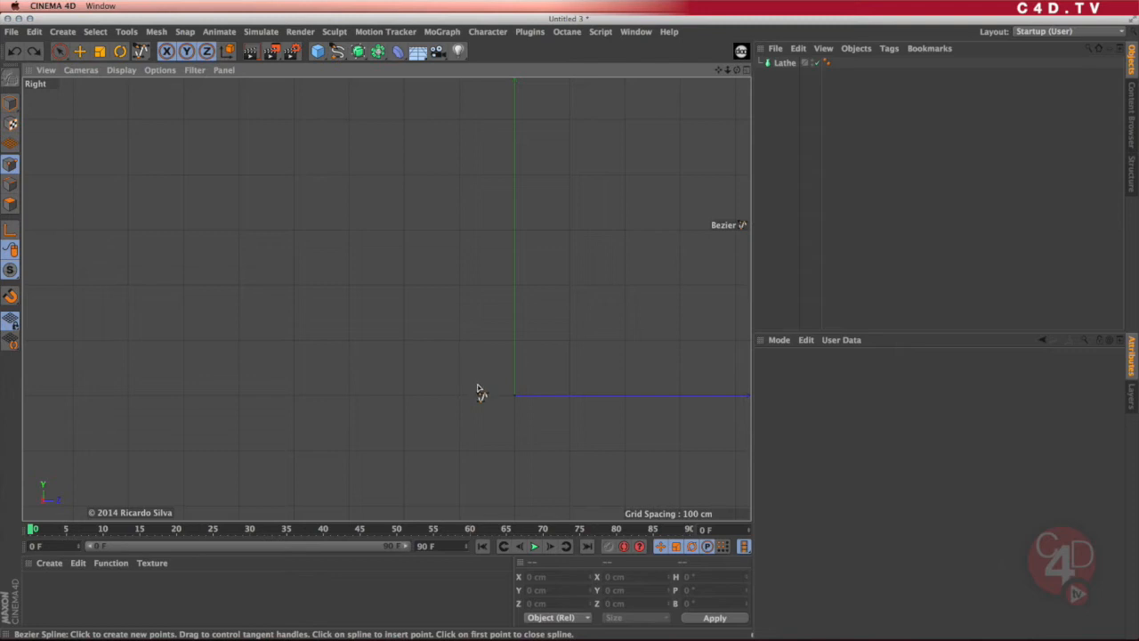
mouse_move(169, 249)
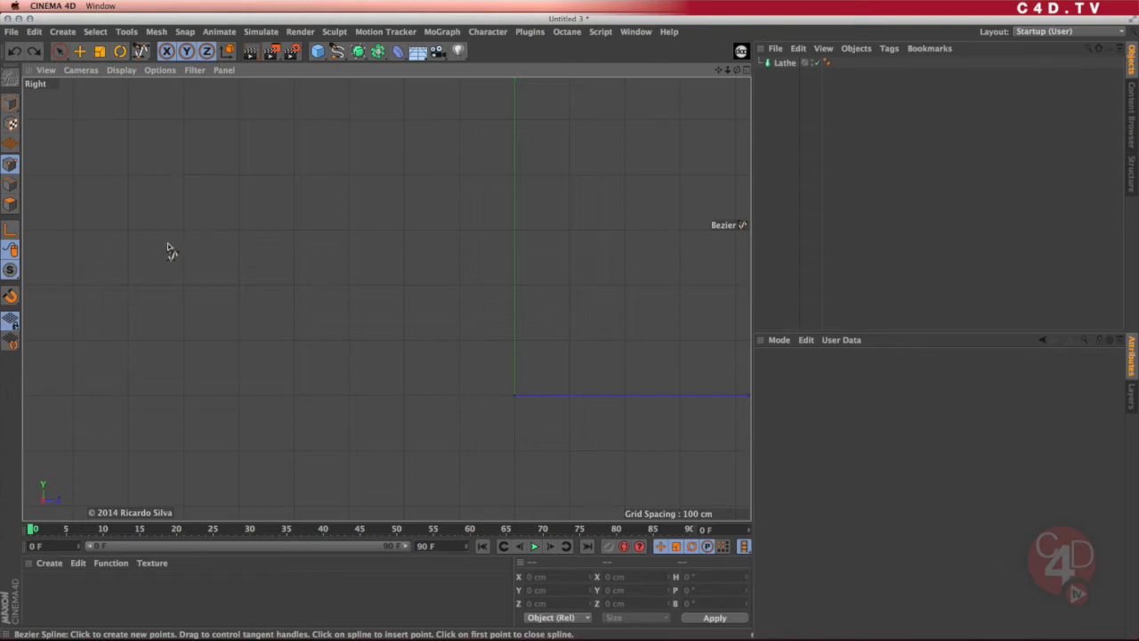
mouse_move(11, 317)
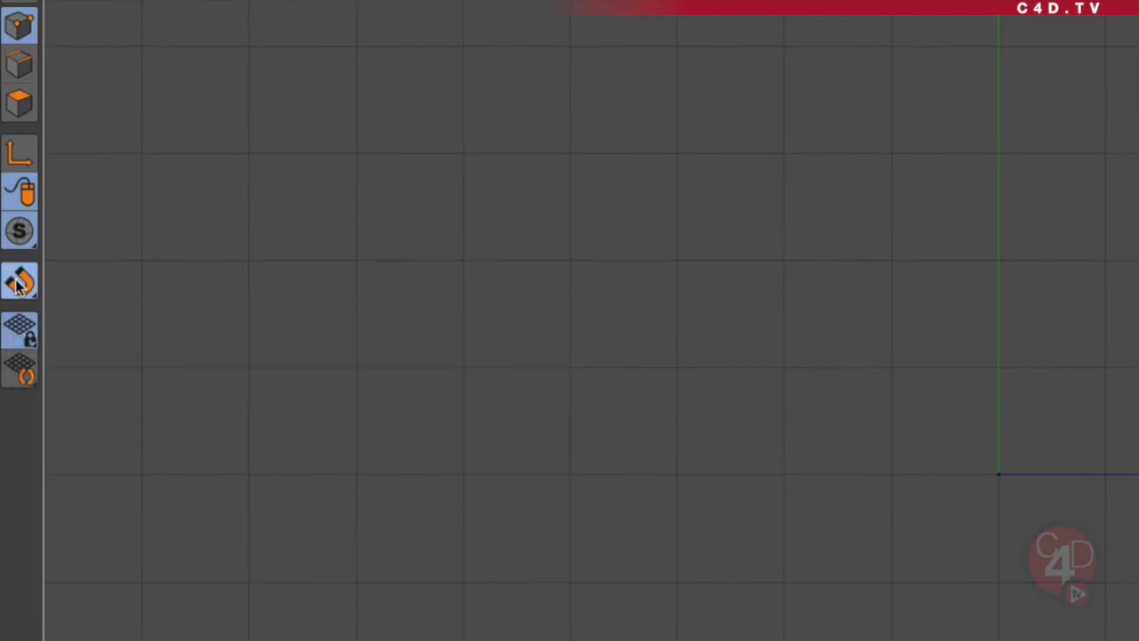
mouse_move(20, 283)
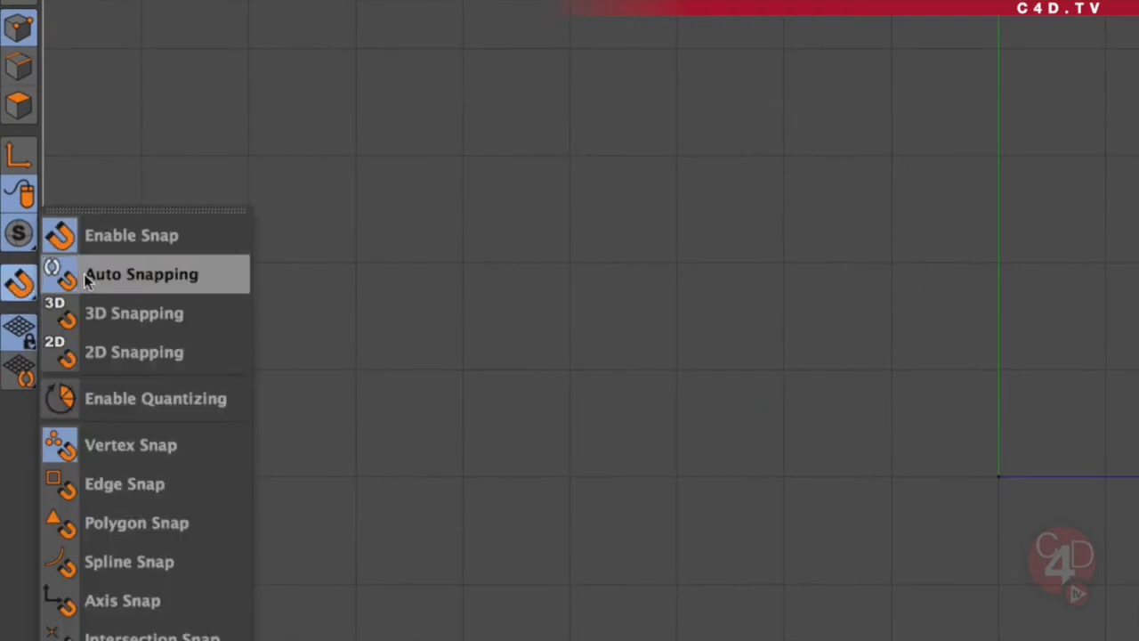
mouse_move(139, 633)
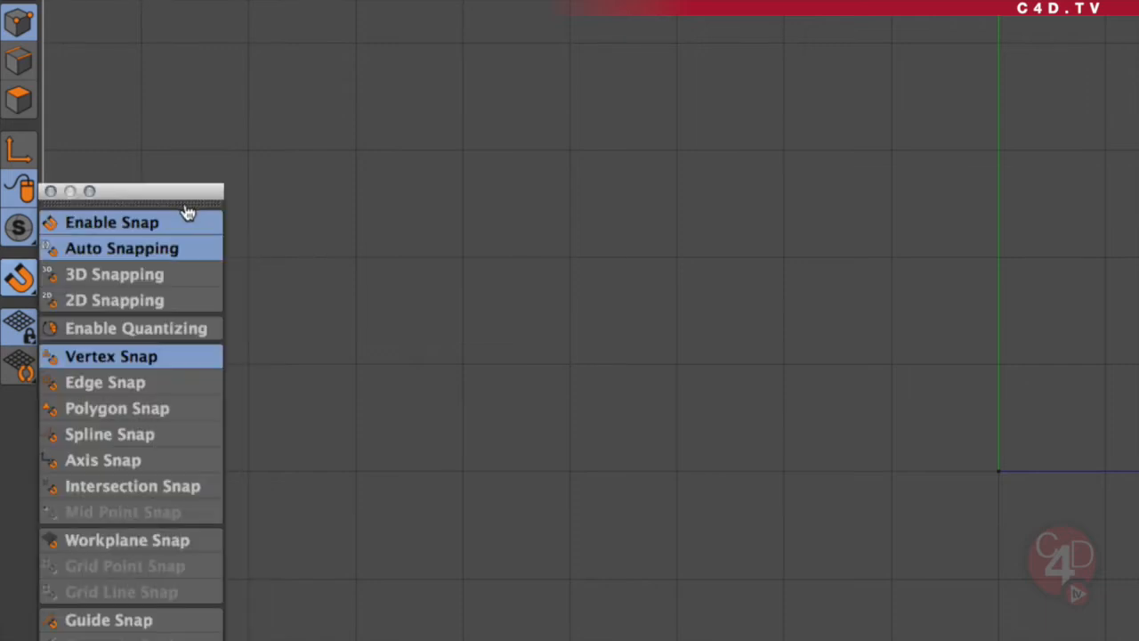
Step: Tear off the Snap settings as a floating palette with Snap, Vertex and Axis snapping enabled
drag(132, 192, 329, 37)
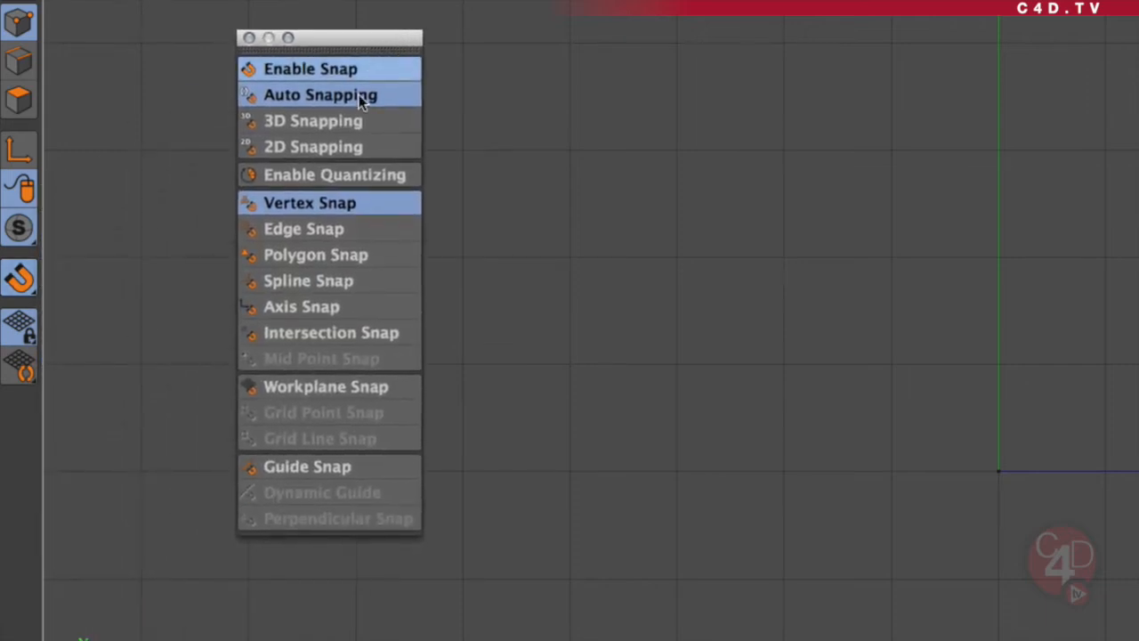
mouse_move(294, 258)
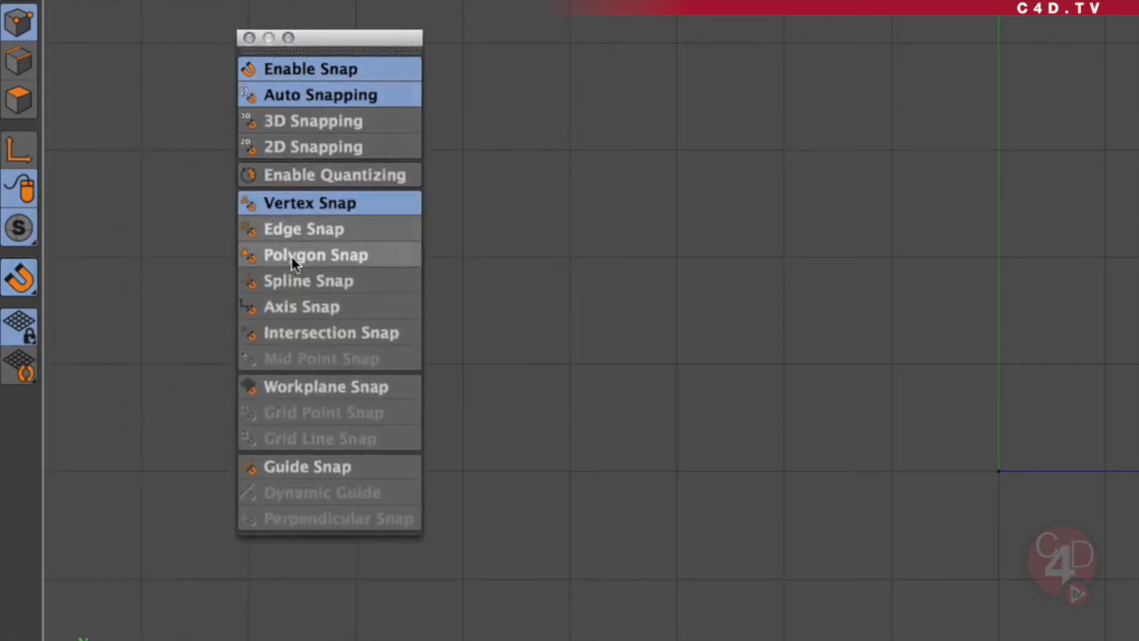
mouse_move(301, 306)
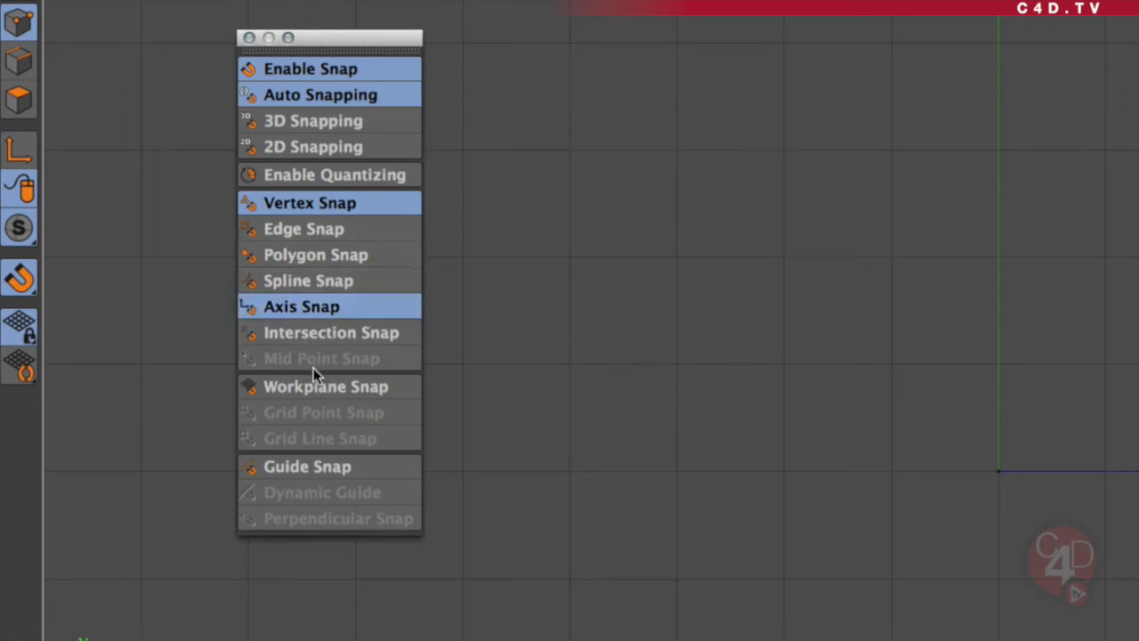
mouse_move(253, 46)
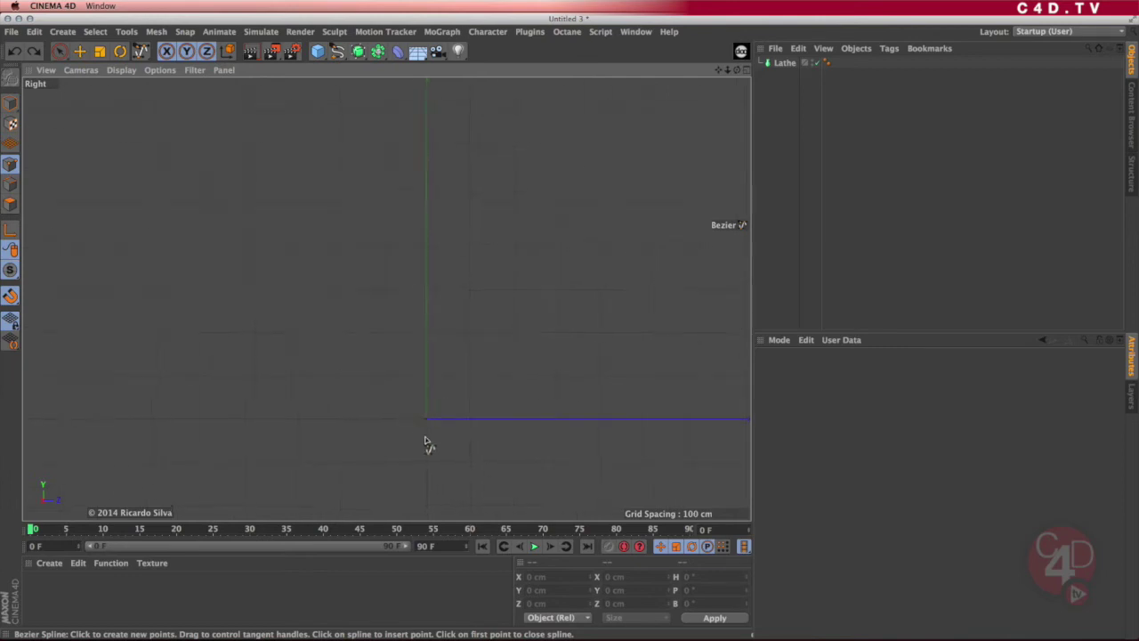
Step: Start the Bezier profile at the origin and run points along the base and up the tapered wall
click(427, 419)
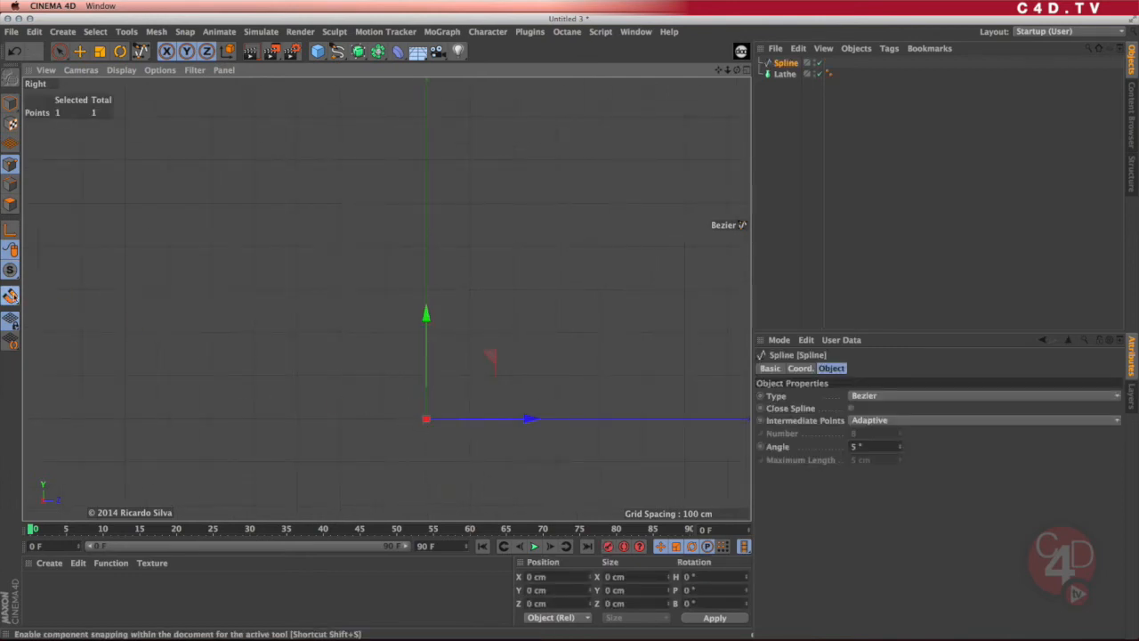
mouse_move(431, 410)
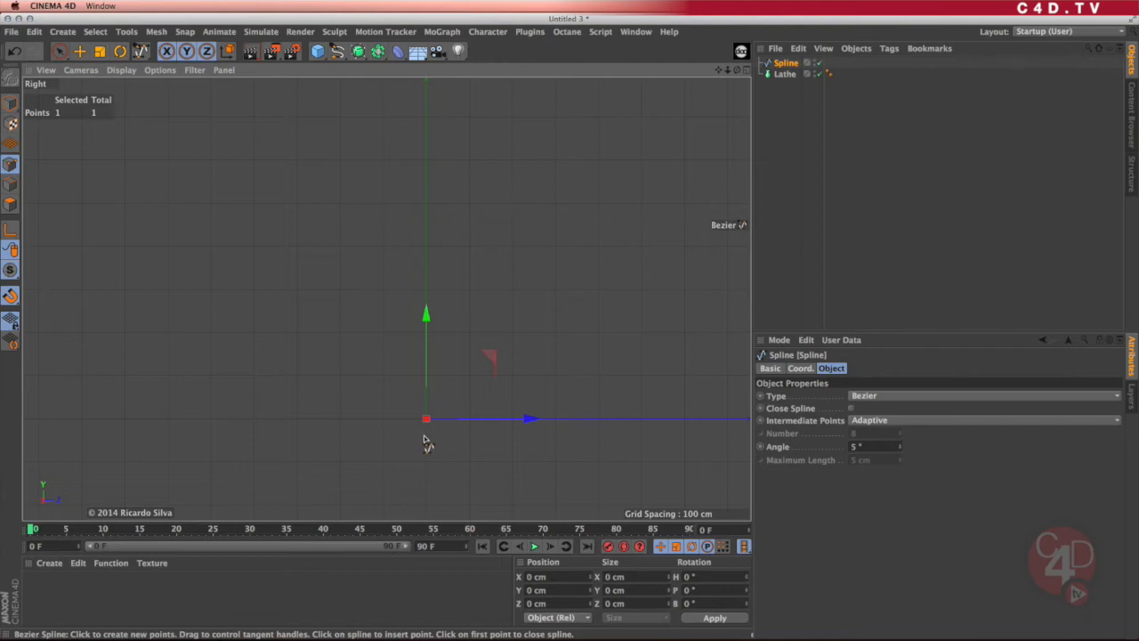
click(340, 418)
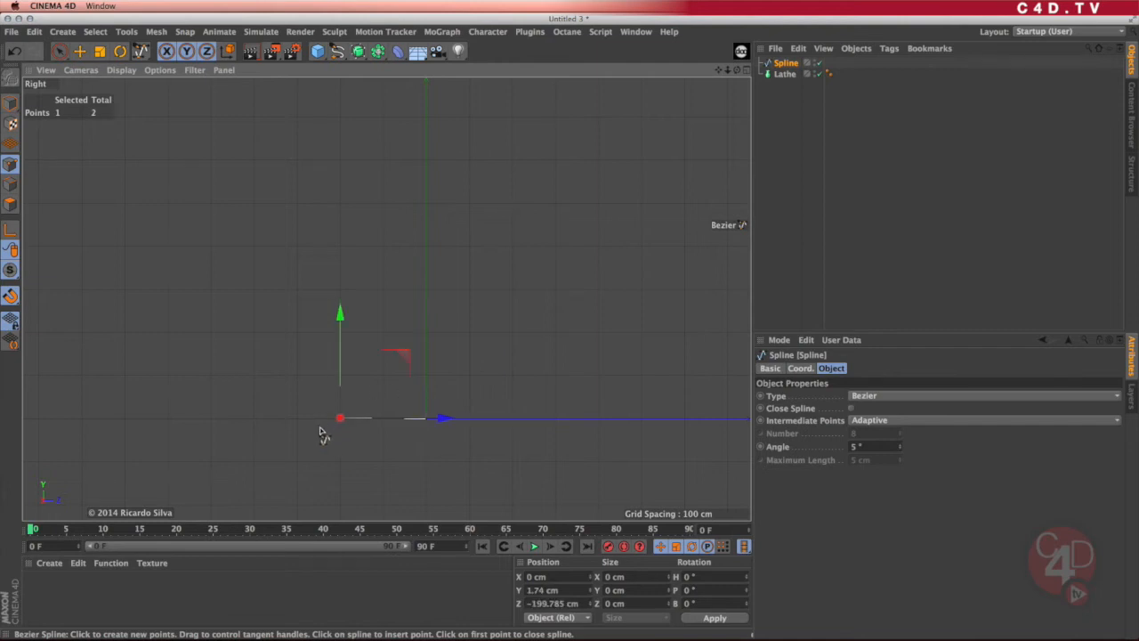
scroll(down, 3)
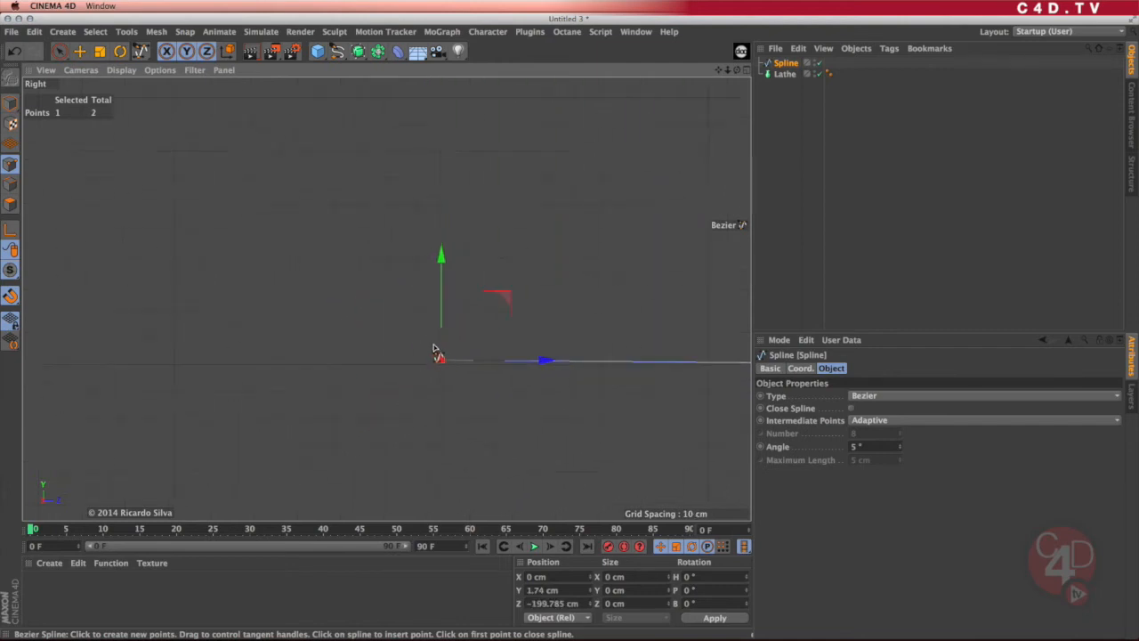
click(441, 359)
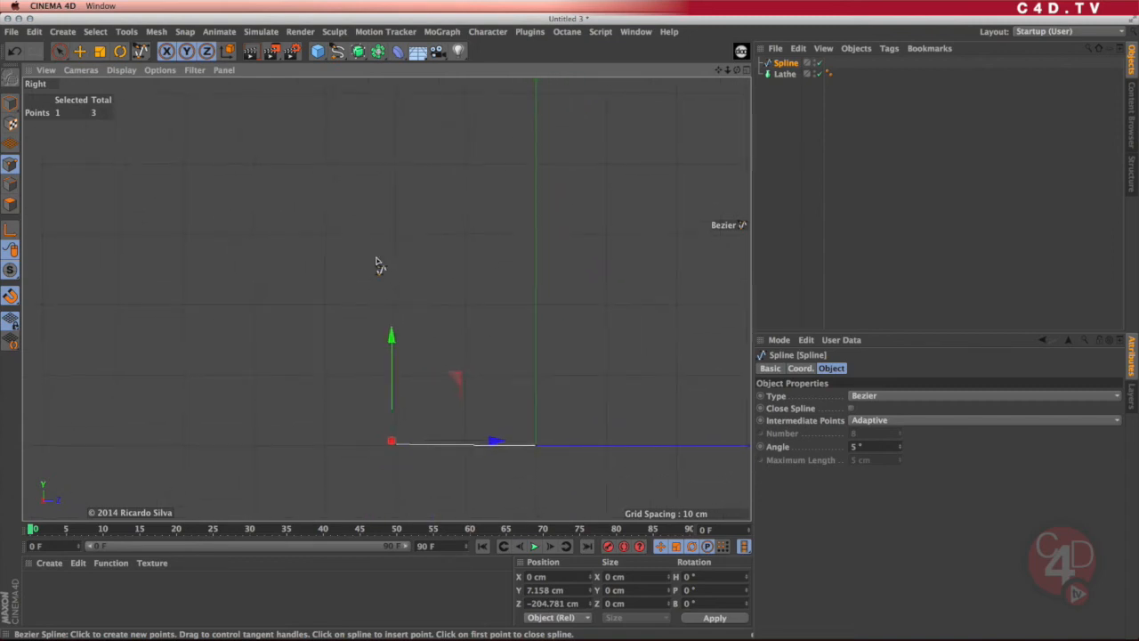
click(361, 192)
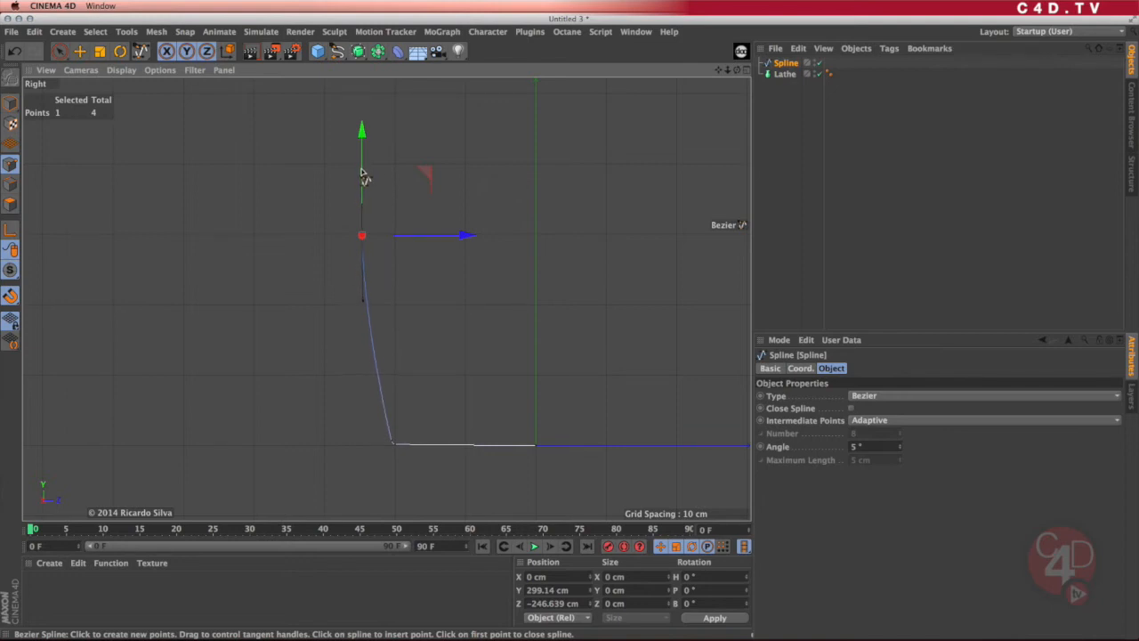
mouse_move(392, 176)
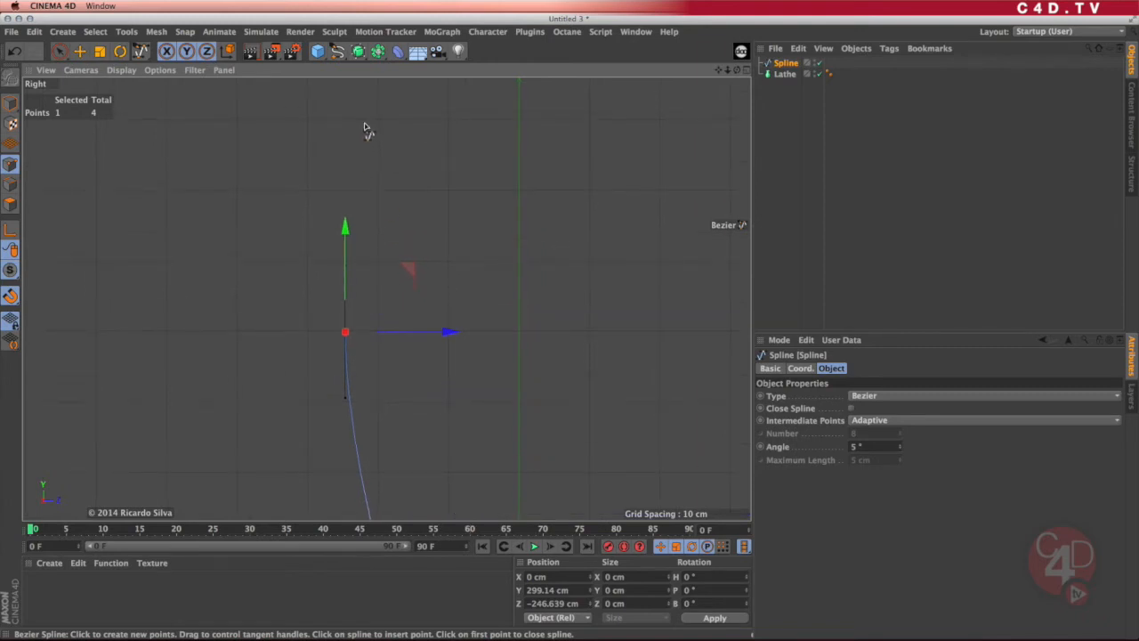
drag(346, 333, 366, 119)
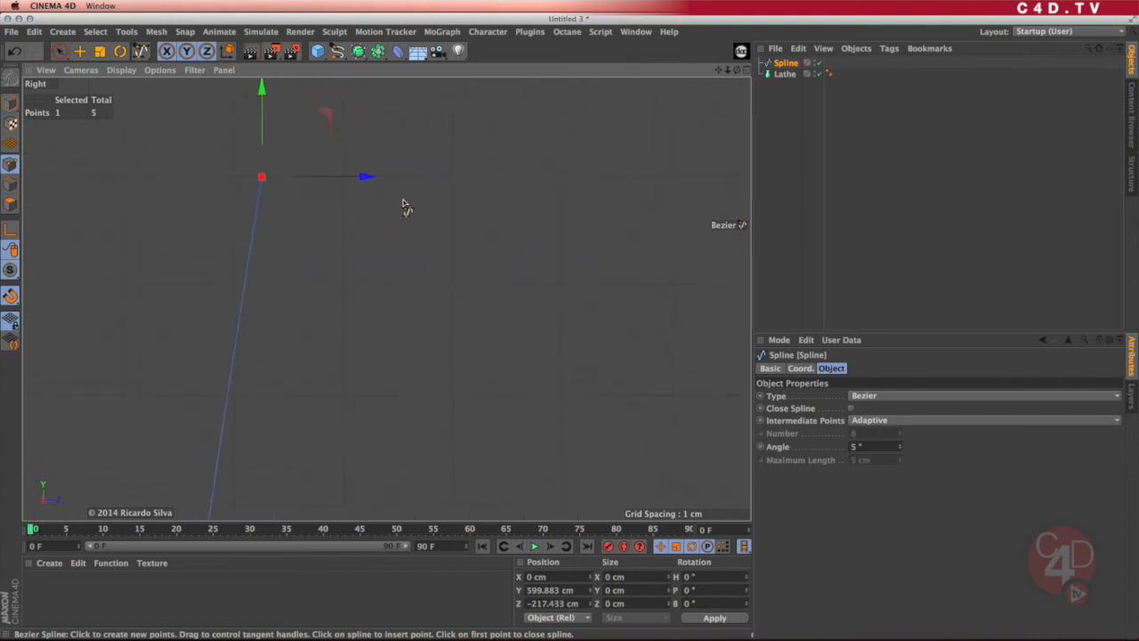
Step: Continue the profile over the top rim and back down the inner wall to the inner base
click(388, 177)
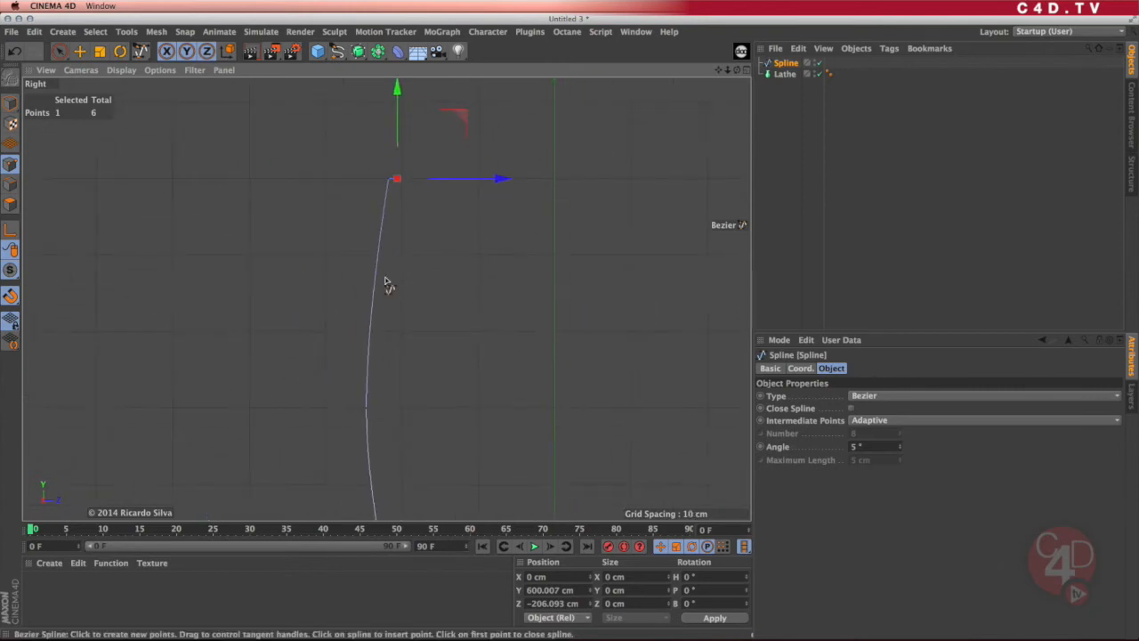
click(381, 406)
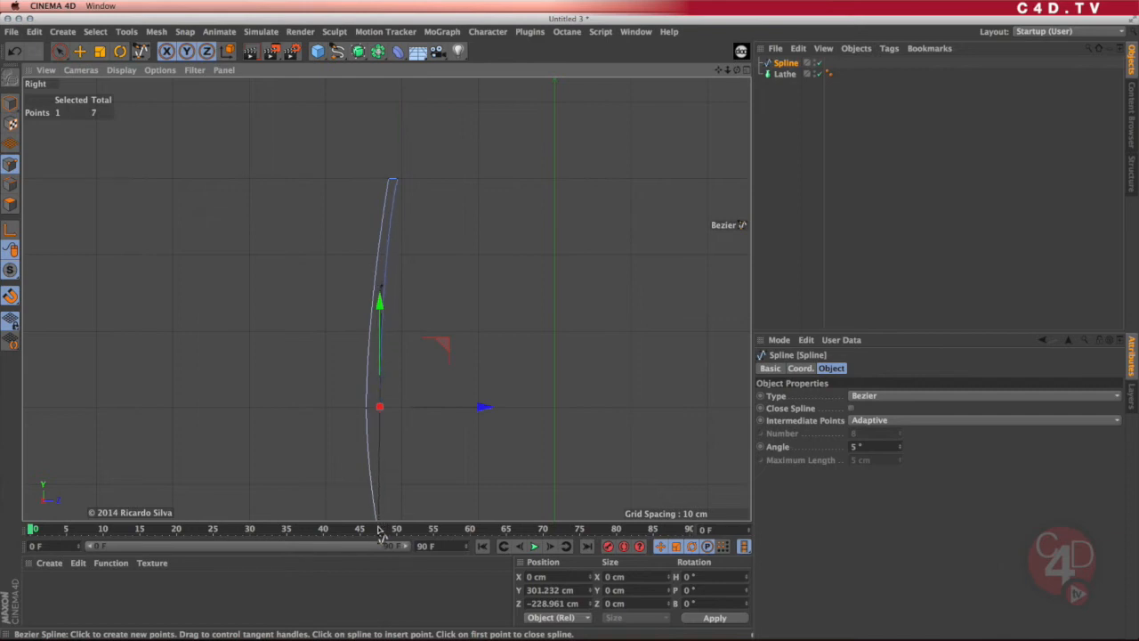
mouse_move(436, 427)
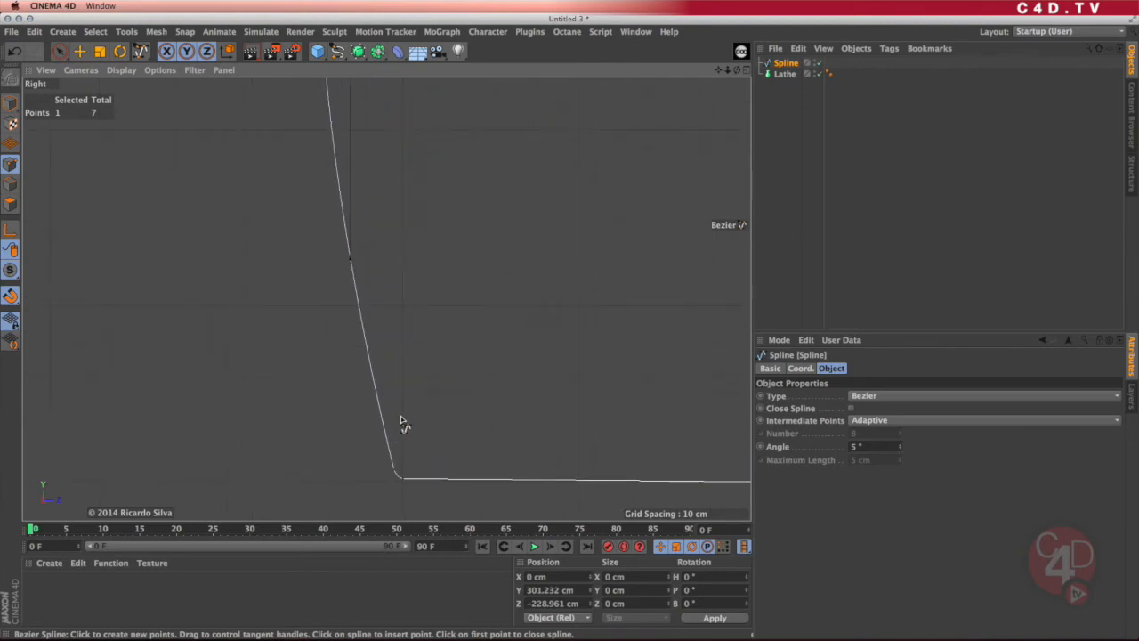
mouse_move(402, 413)
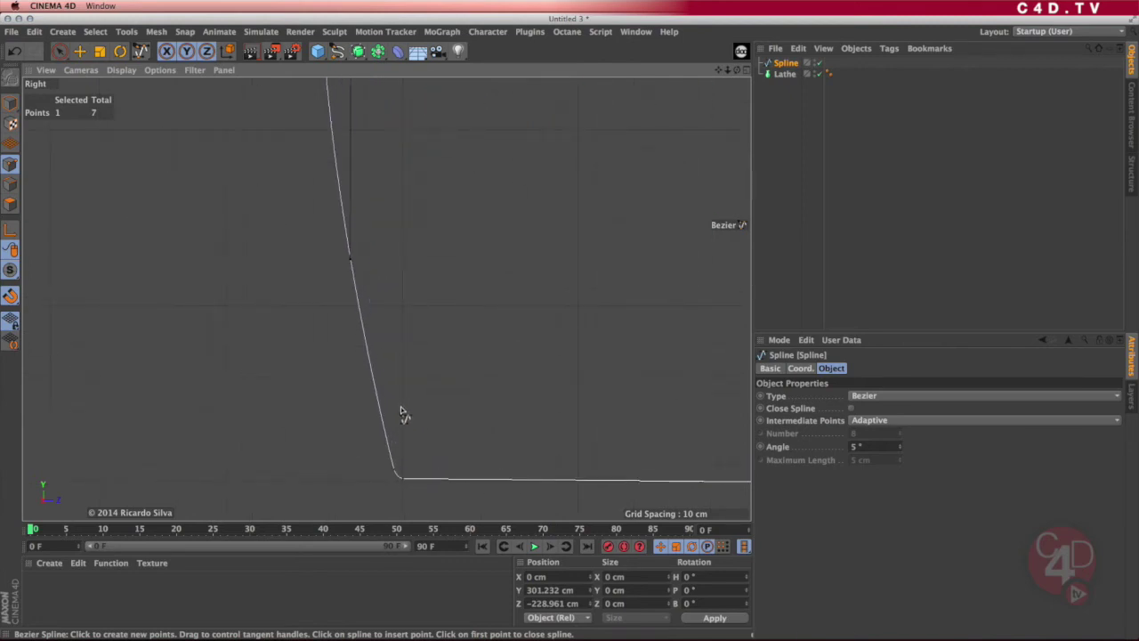
click(400, 407)
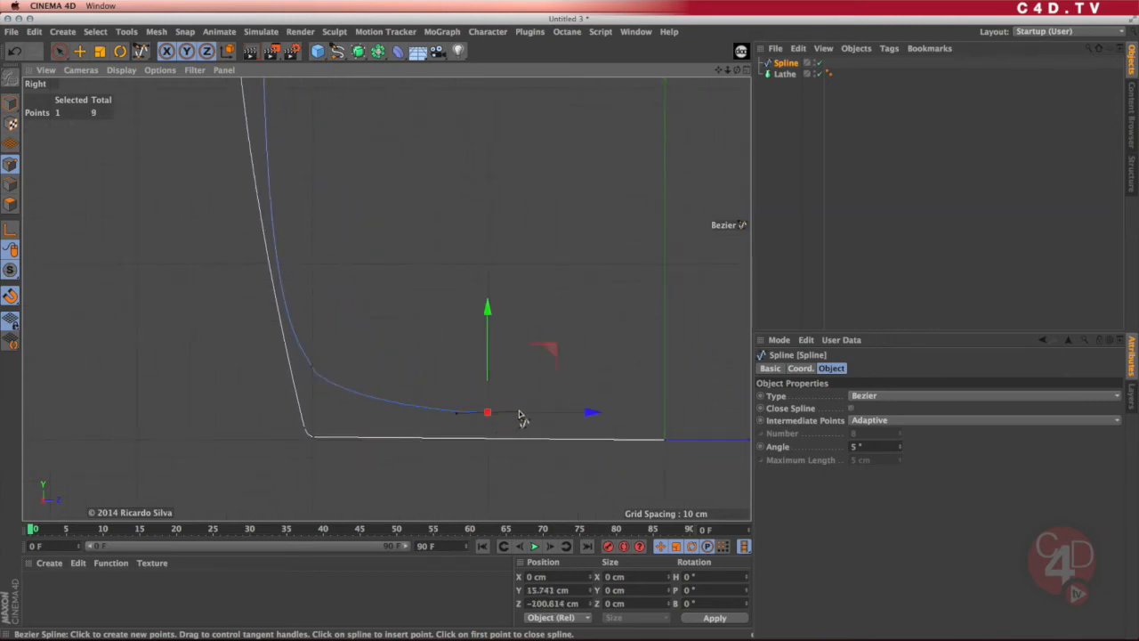
mouse_move(667, 419)
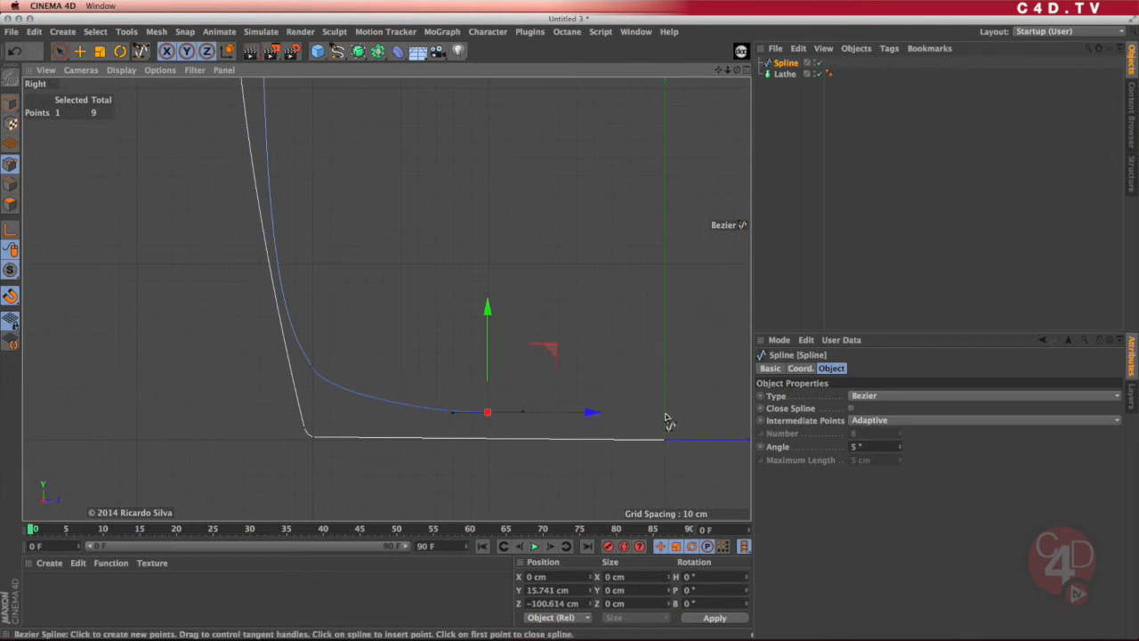
click(669, 423)
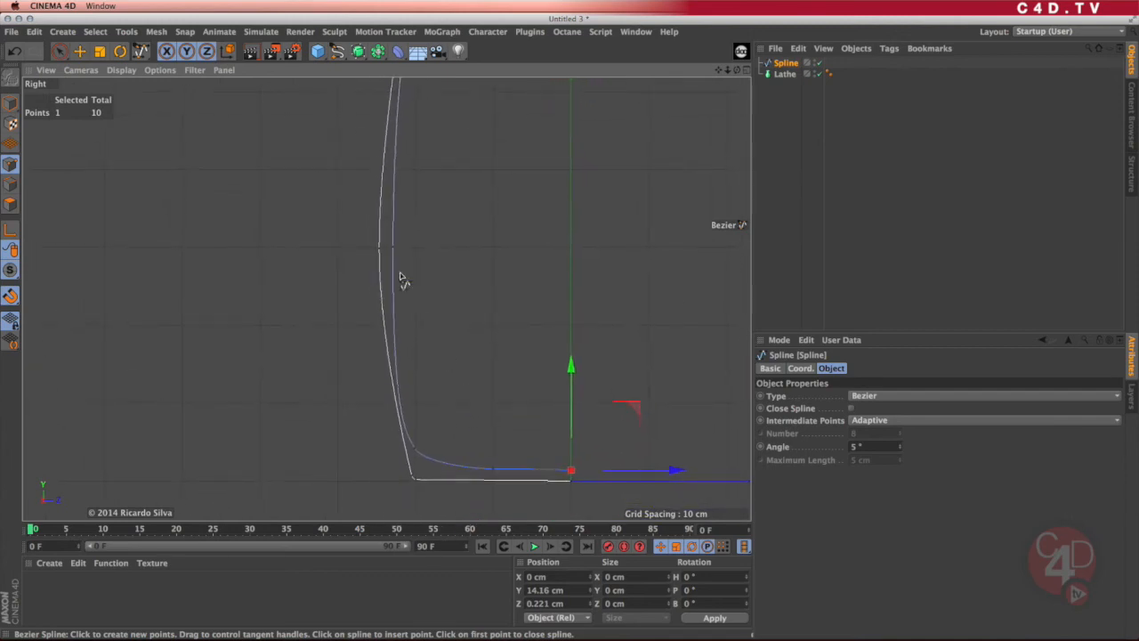
mouse_move(420, 443)
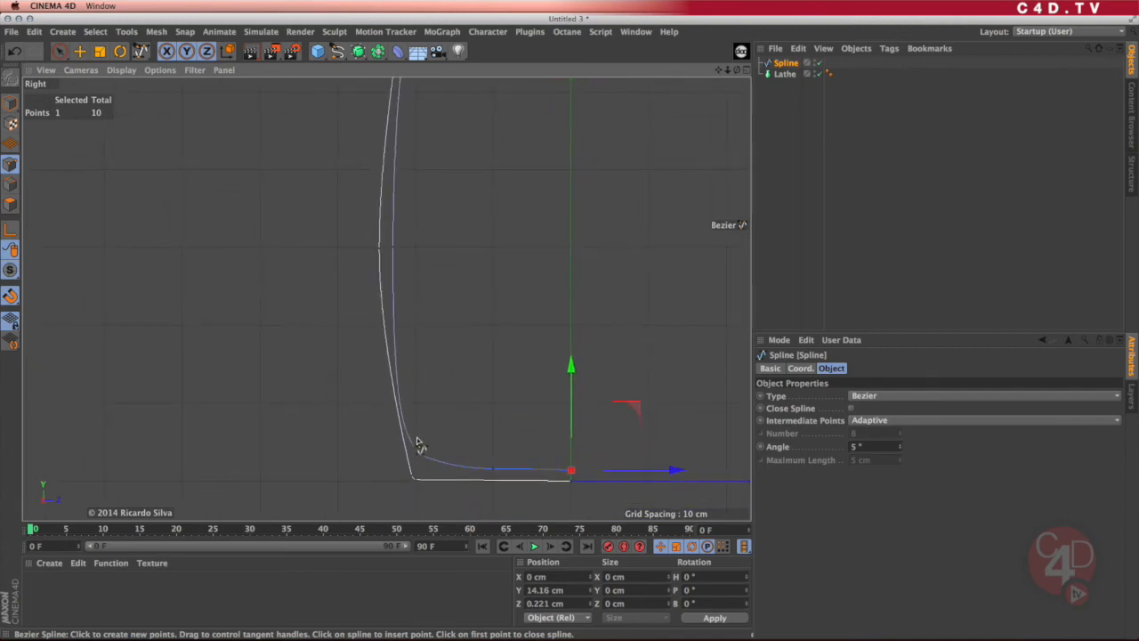
Step: Leave the Bezier pen for Live Selection and select the profile's bottom corner point
click(12, 163)
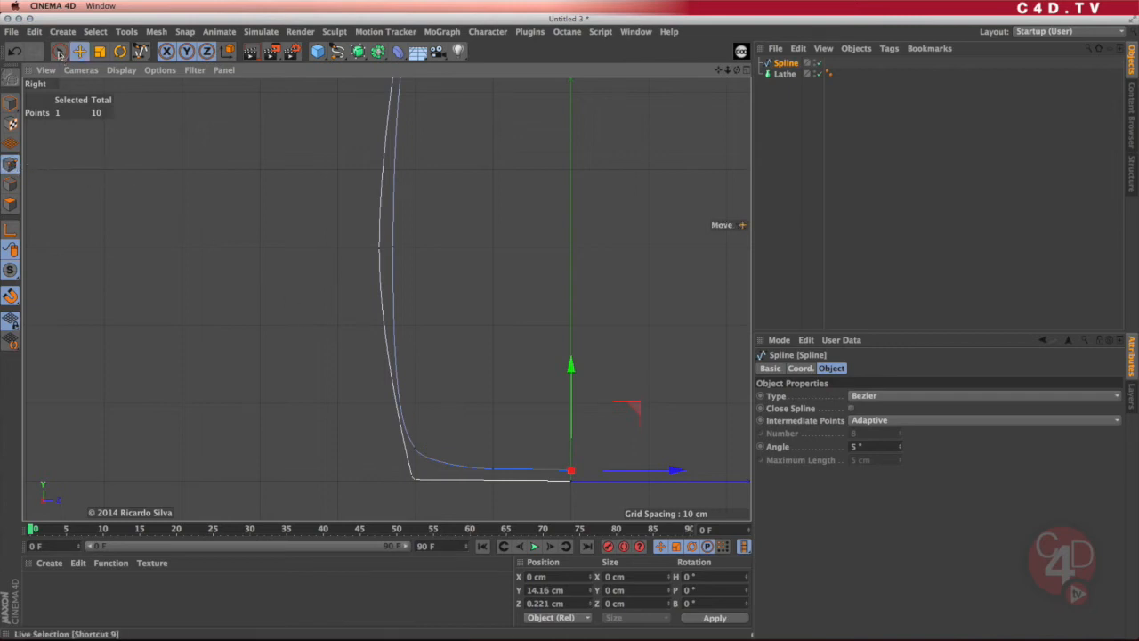
click(59, 50)
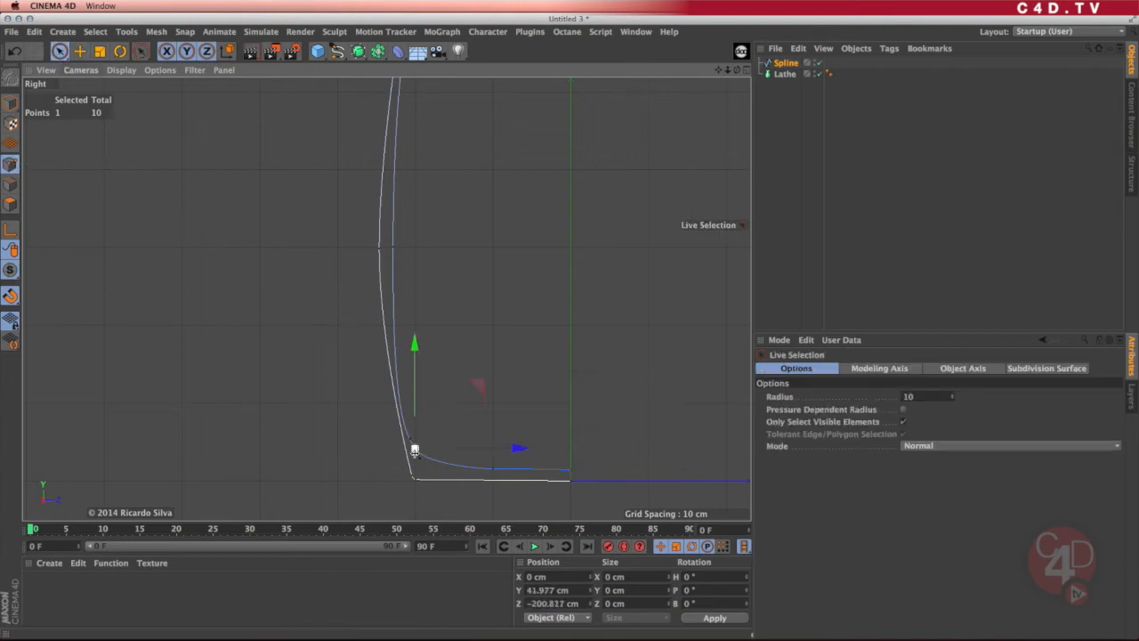
drag(415, 448, 436, 436)
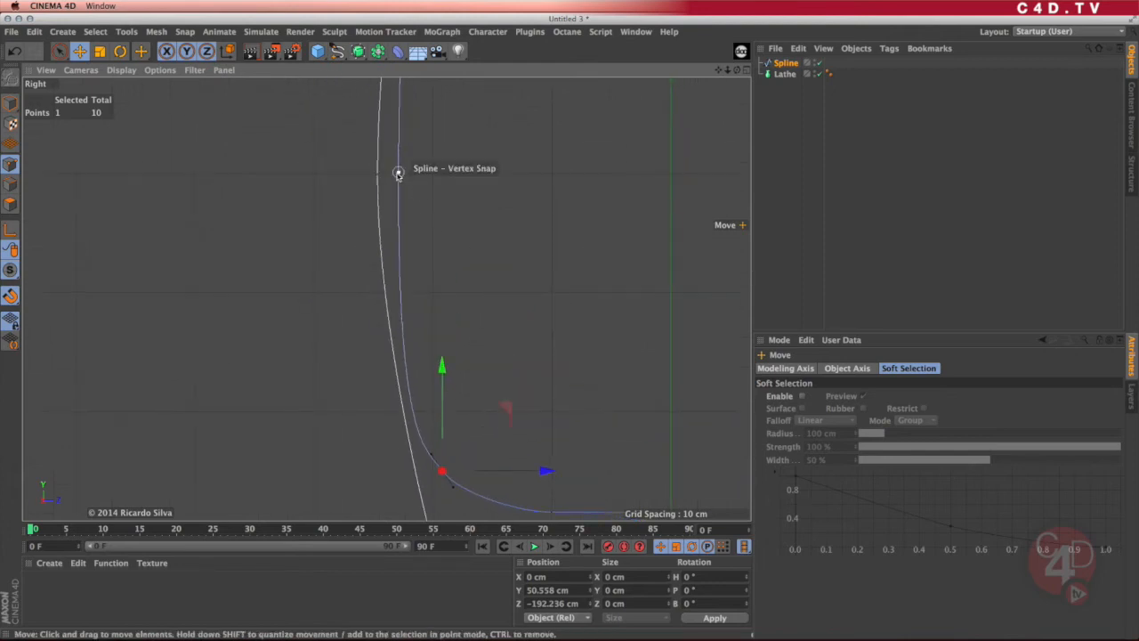
Step: Move the wall and upper-wall points to reshape the curve toward the base
drag(441, 472, 413, 228)
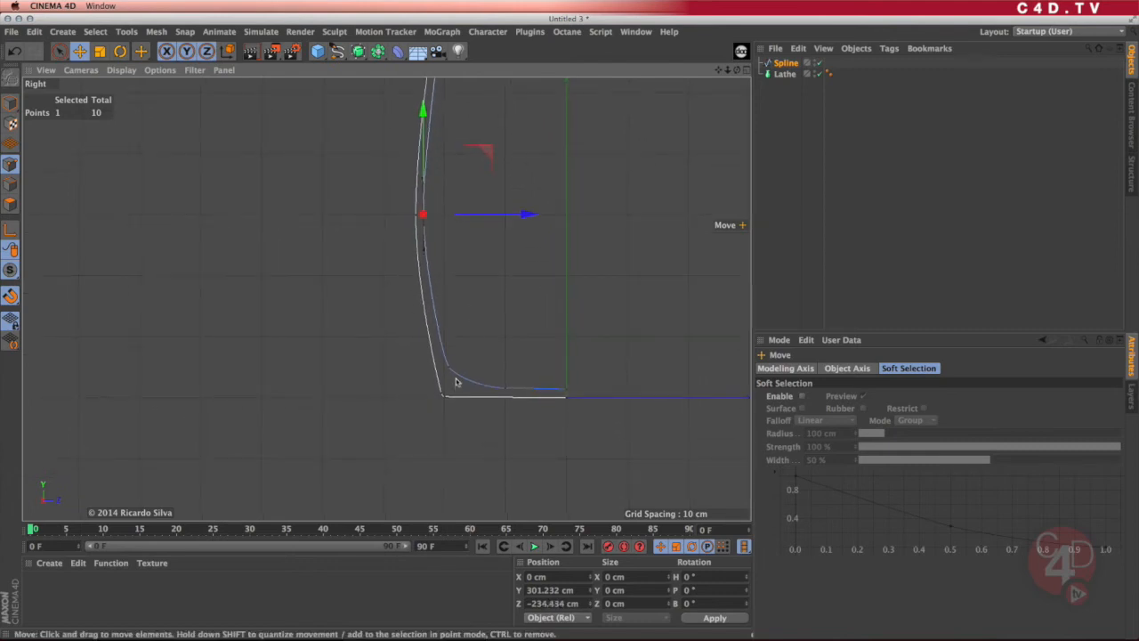
drag(423, 214, 586, 400)
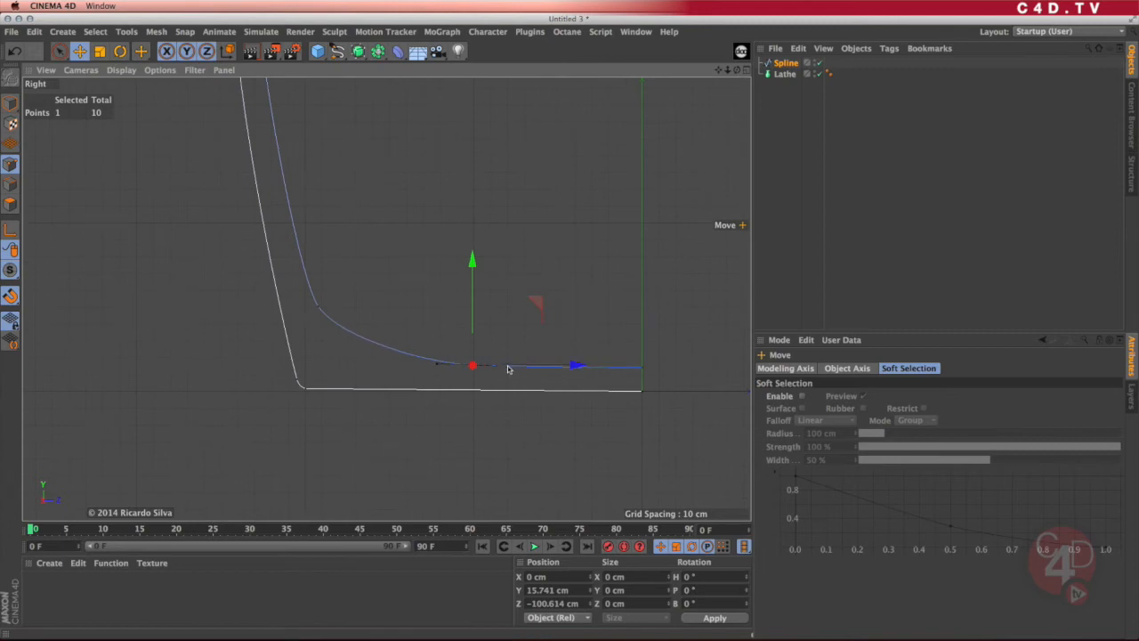
drag(472, 365, 317, 306)
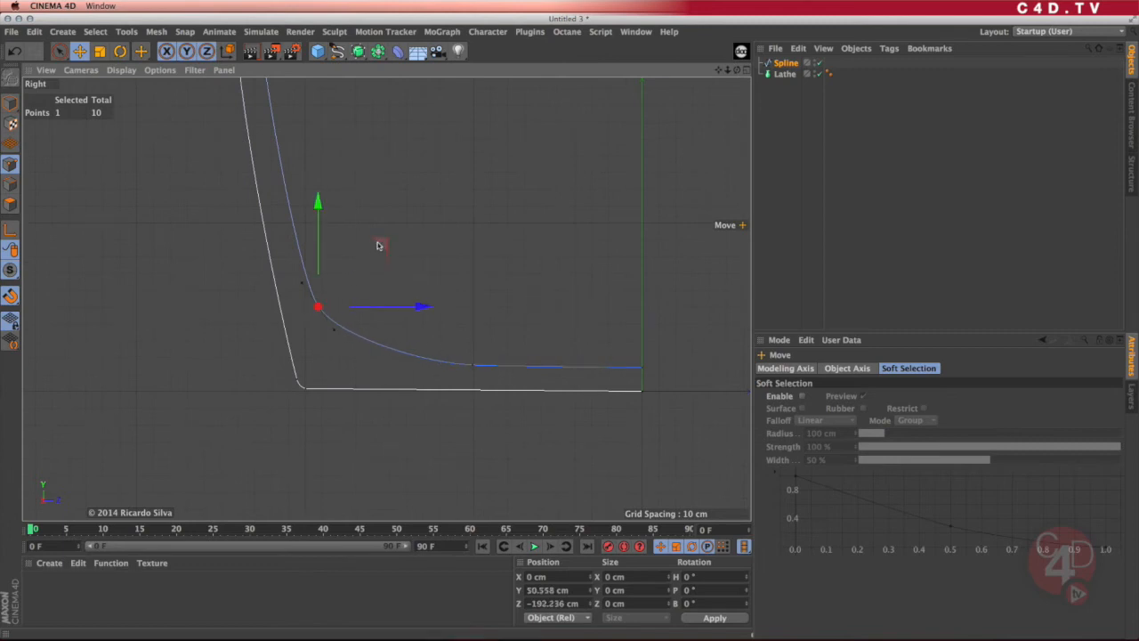
drag(317, 307, 306, 278)
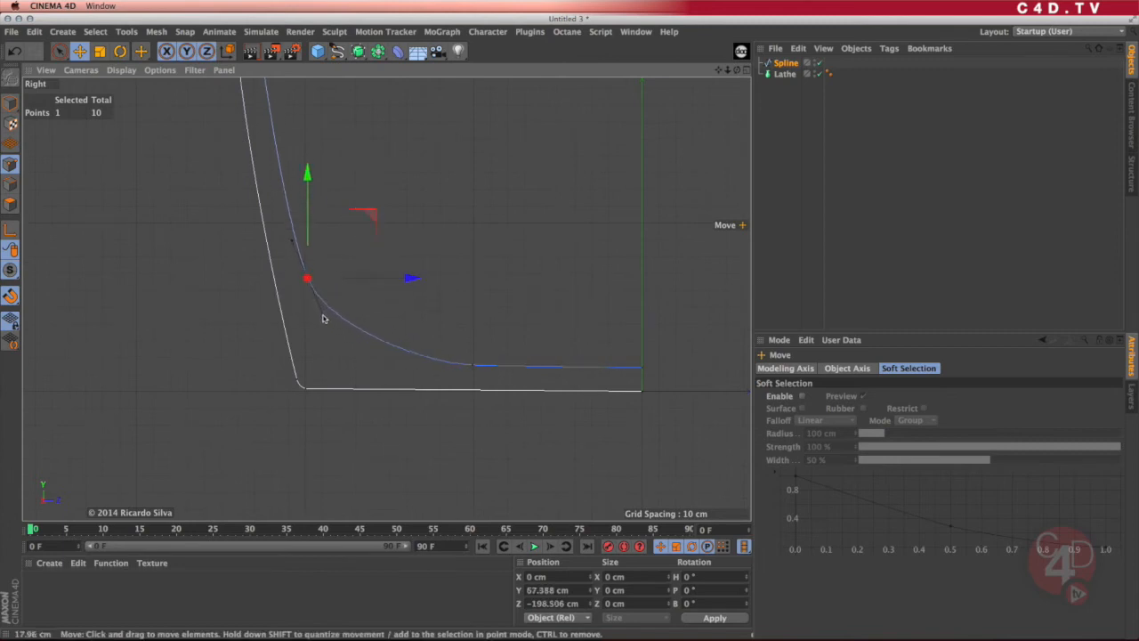
Step: Snap a lower point onto the bottom corner and settle it just above the flat base
drag(324, 318, 320, 384)
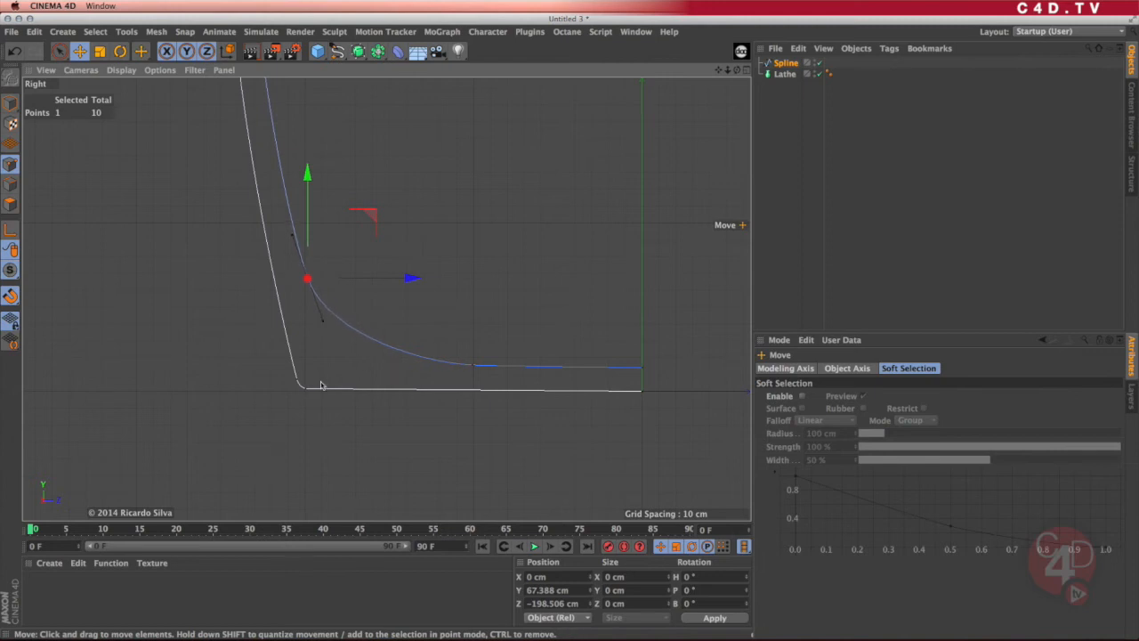
drag(306, 278, 338, 187)
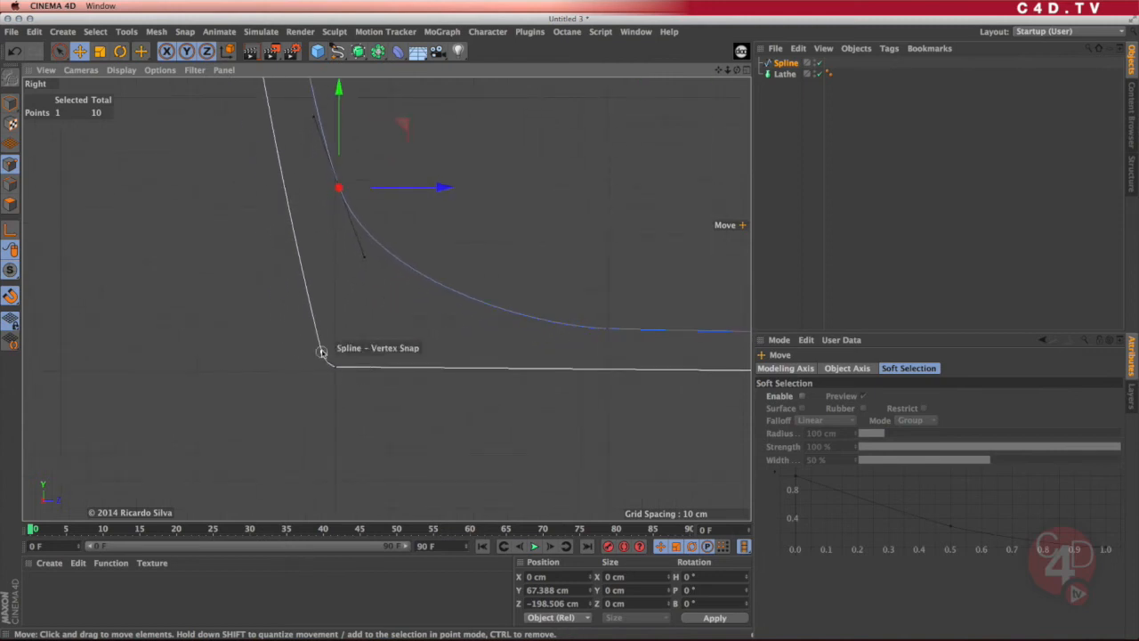
drag(338, 187, 312, 321)
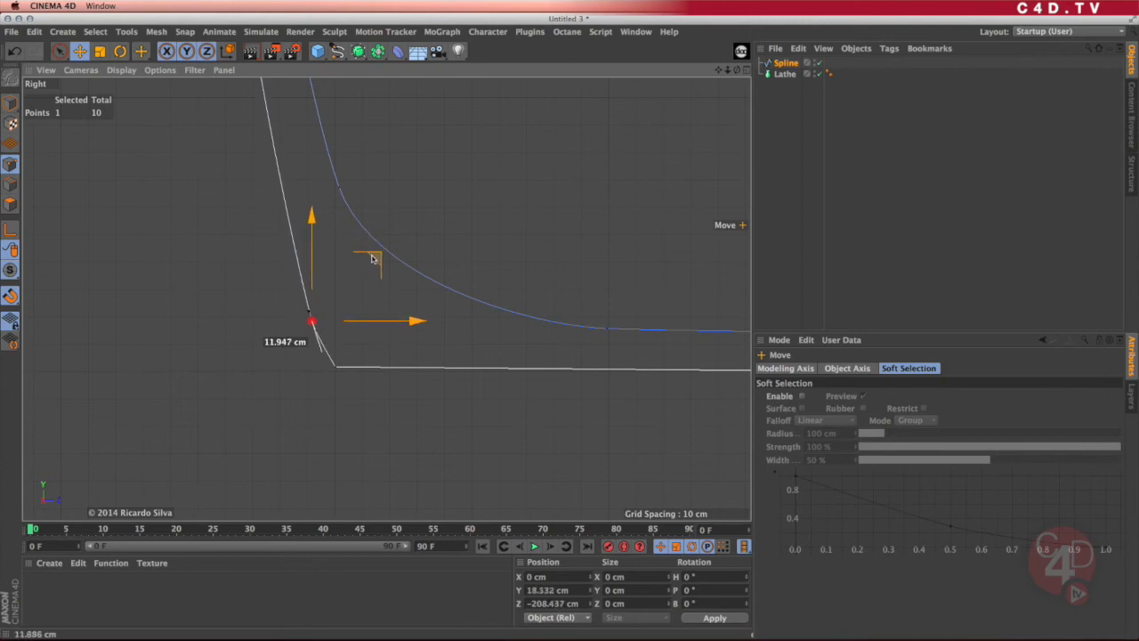
drag(312, 322, 334, 367)
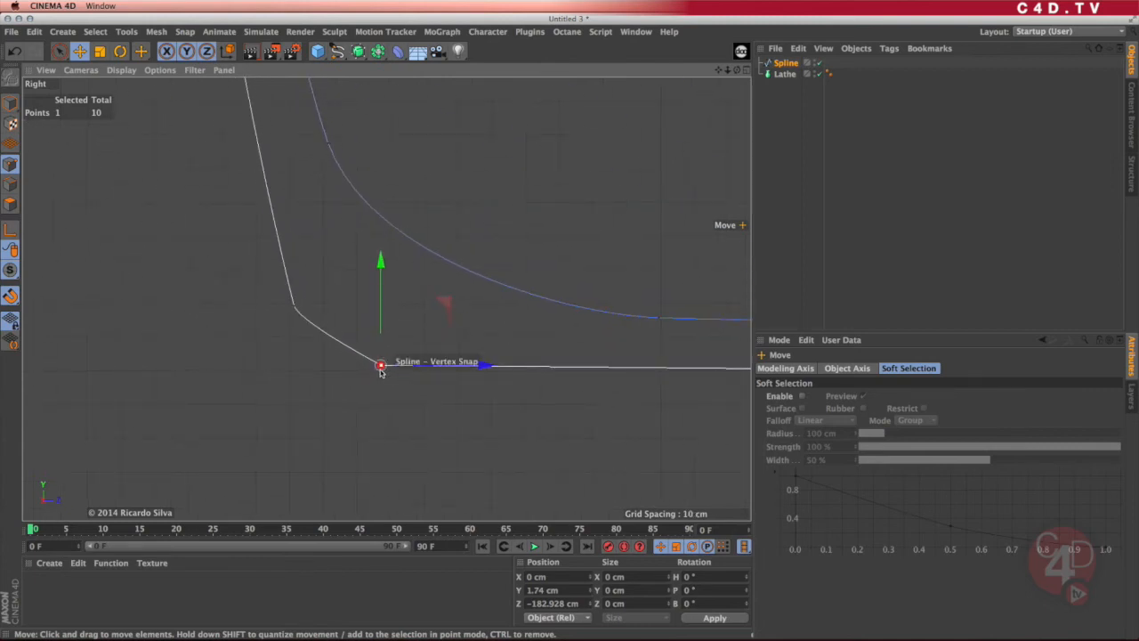
mouse_move(338, 384)
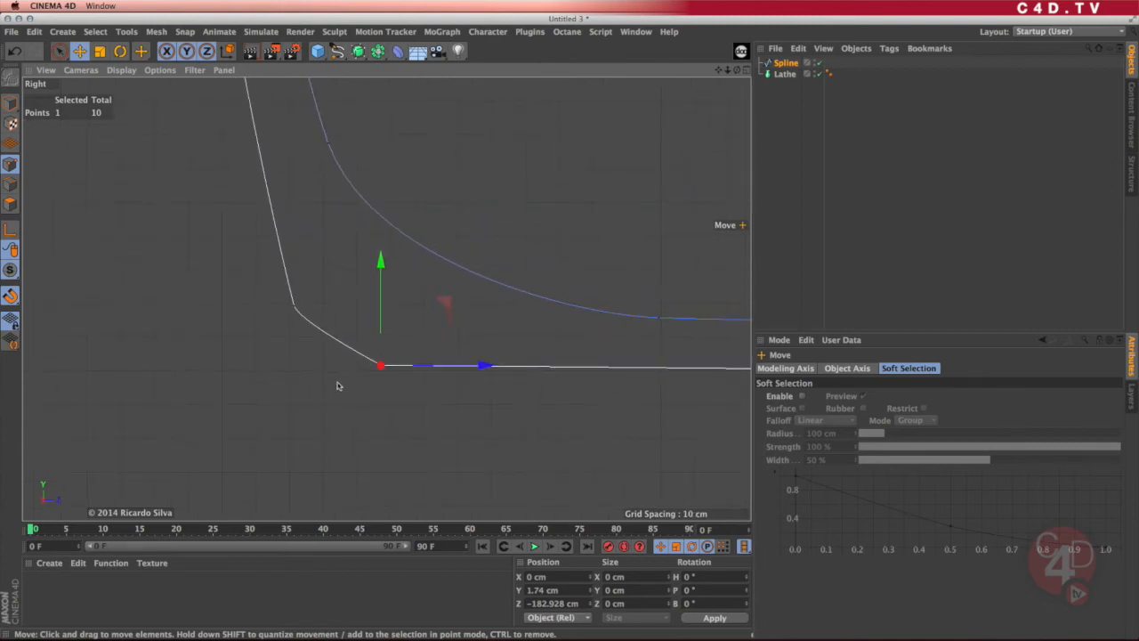
Step: Give the selected spline points Soft Interpolation so the wall flows smoothly into the base
right_click(338, 384)
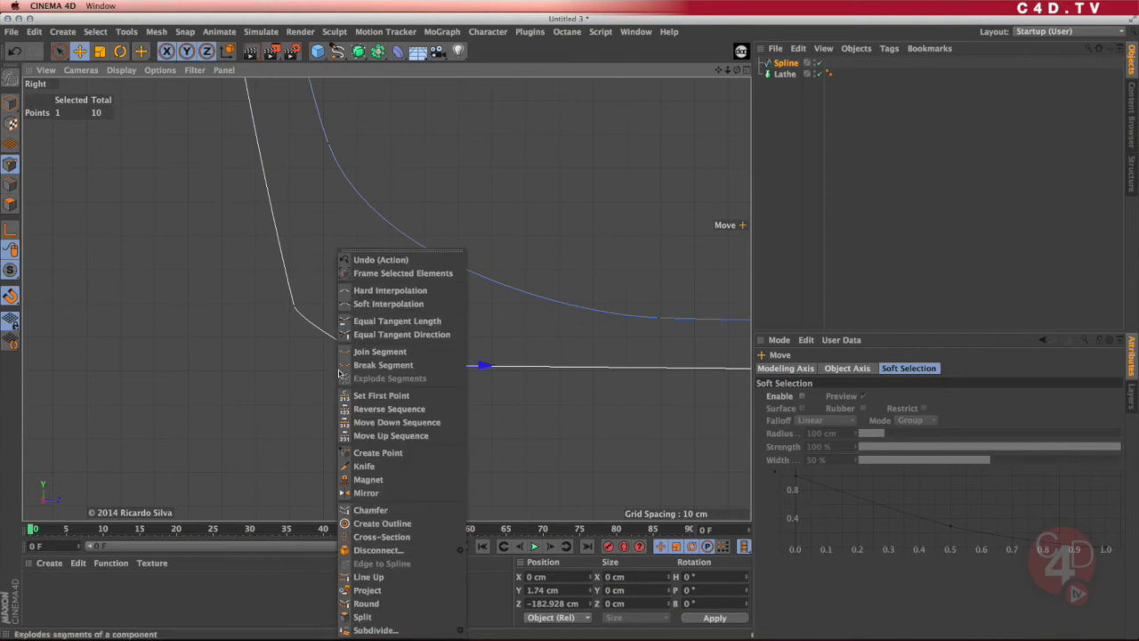
mouse_move(387, 408)
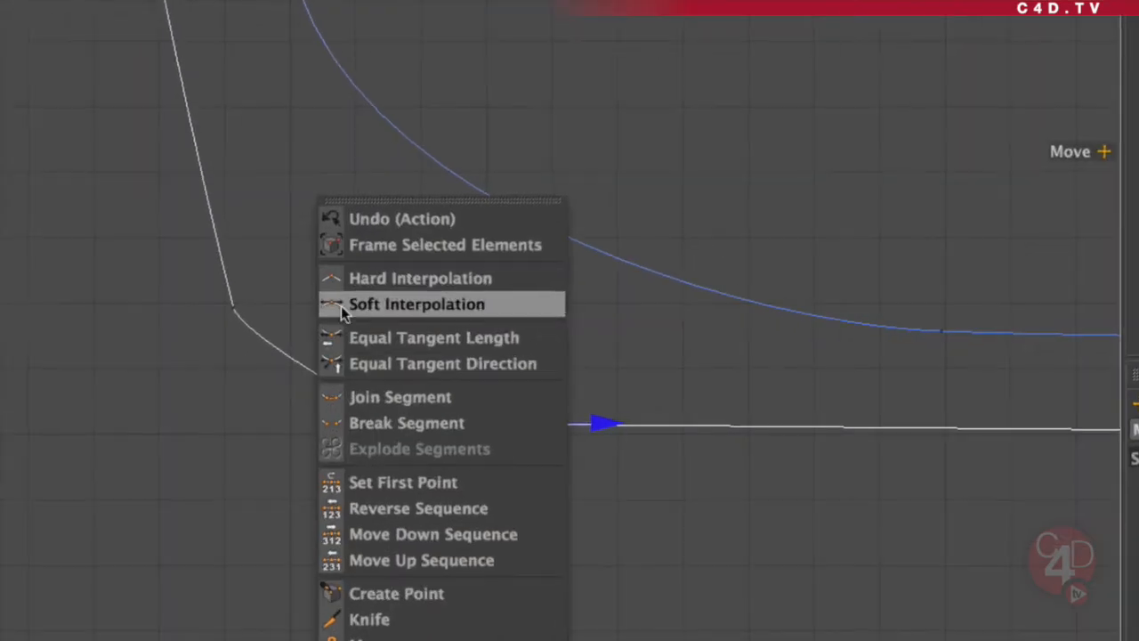
mouse_move(385, 313)
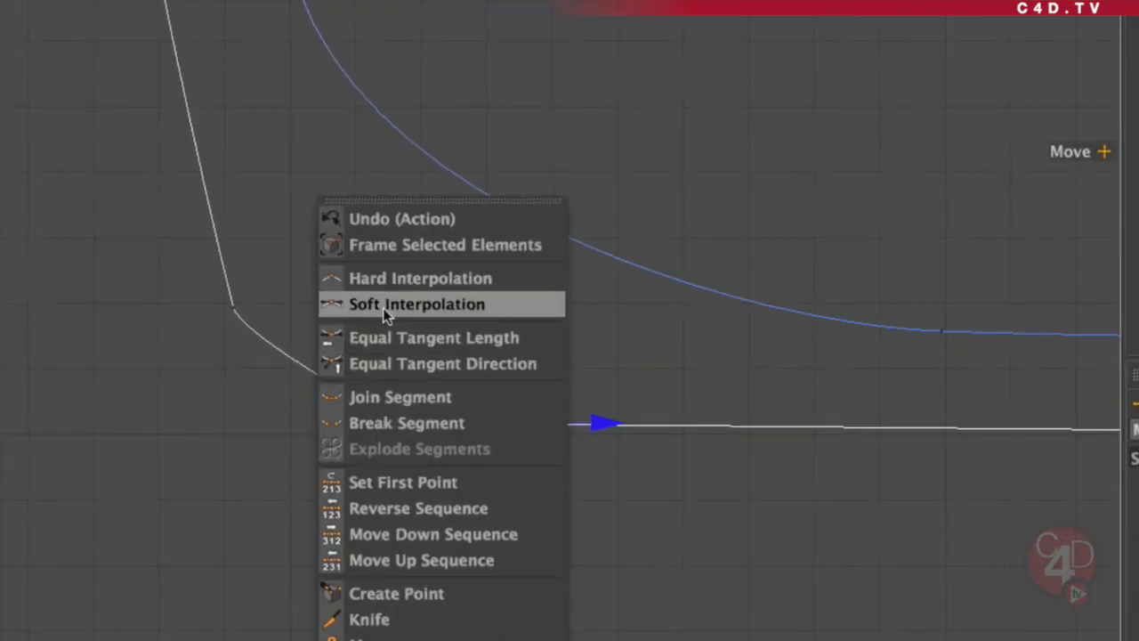
click(416, 302)
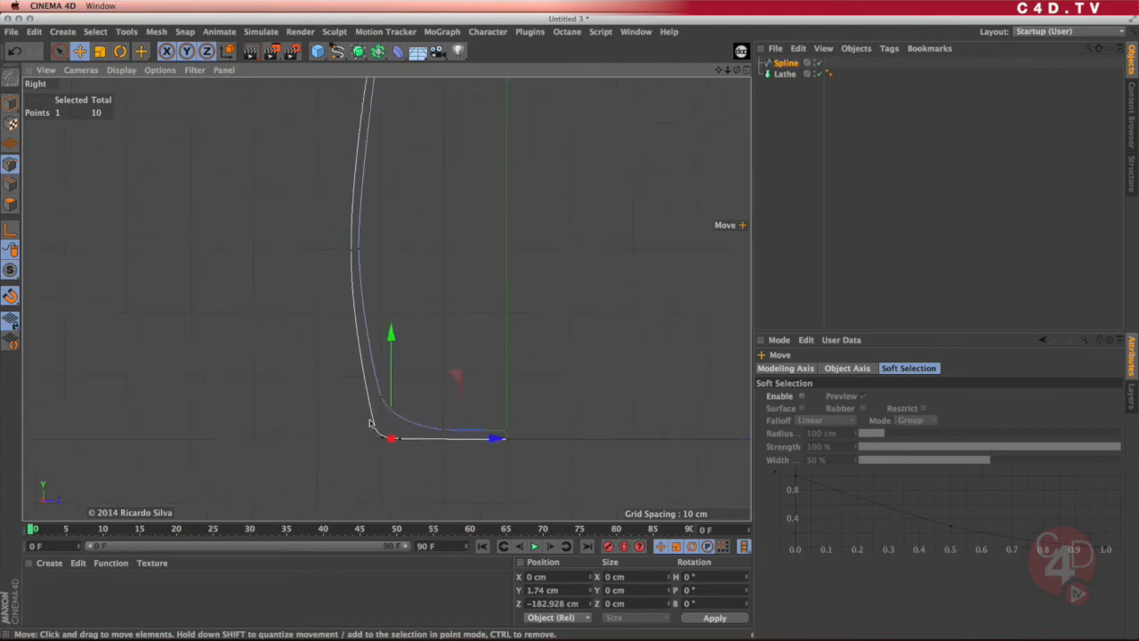
scroll(down, 3)
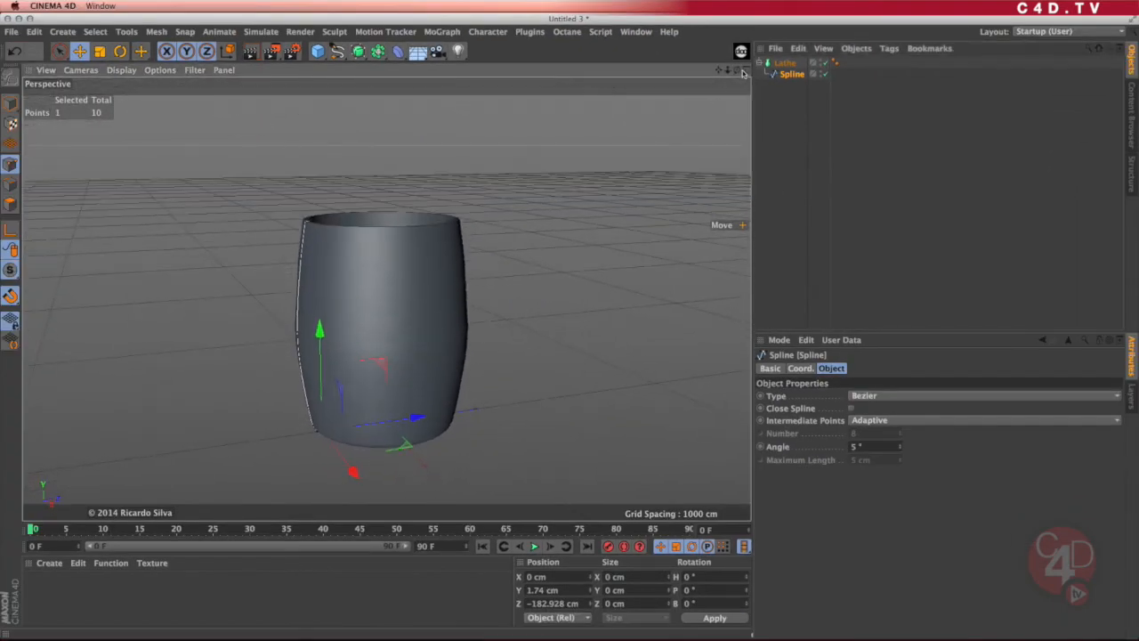
Step: Toggle the viewport to Perspective to inspect the lathed mug body, then back
click(740, 71)
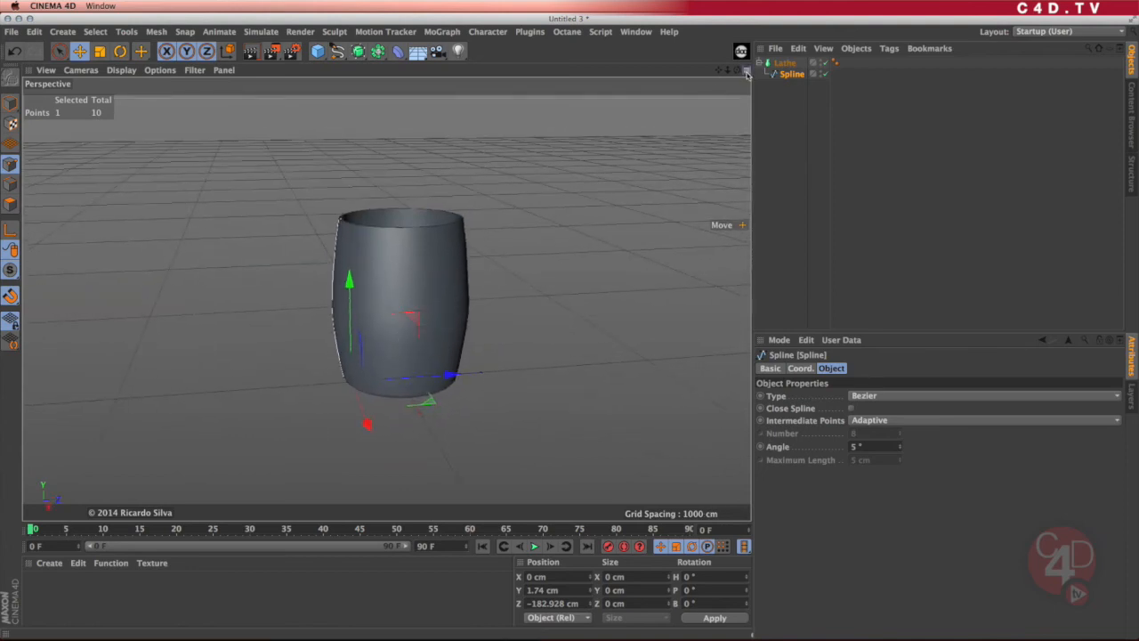
click(744, 71)
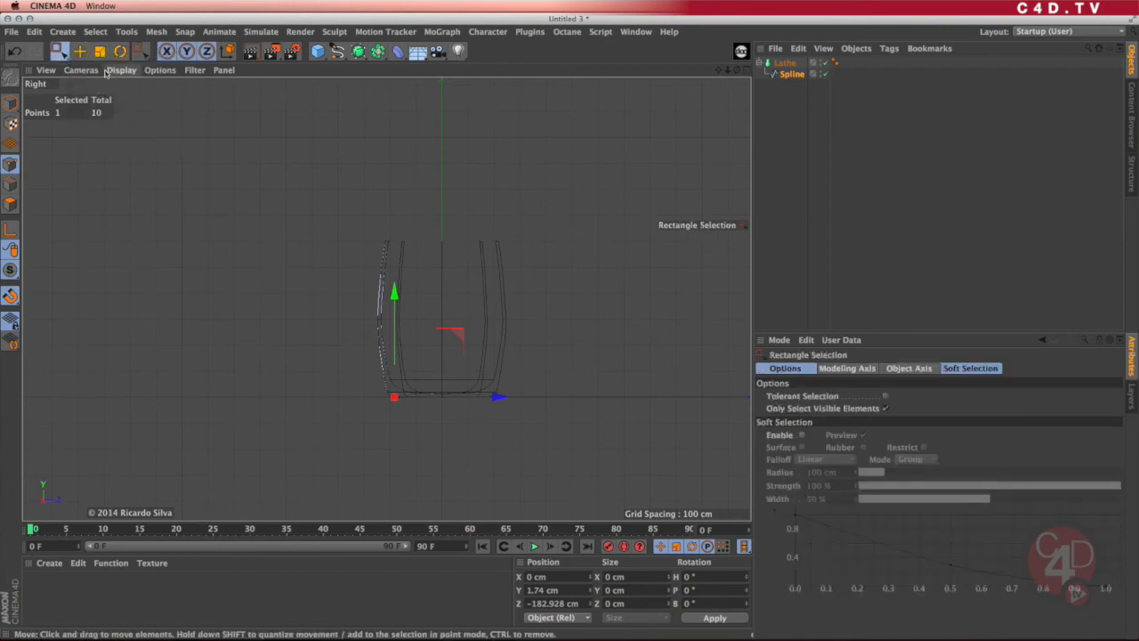
Step: Box-select the seven profile points along the central axis and return to the Perspective view
drag(345, 217, 406, 411)
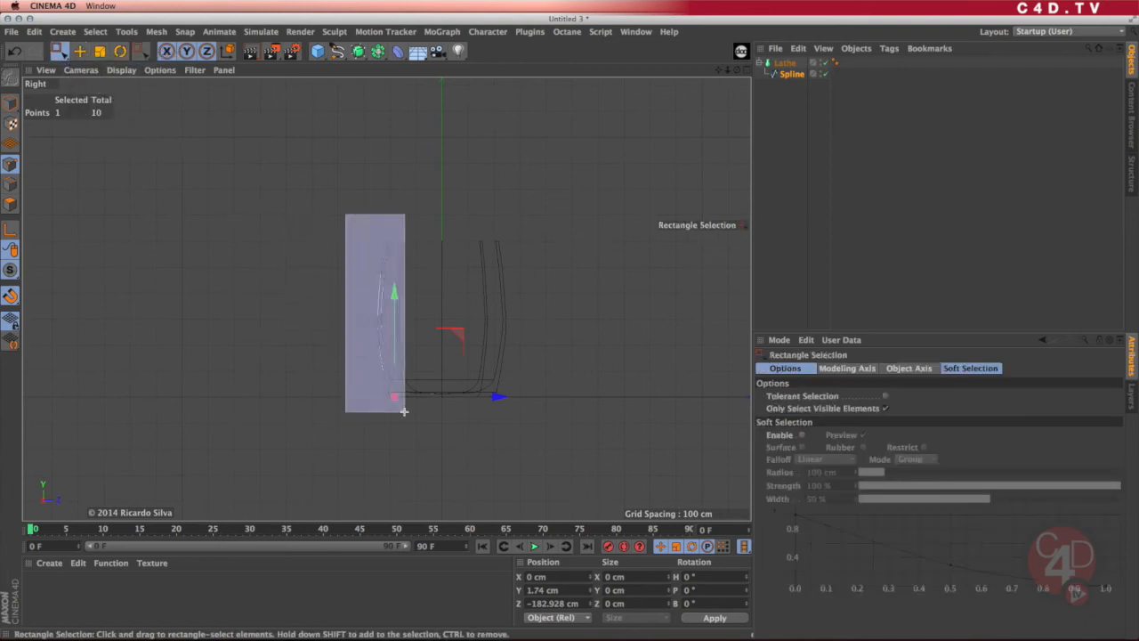
drag(347, 214, 406, 413)
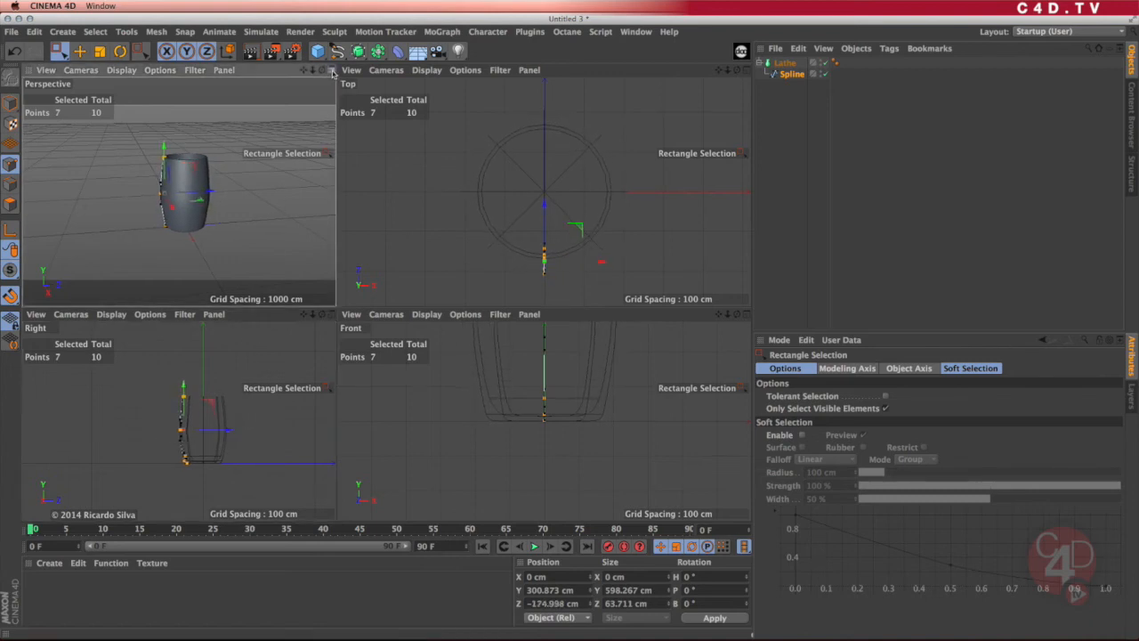
click(331, 69)
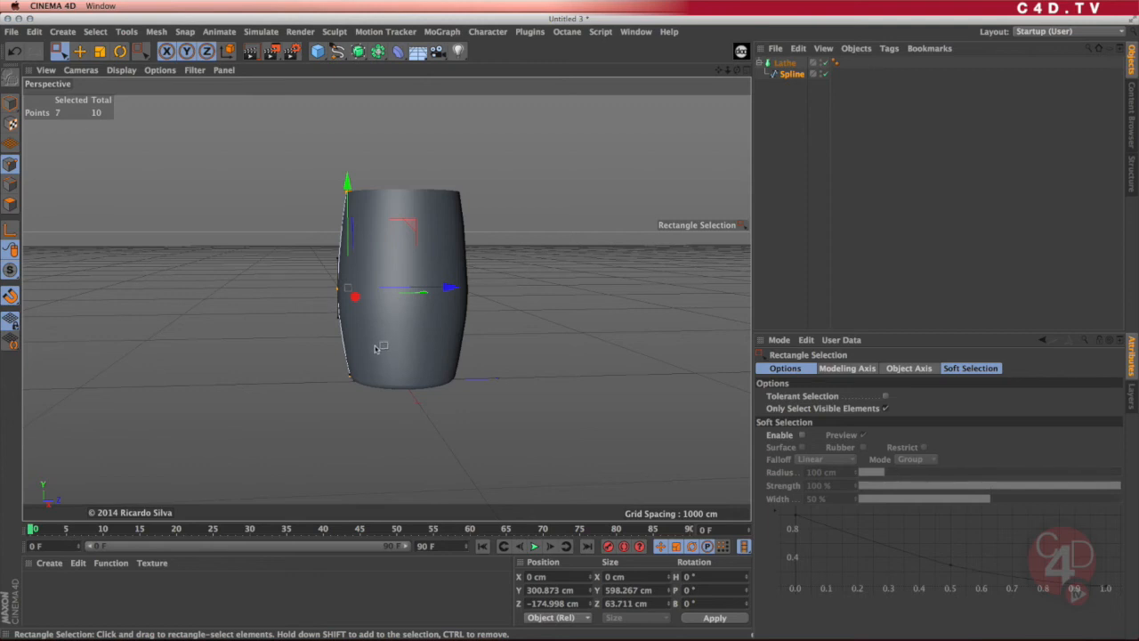
mouse_move(516, 265)
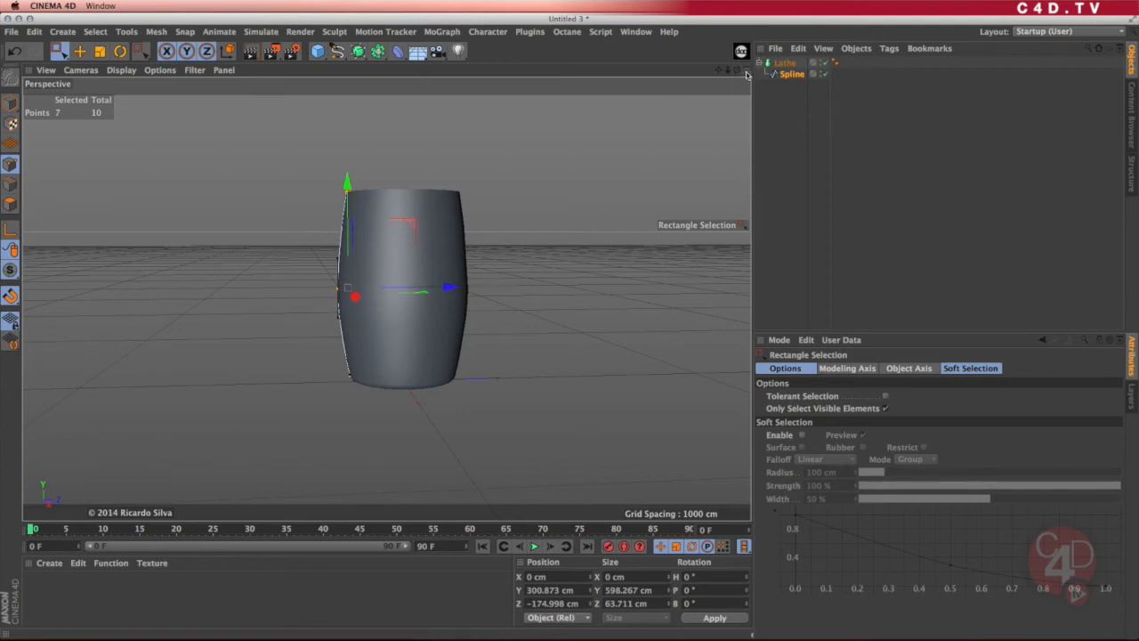
click(739, 71)
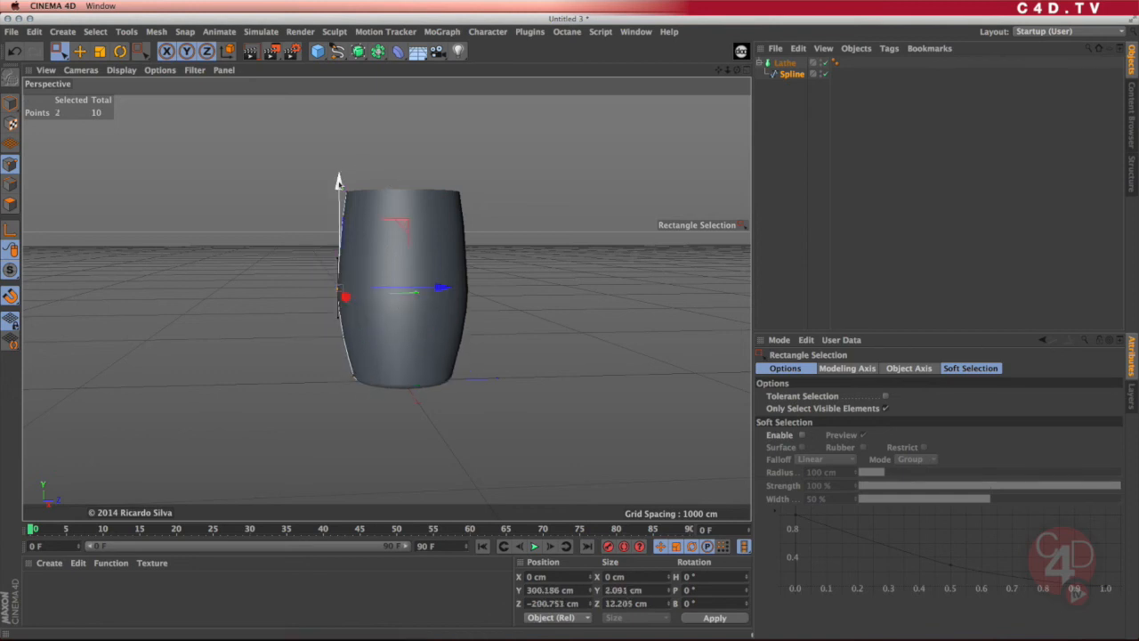
click(785, 62)
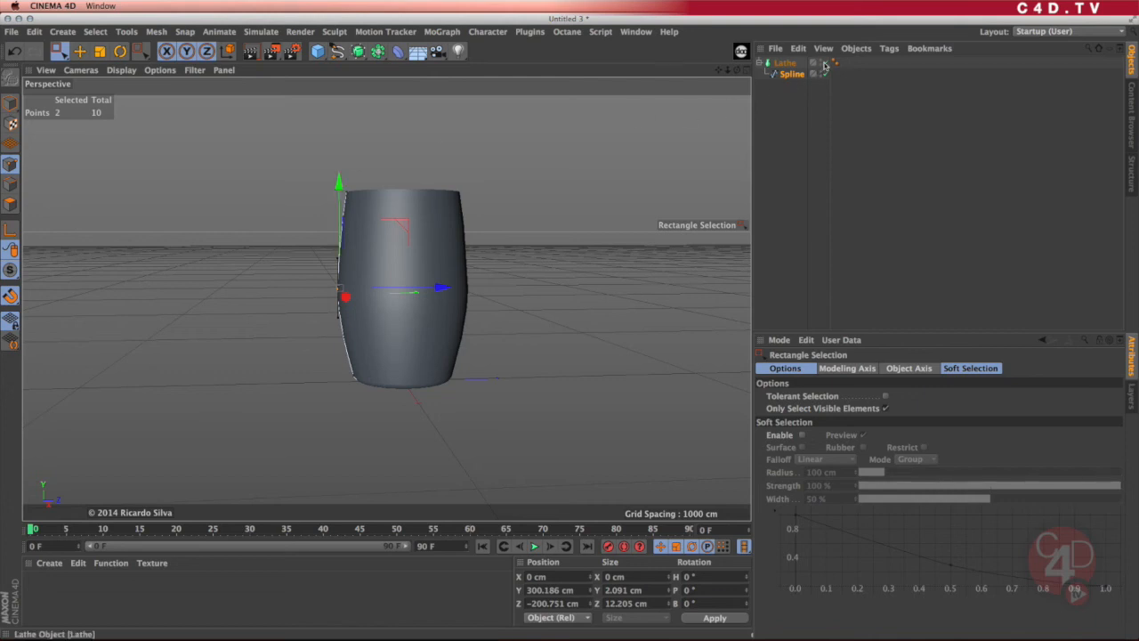
click(822, 62)
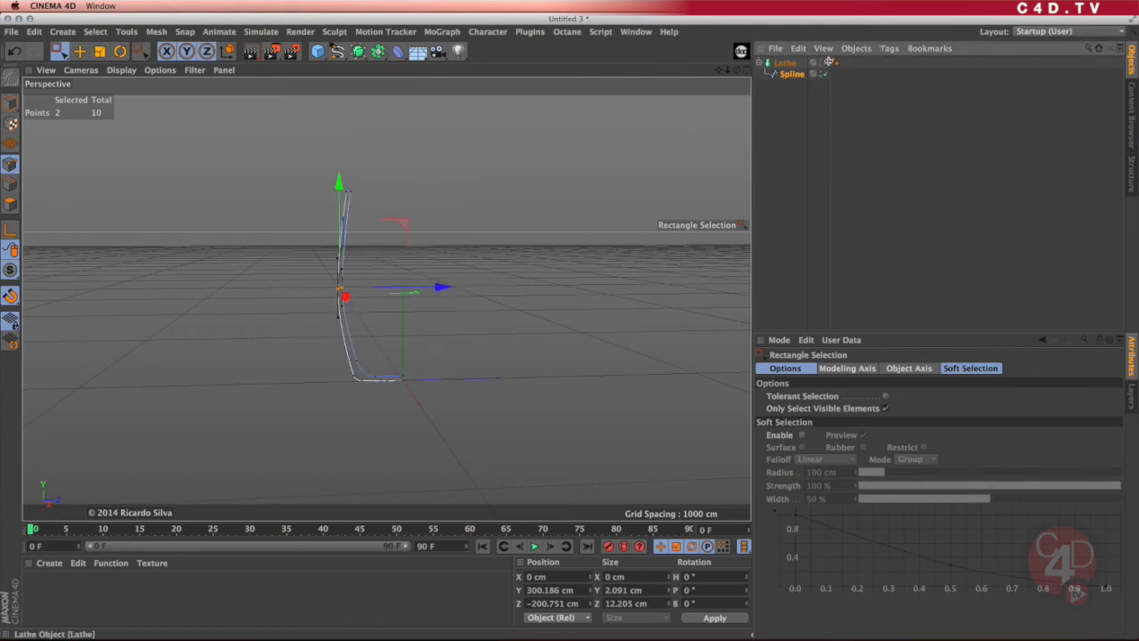
drag(340, 181, 340, 169)
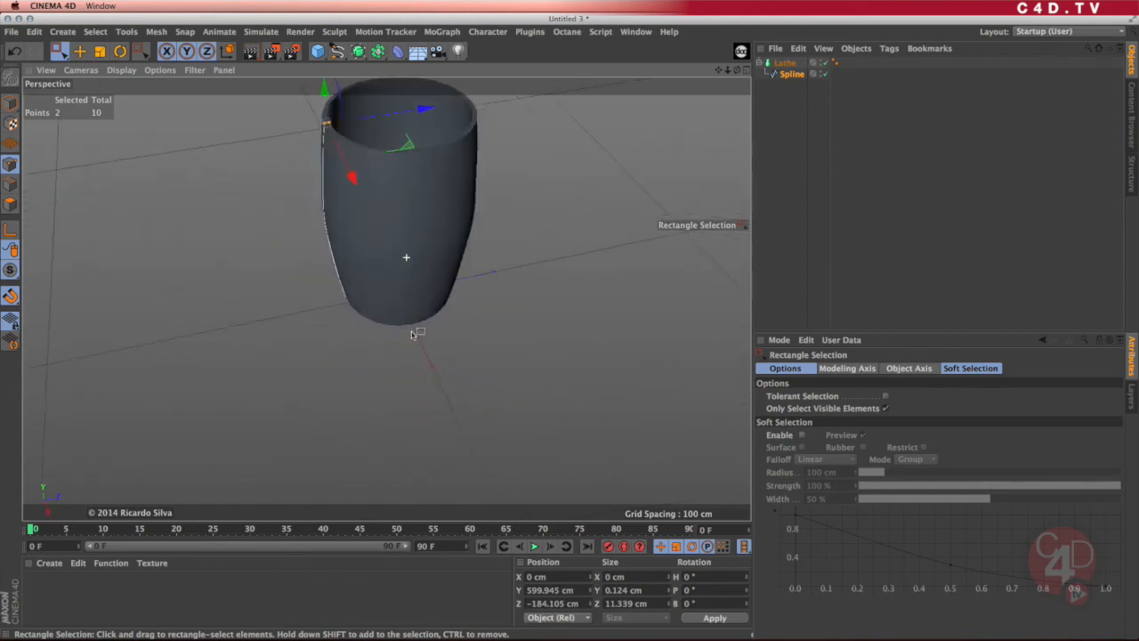
click(121, 70)
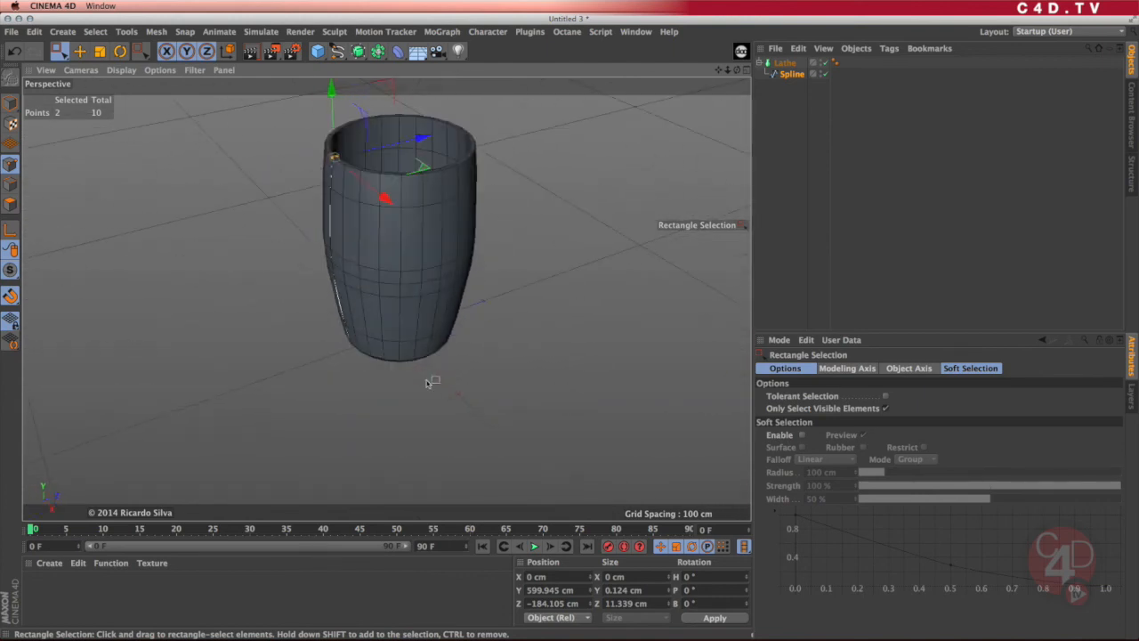
drag(427, 382, 410, 356)
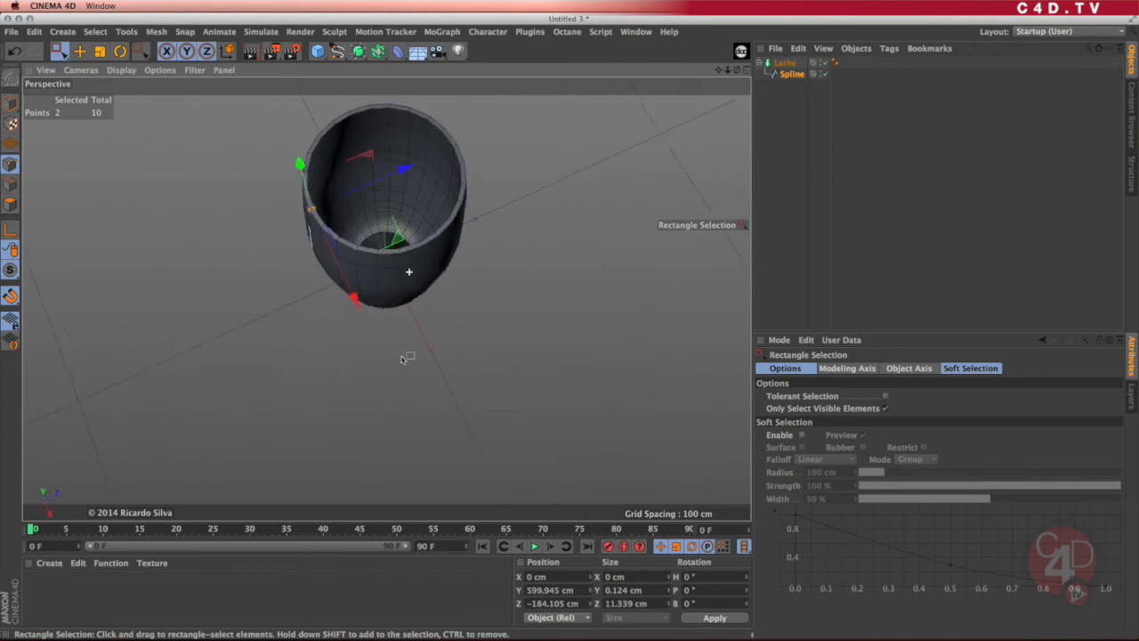
drag(406, 359, 425, 306)
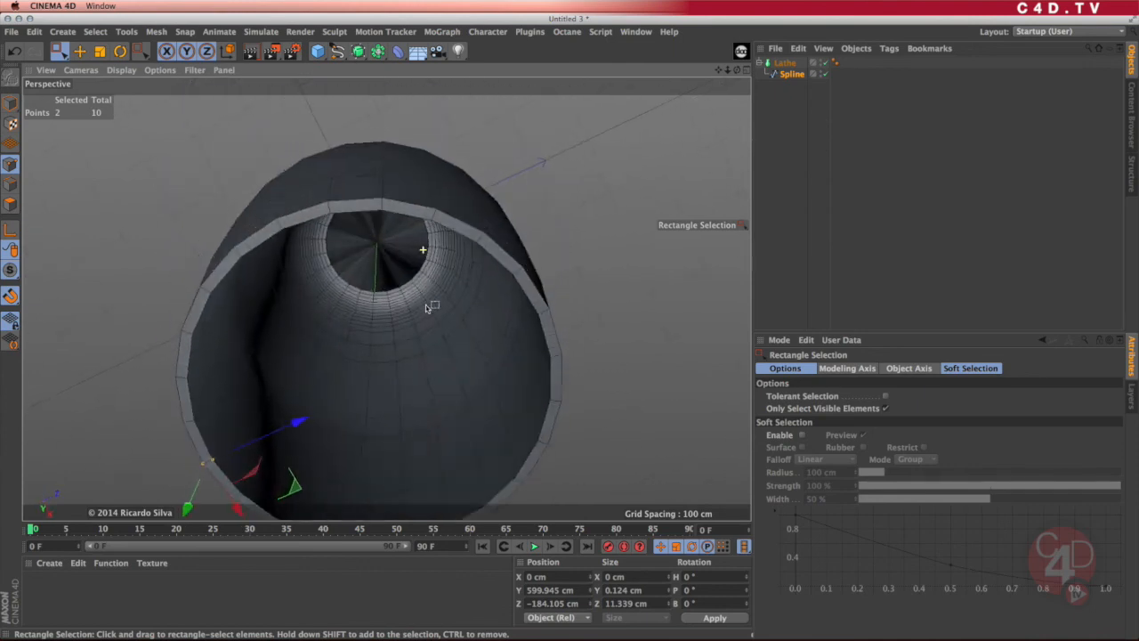
drag(423, 311, 423, 267)
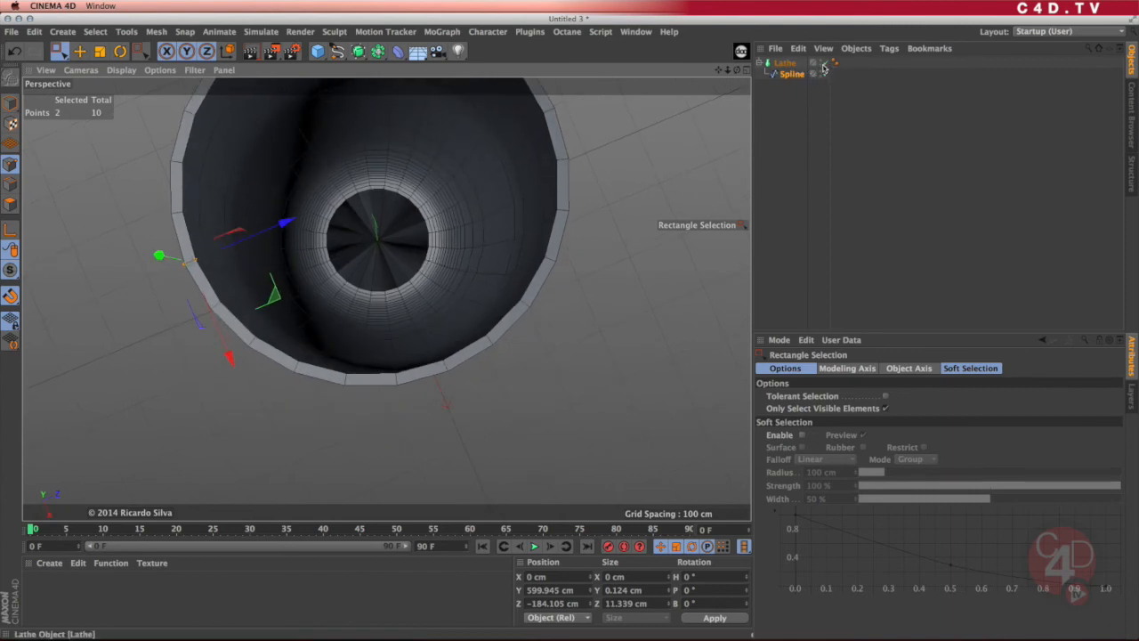
click(811, 62)
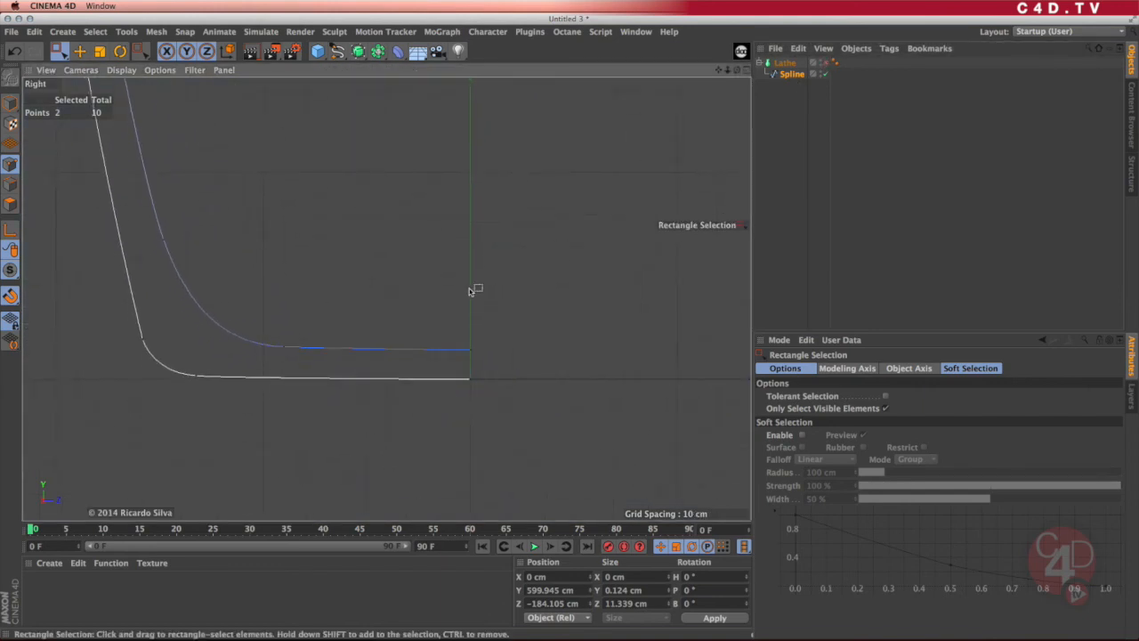
Step: With Live Selection, select the spline end point and set its Z position to 0 cm
click(60, 50)
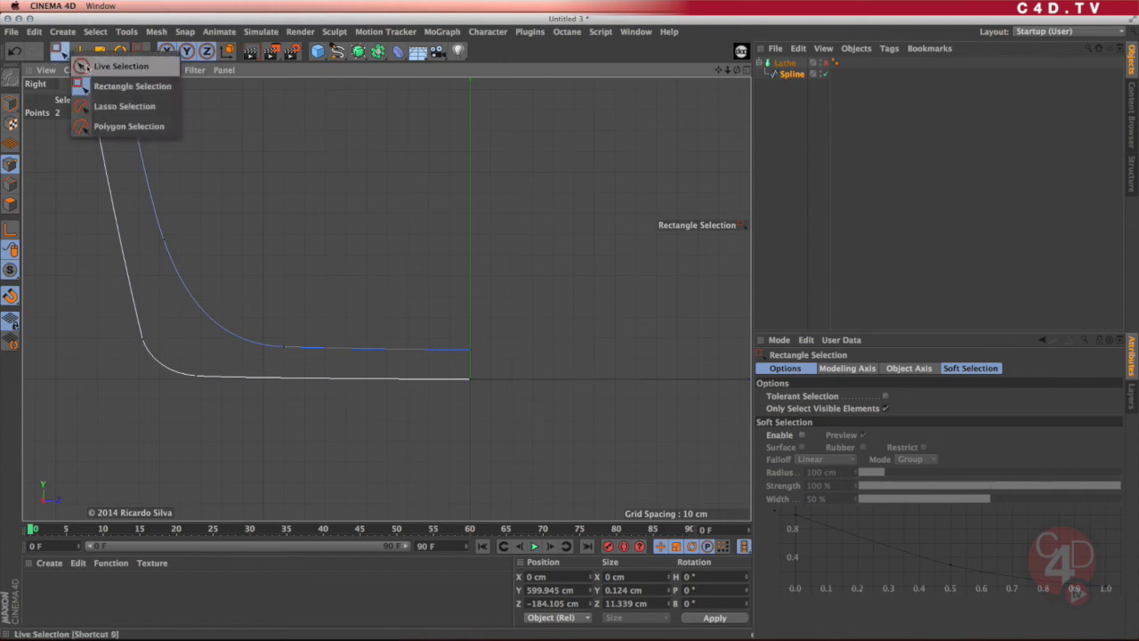
click(121, 66)
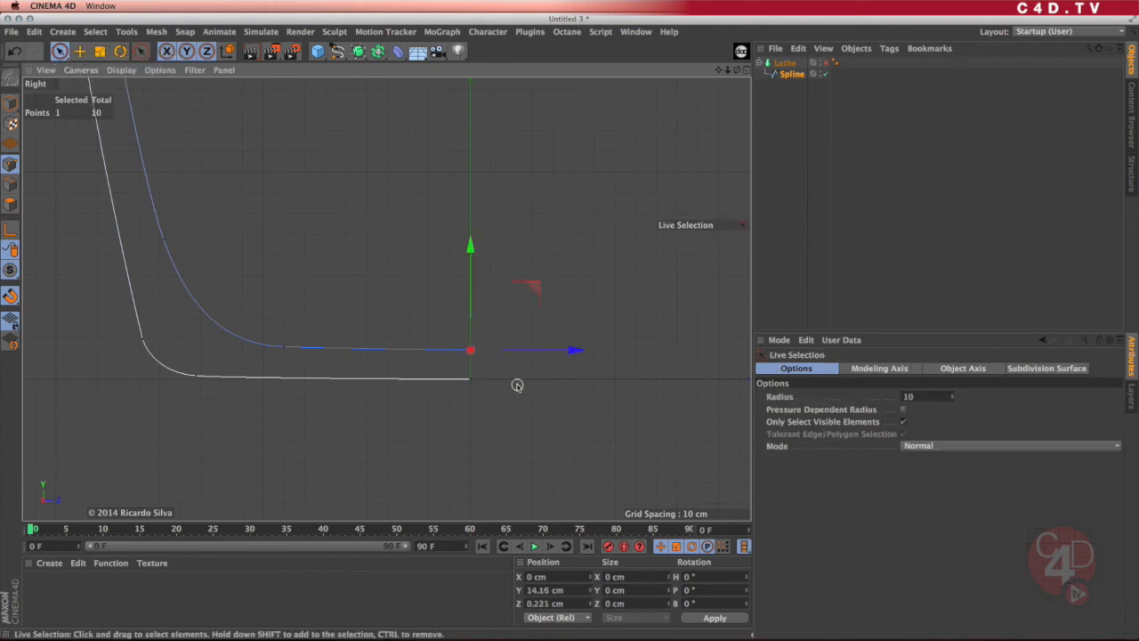
mouse_move(494, 348)
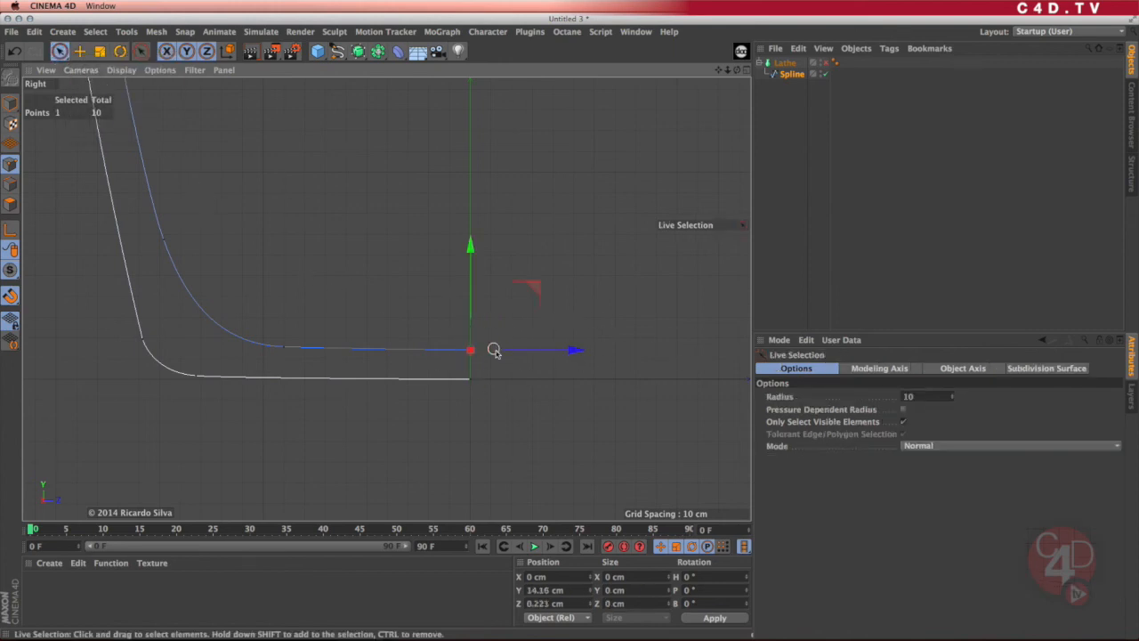
mouse_move(548, 555)
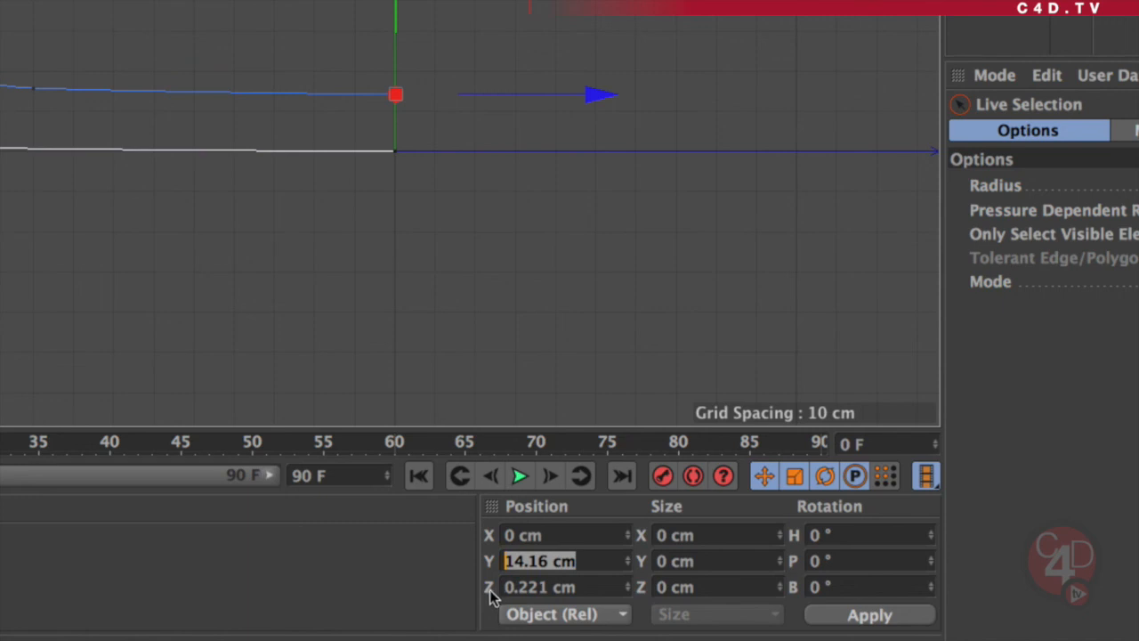
mouse_move(424, 166)
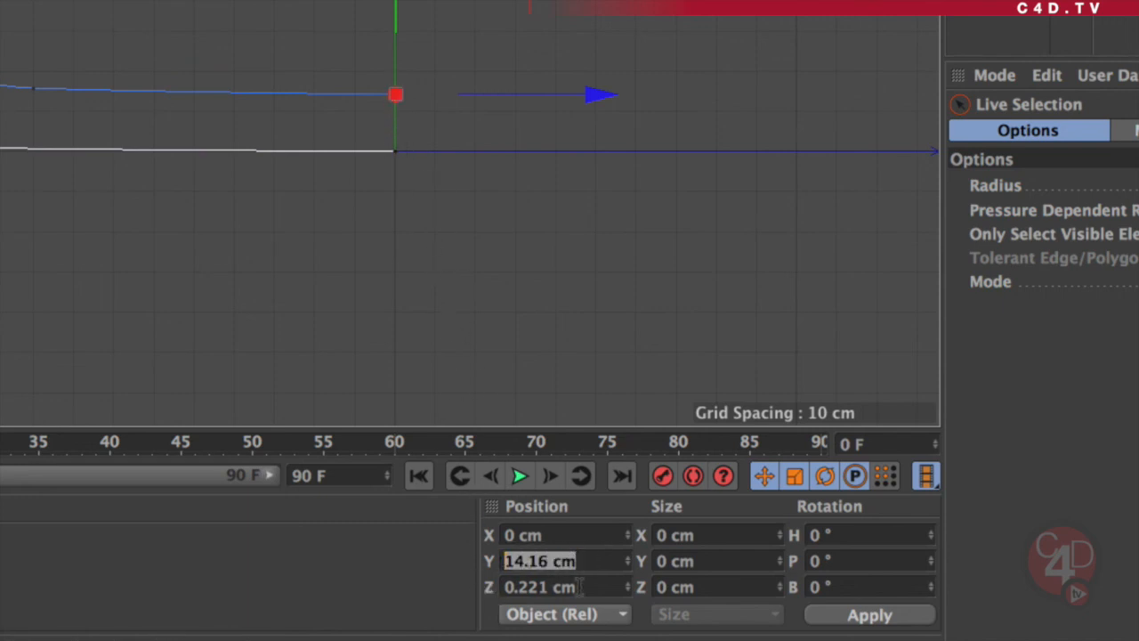
click(541, 588)
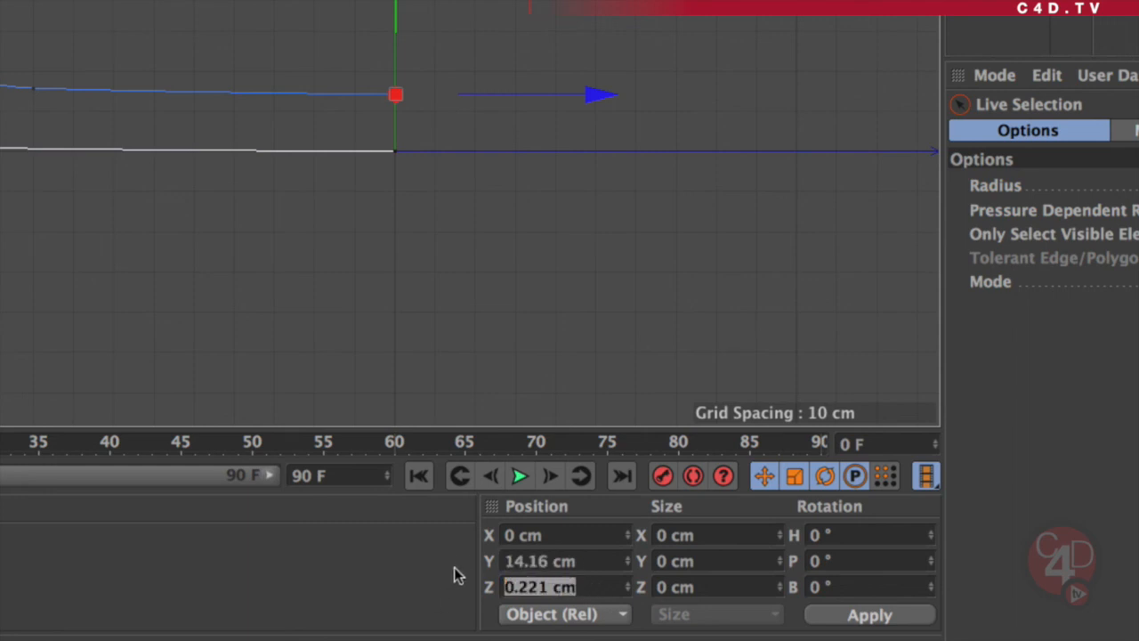
text(0 cm)
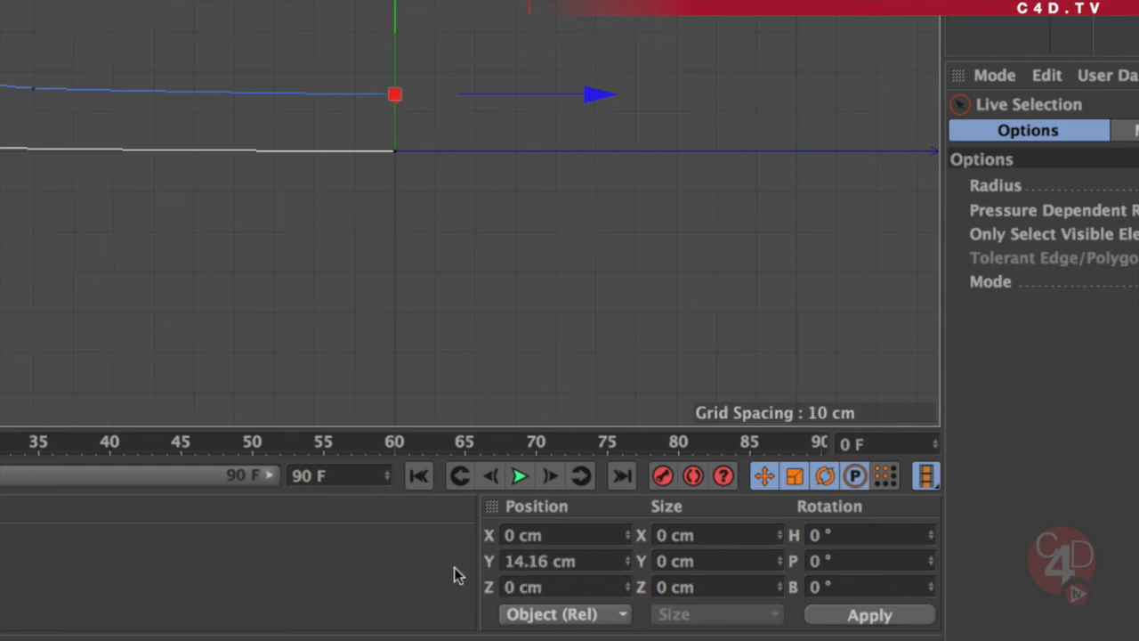
drag(395, 94, 395, 150)
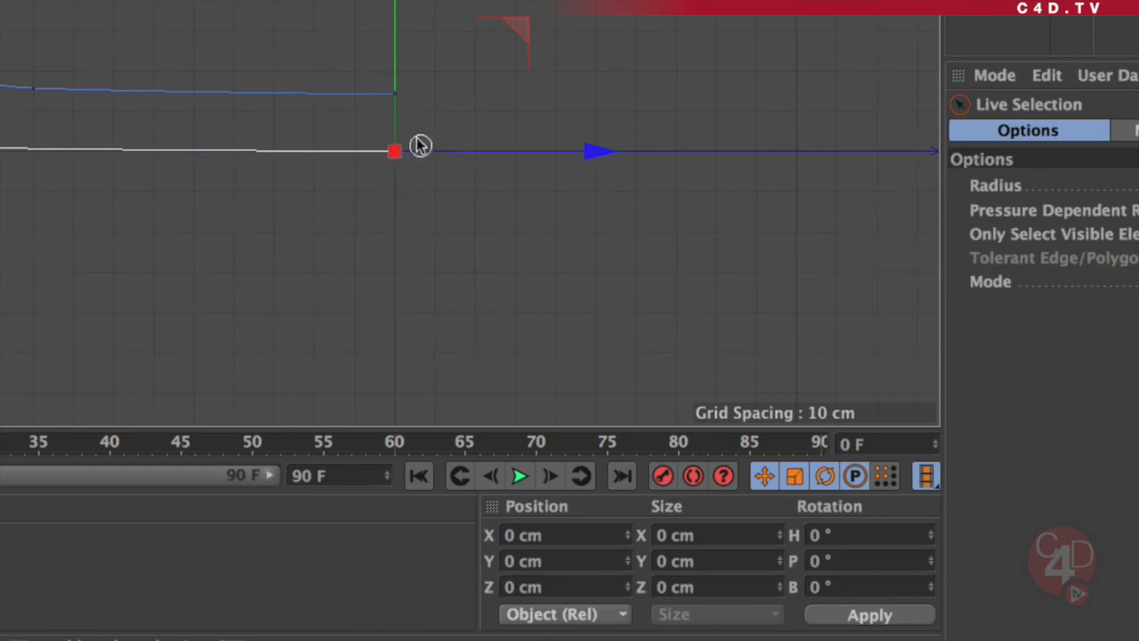
drag(395, 150, 395, 96)
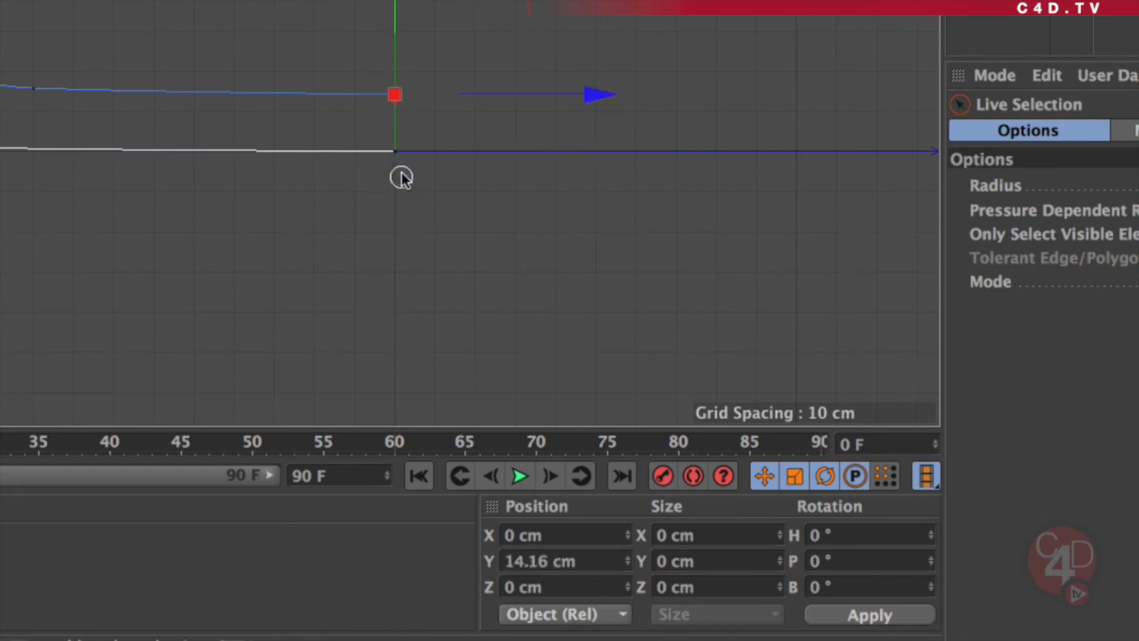
mouse_move(480, 416)
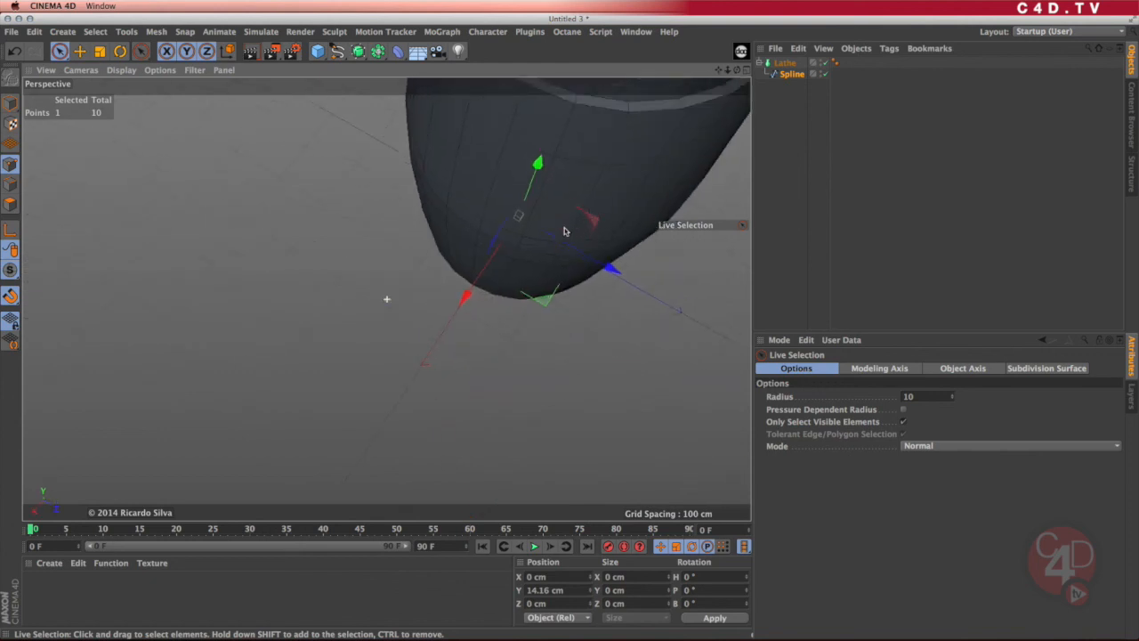
drag(562, 231, 420, 388)
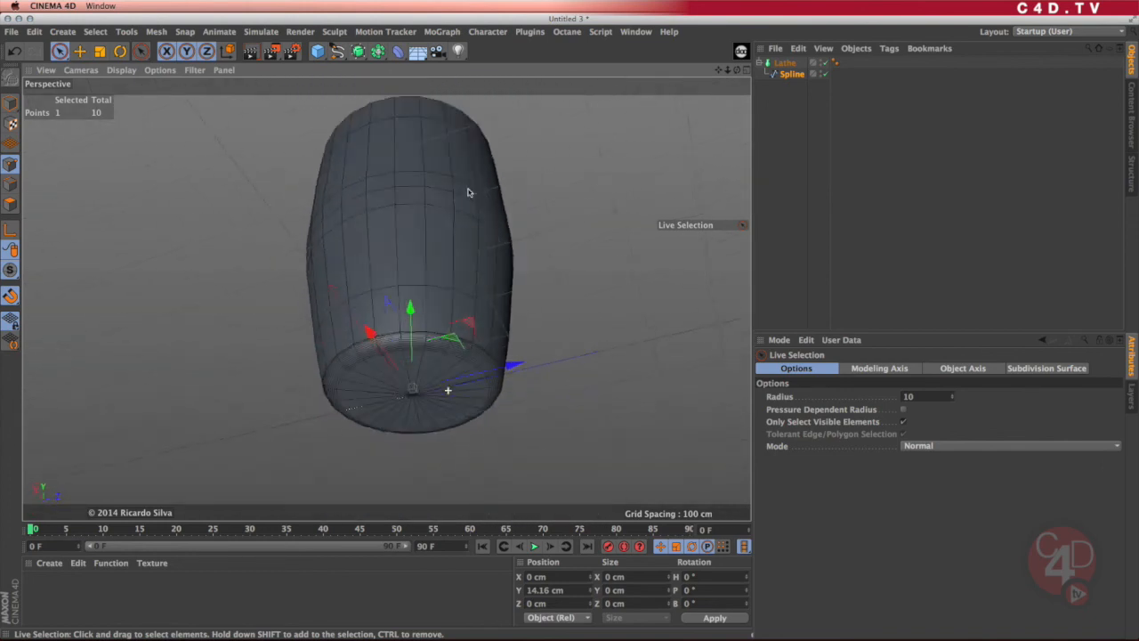
drag(470, 192, 448, 306)
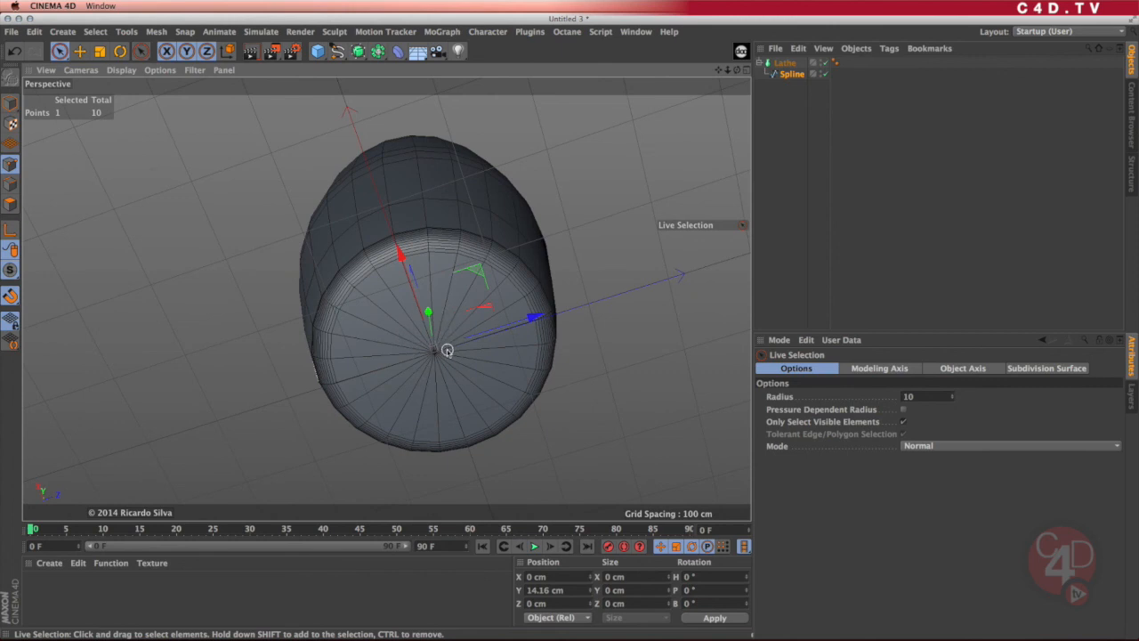
mouse_move(460, 320)
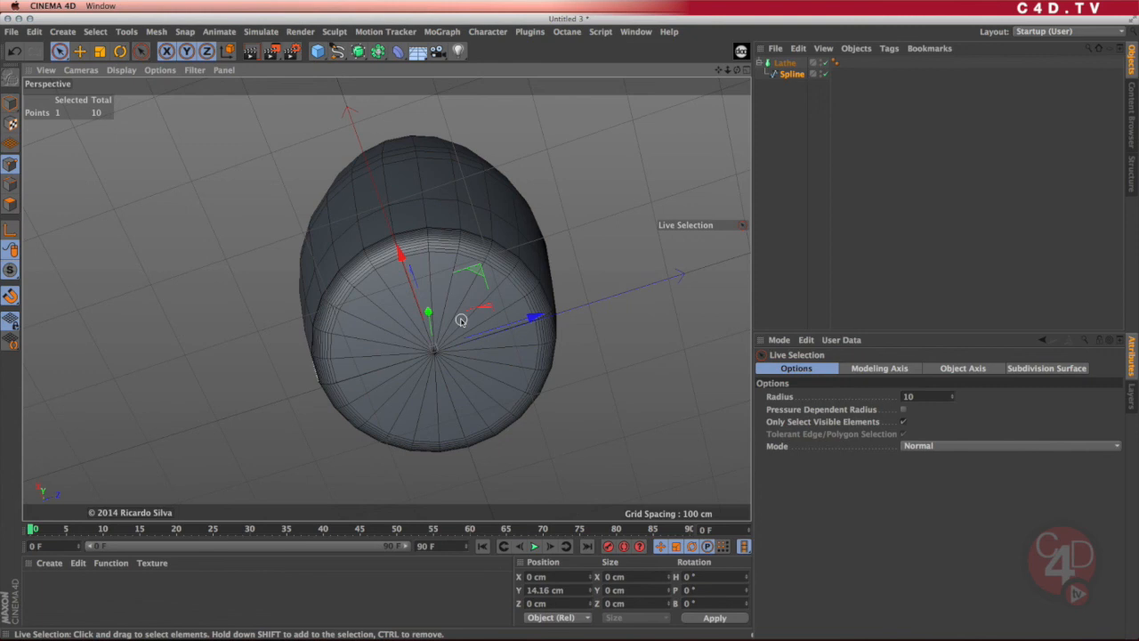
mouse_move(537, 295)
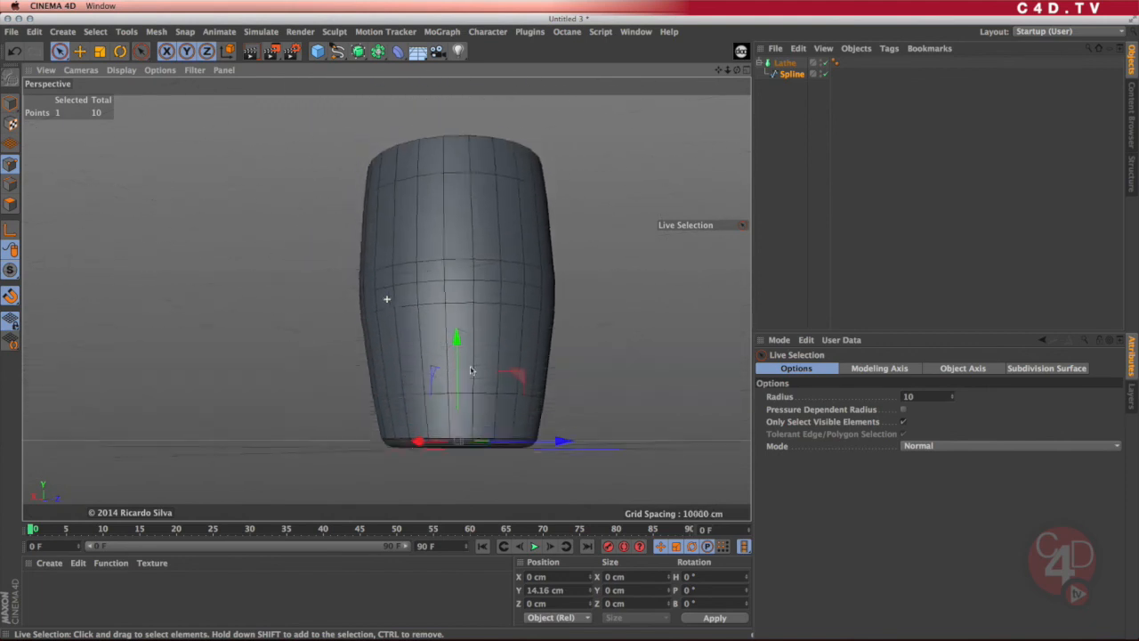
drag(472, 368, 448, 356)
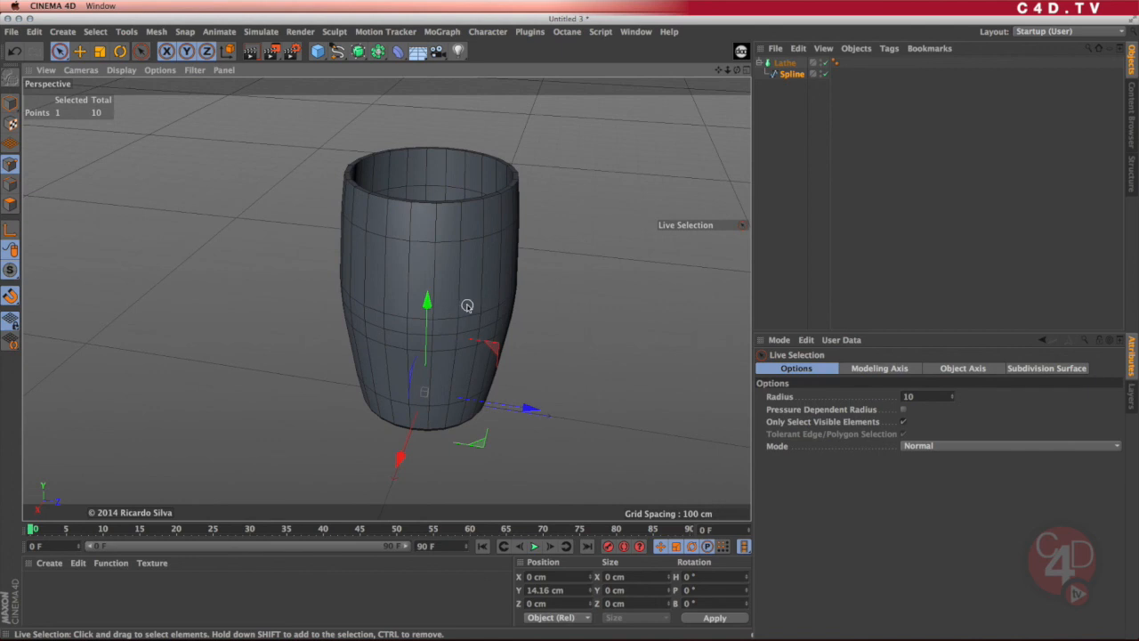
mouse_move(466, 295)
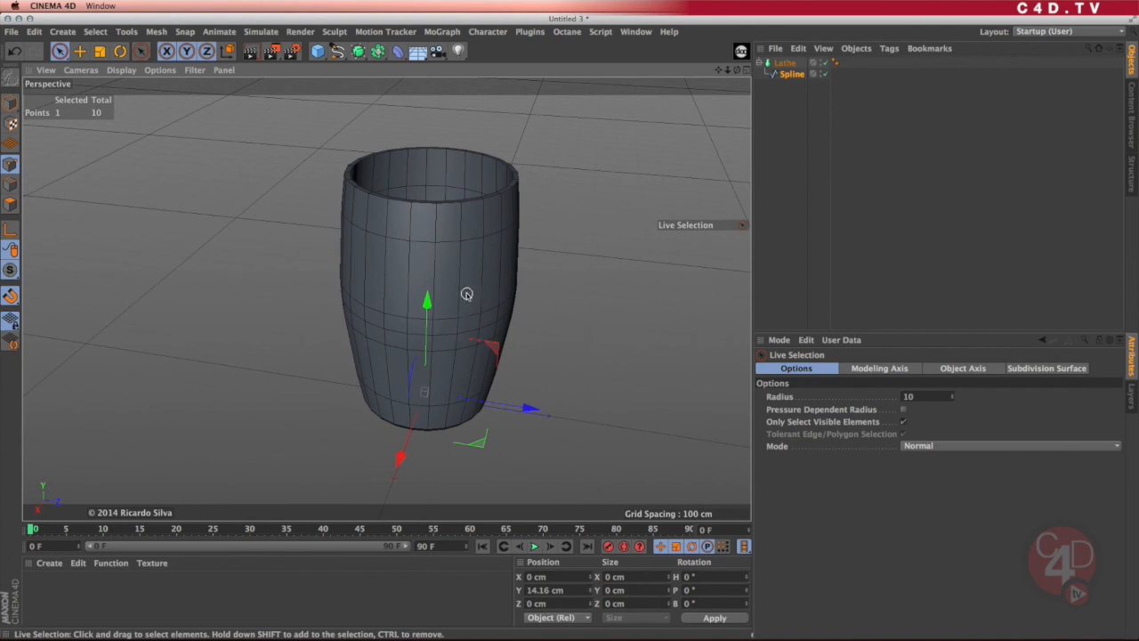